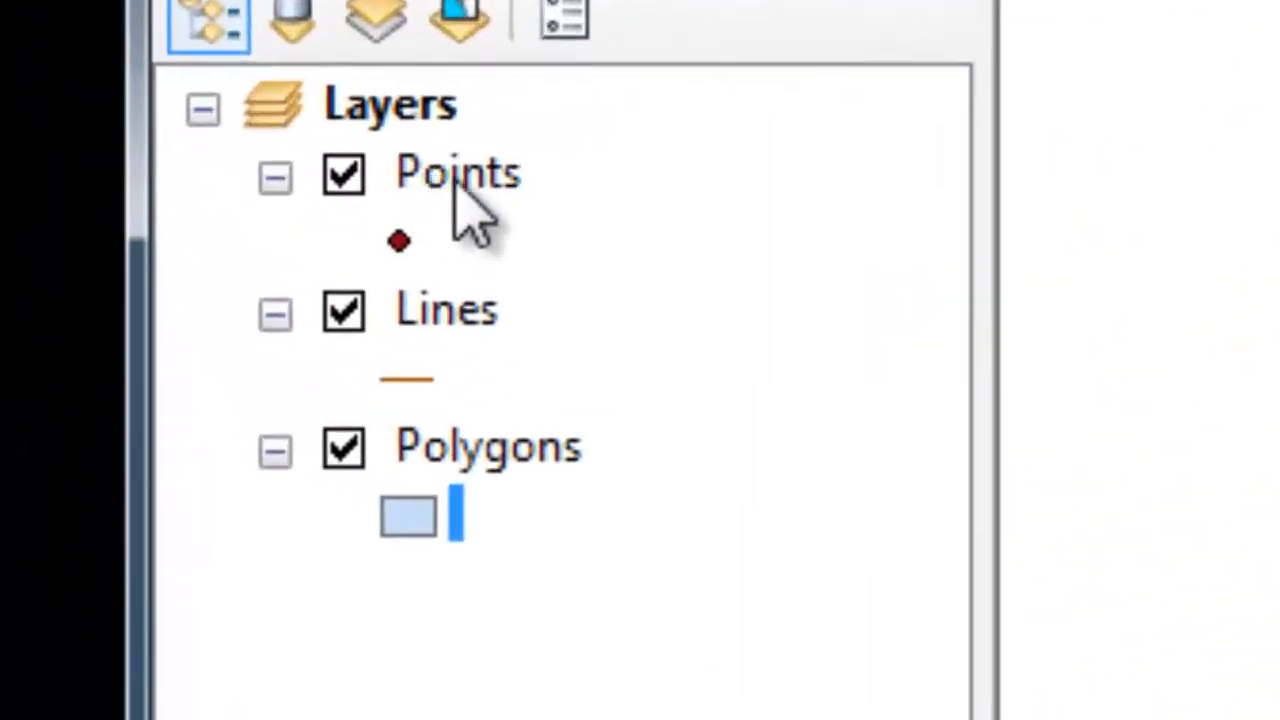
# Select the Points layer and bring up the Symbol Selector gallery for its marker
pyautogui.click(446, 310)
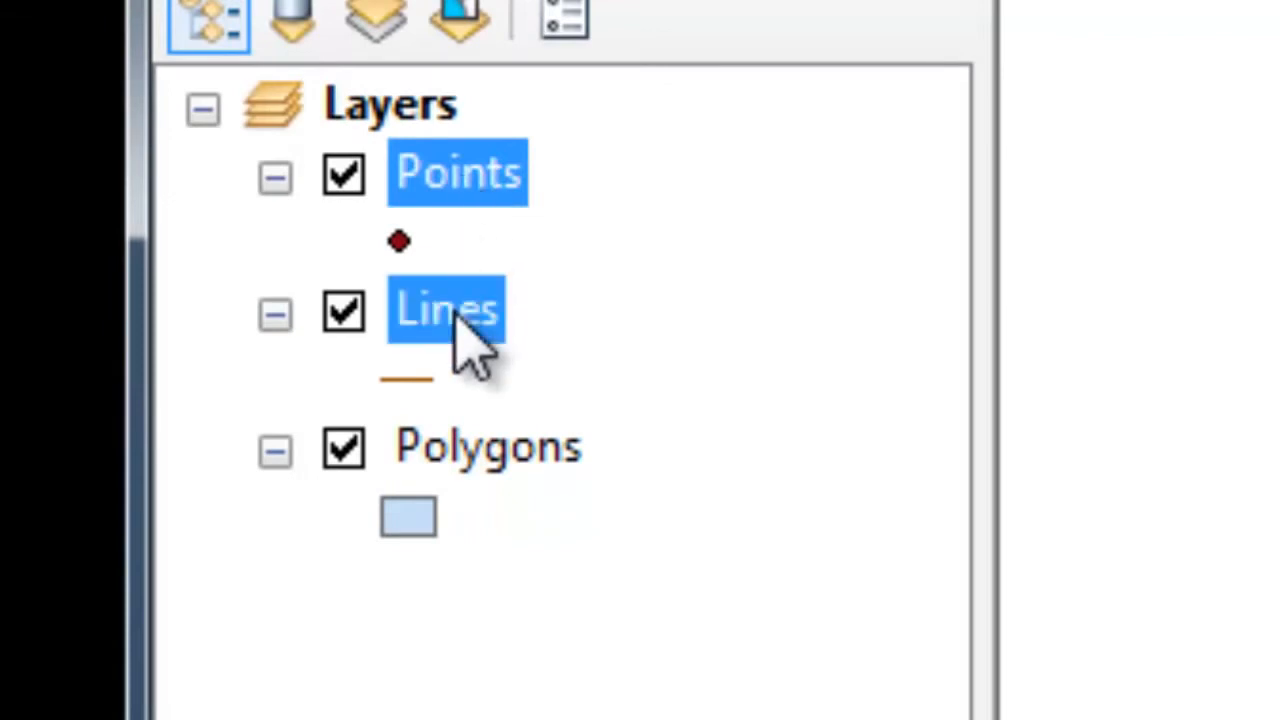
pyautogui.click(488, 446)
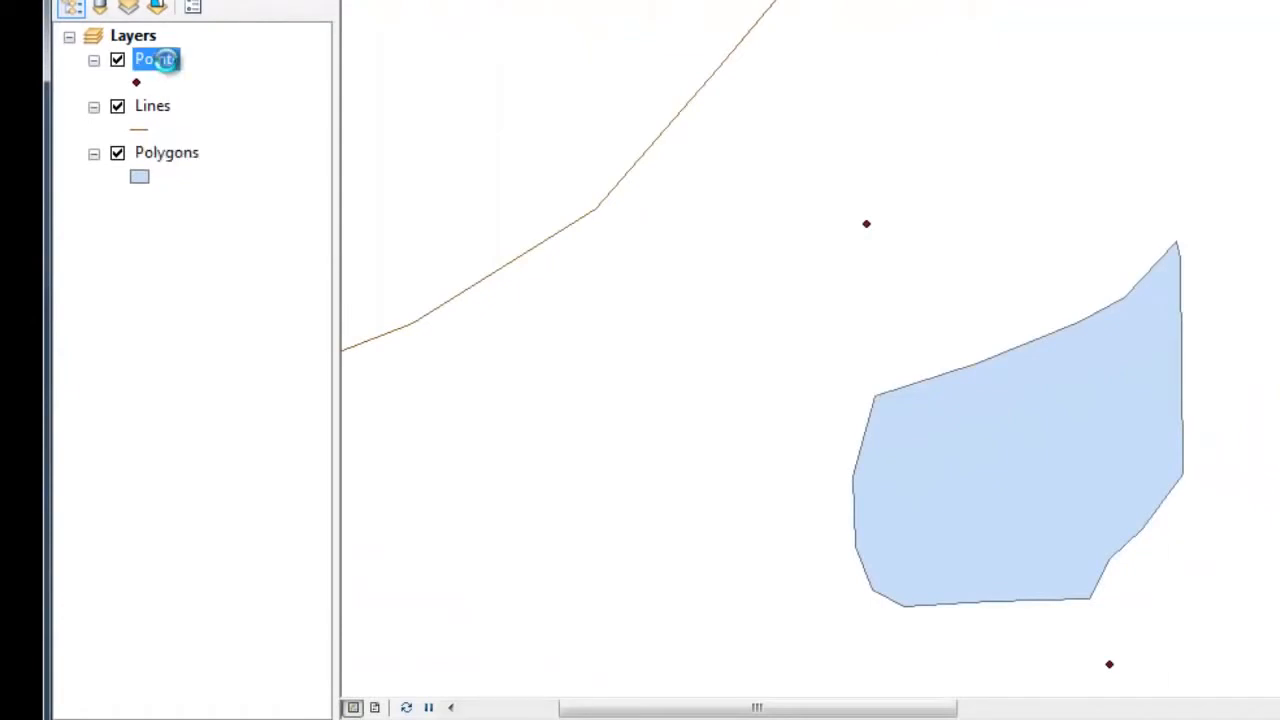
pyautogui.rightClick(156, 60)
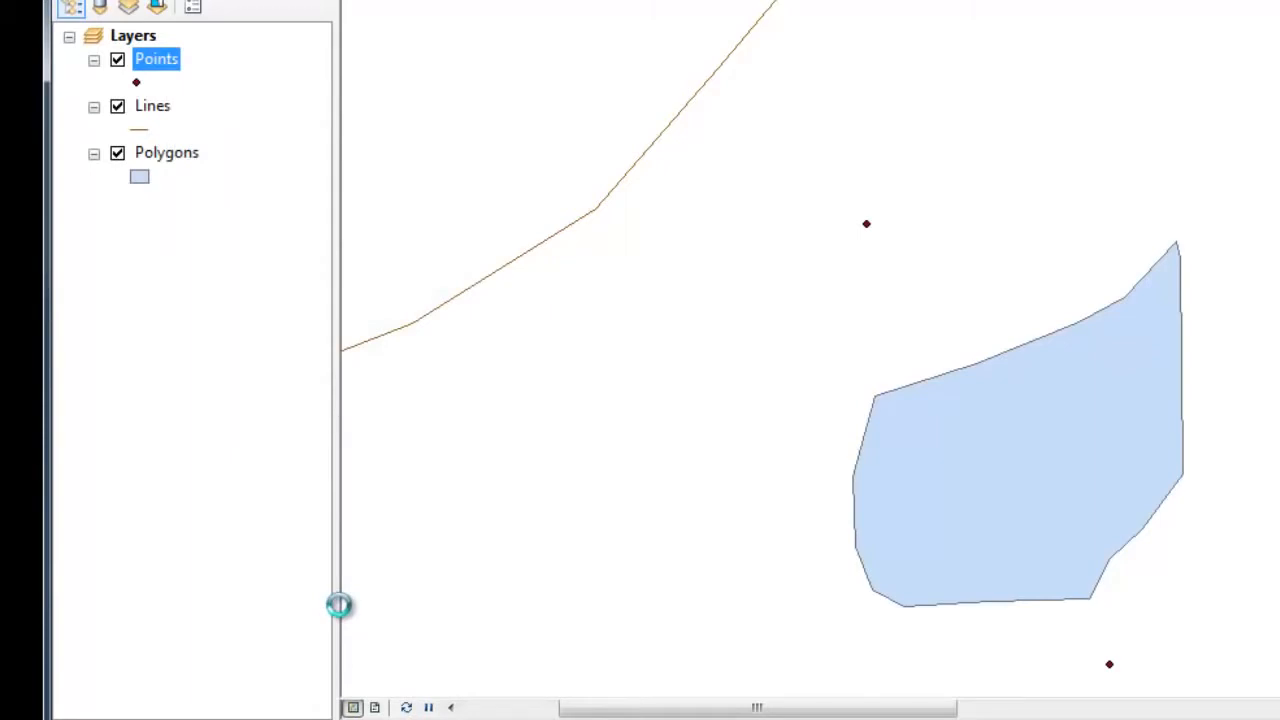
pyautogui.doubleClick(156, 58)
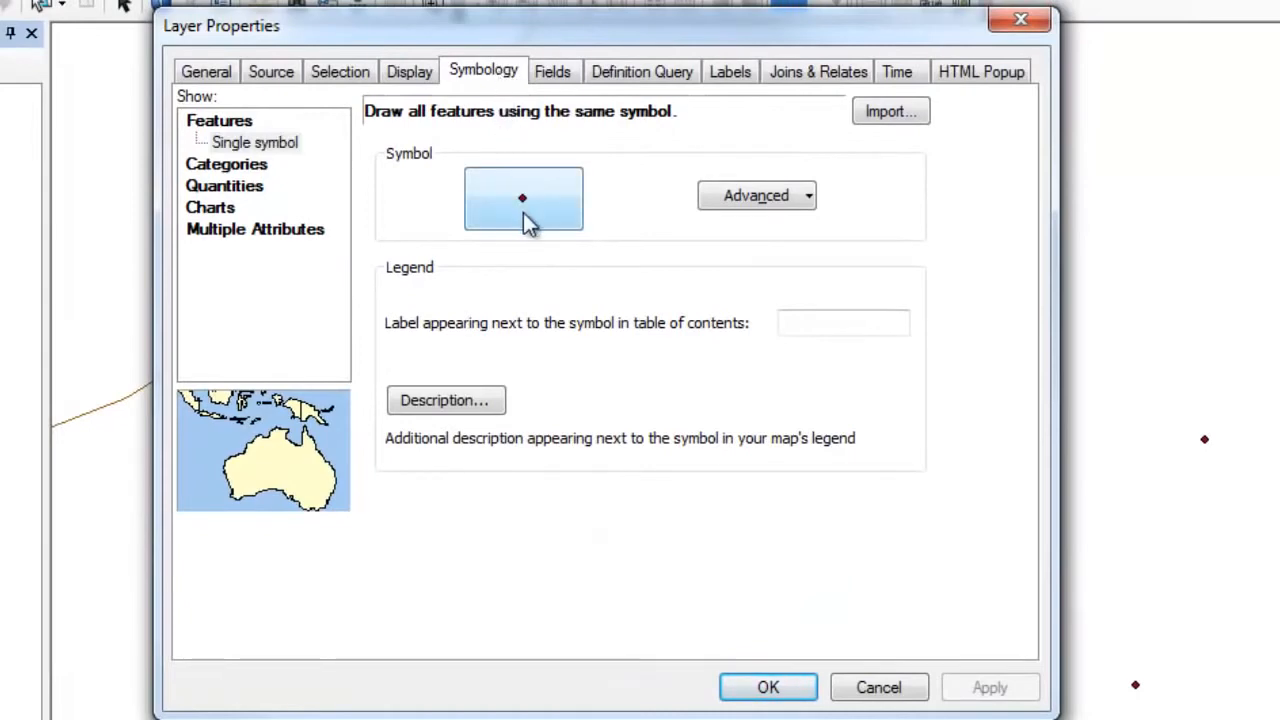
pyautogui.click(524, 198)
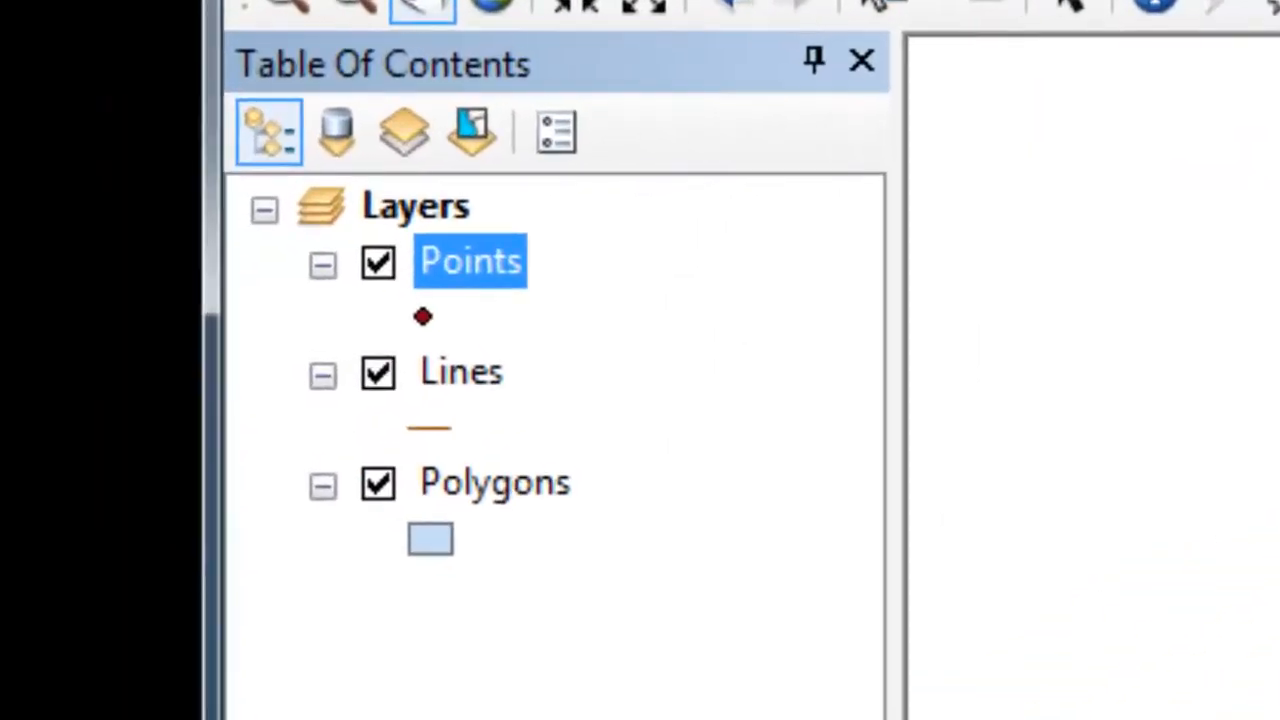
pyautogui.moveTo(436, 344)
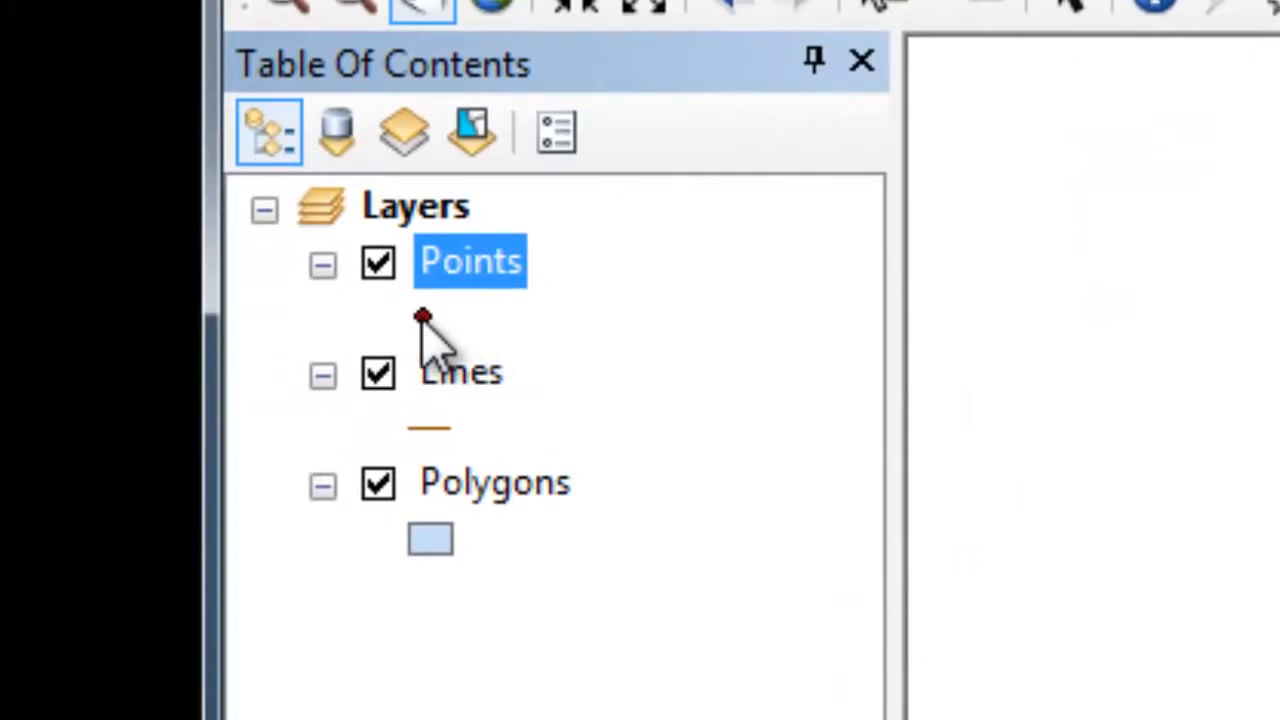
pyautogui.click(420, 316)
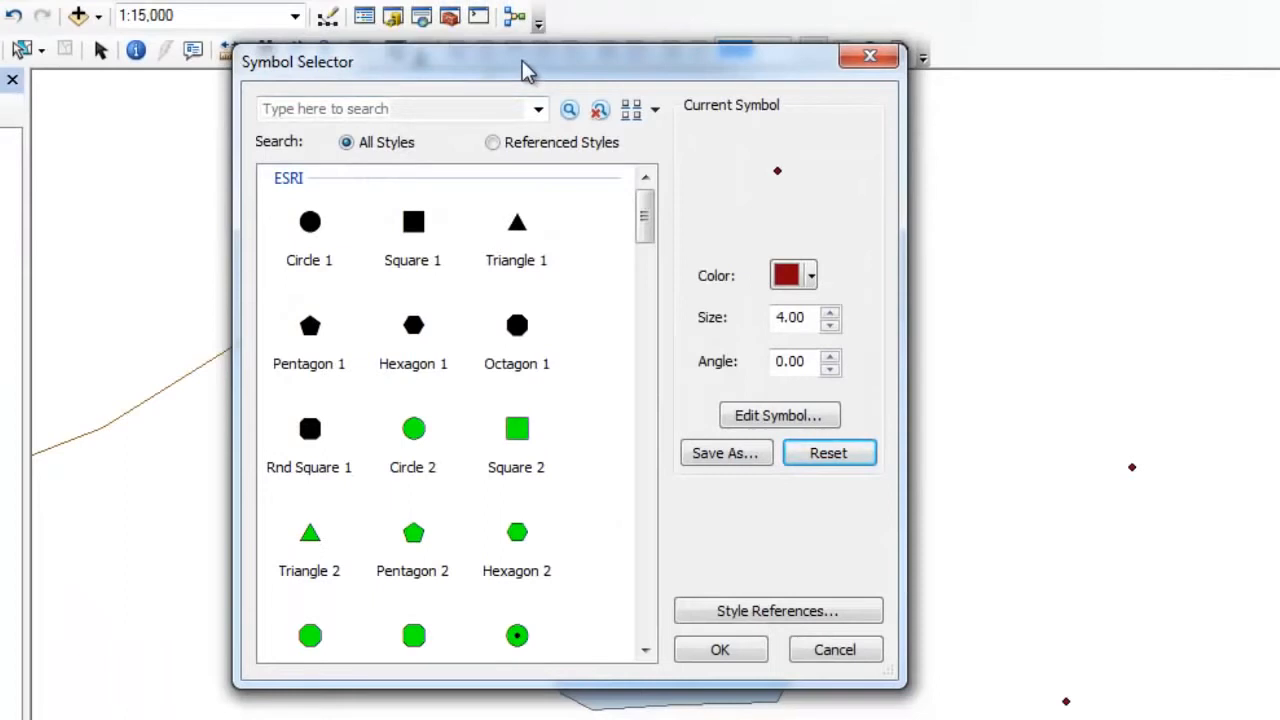
pyautogui.moveTo(570, 68)
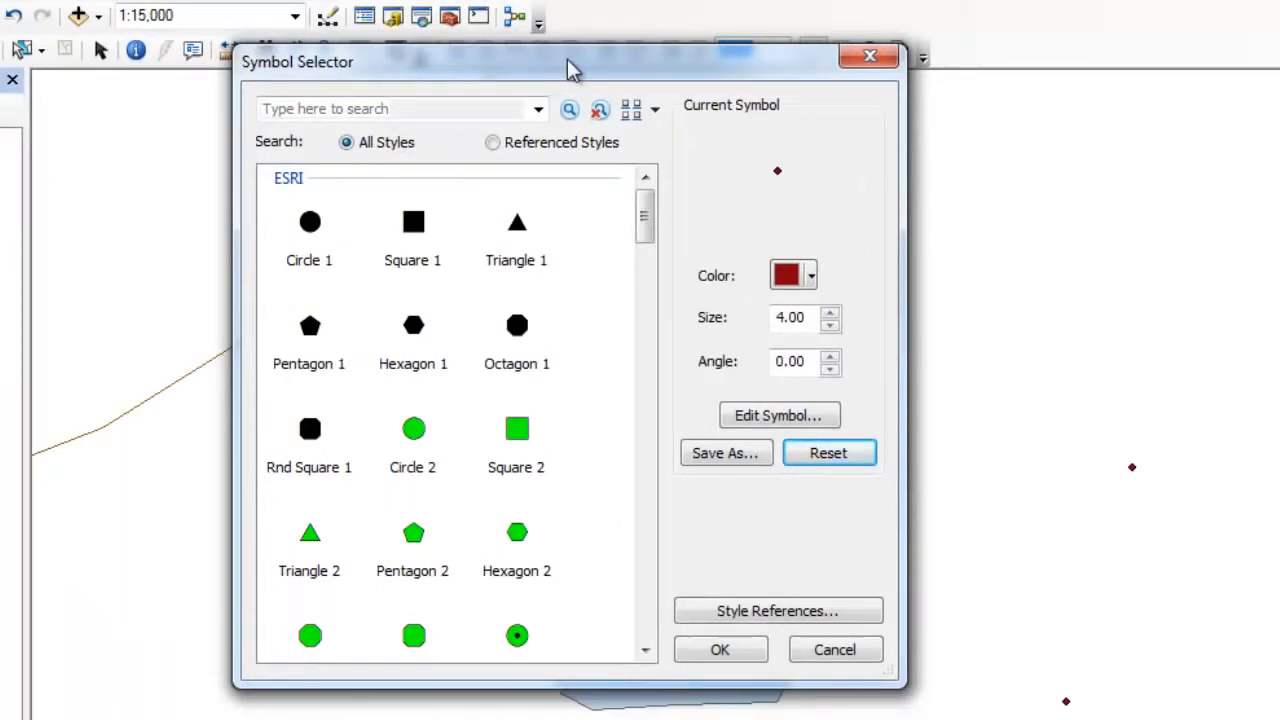
# Search the symbol gallery for 'red', then clear the search and browse all symbols
pyautogui.click(400, 108)
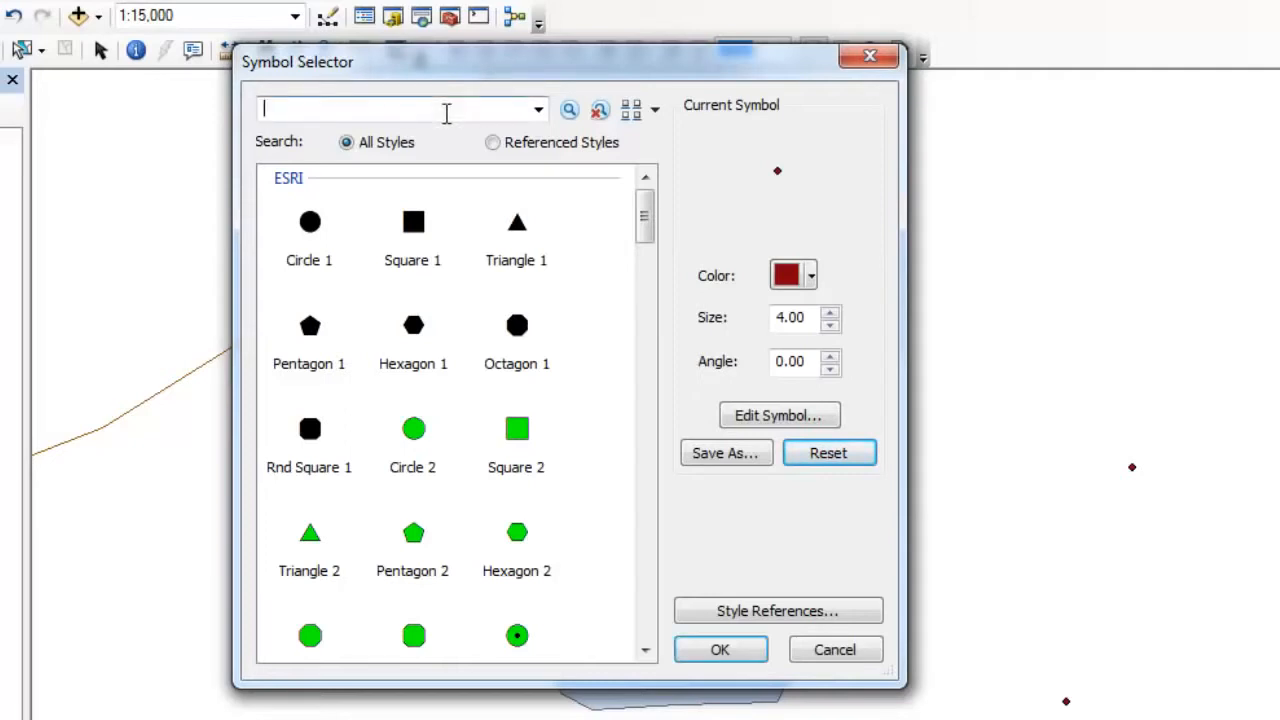
pyautogui.moveTo(680, 170)
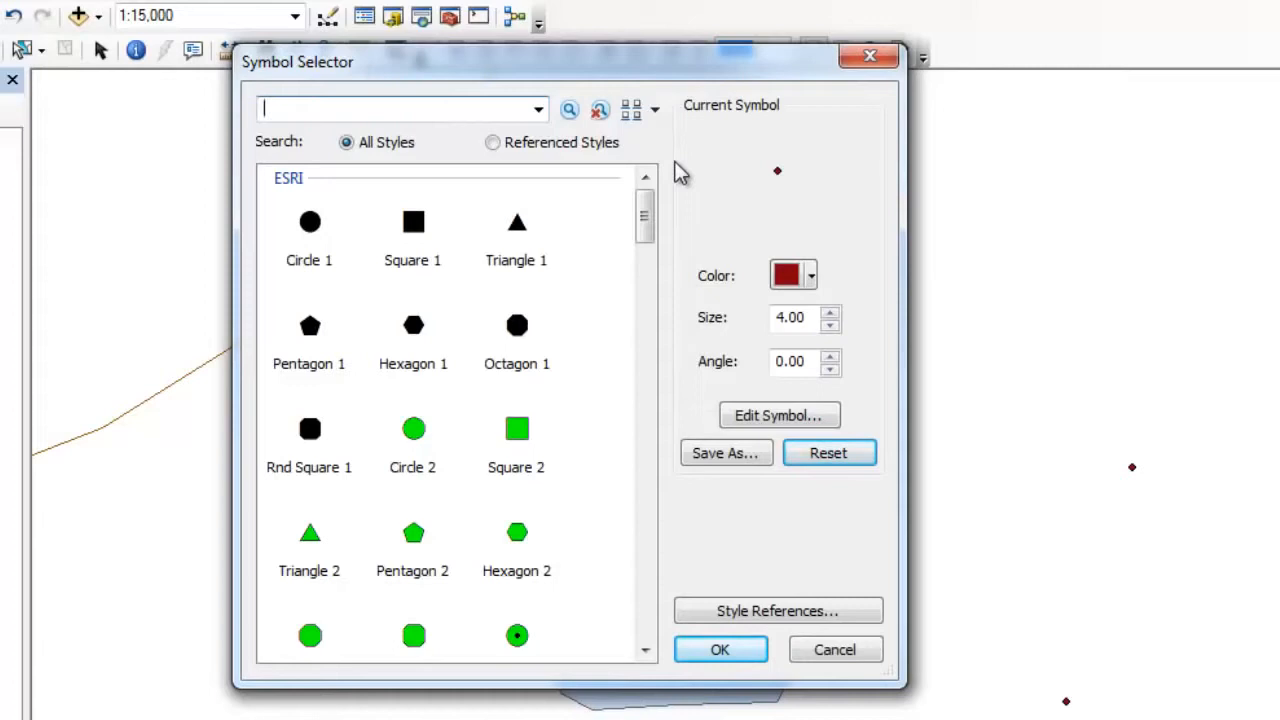
pyautogui.write('red')
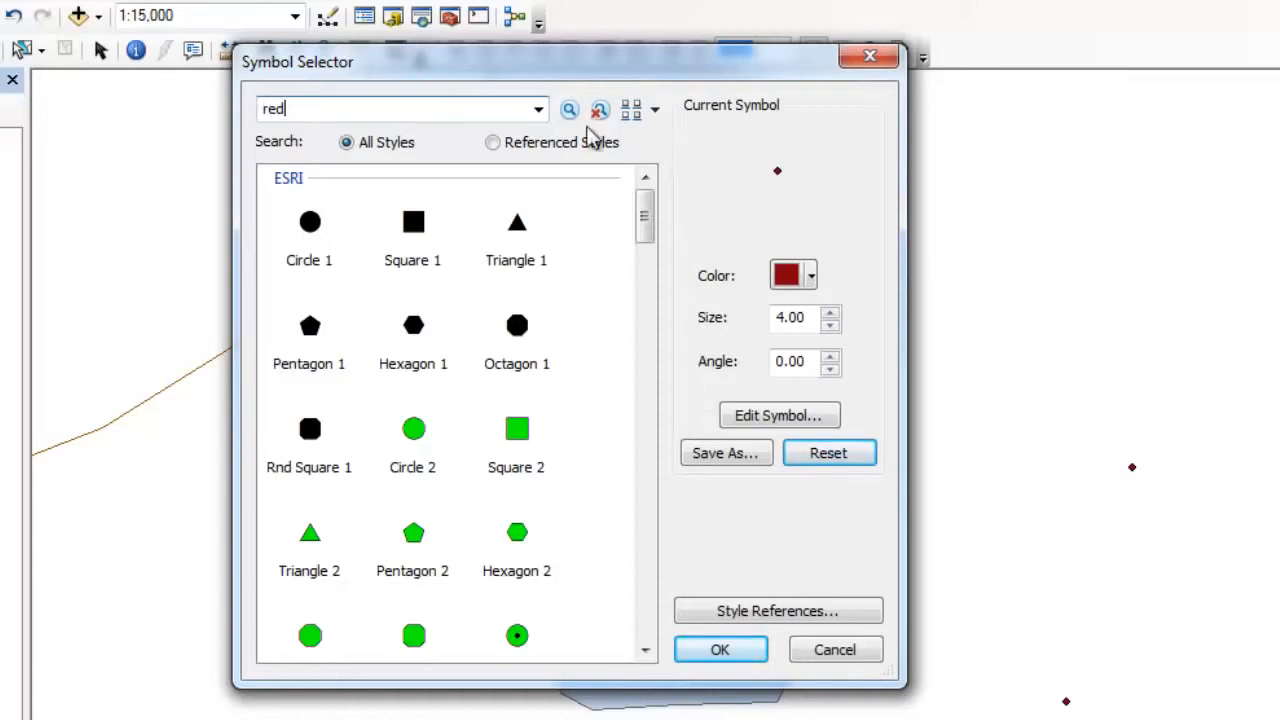
pyautogui.click(570, 110)
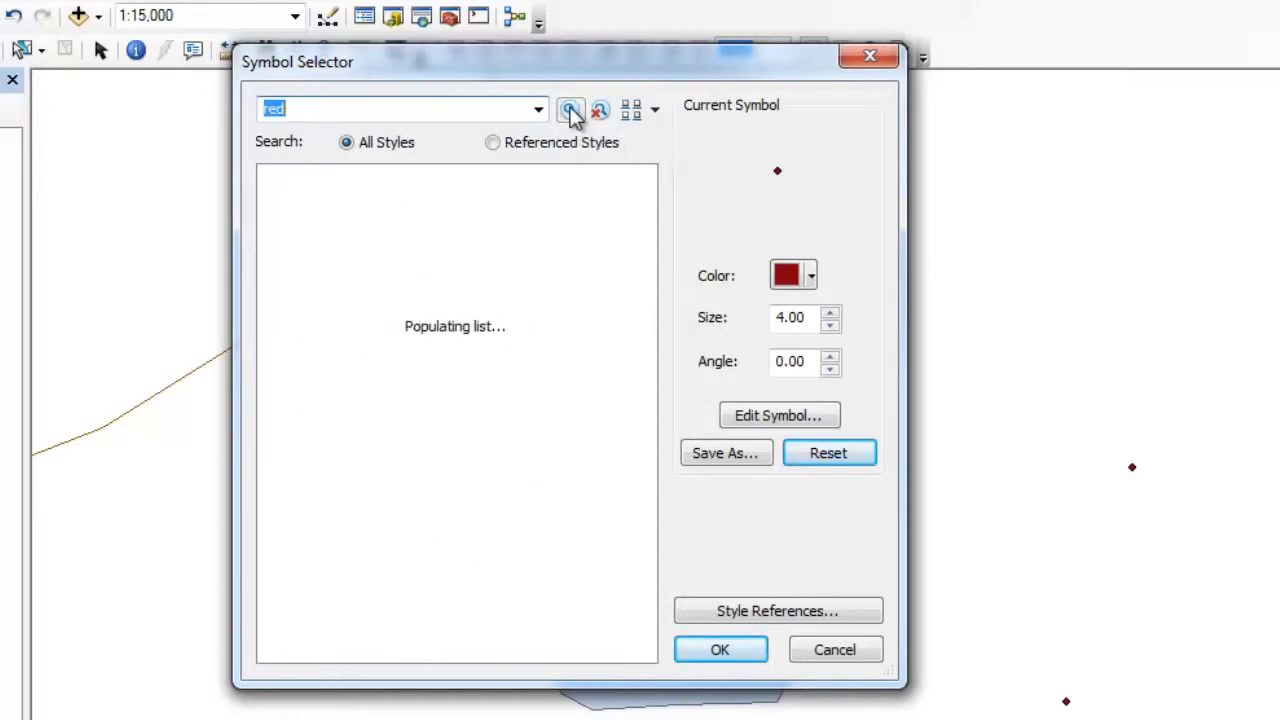
pyautogui.click(572, 110)
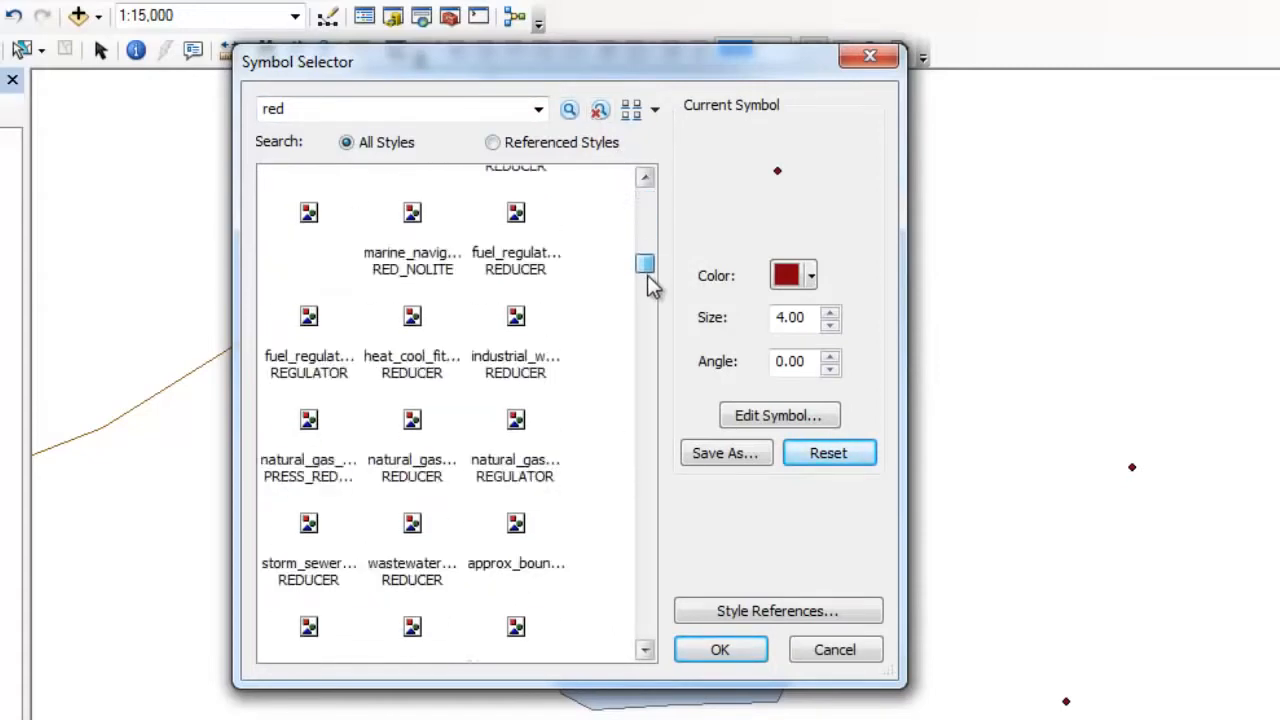
pyautogui.scroll(-3)
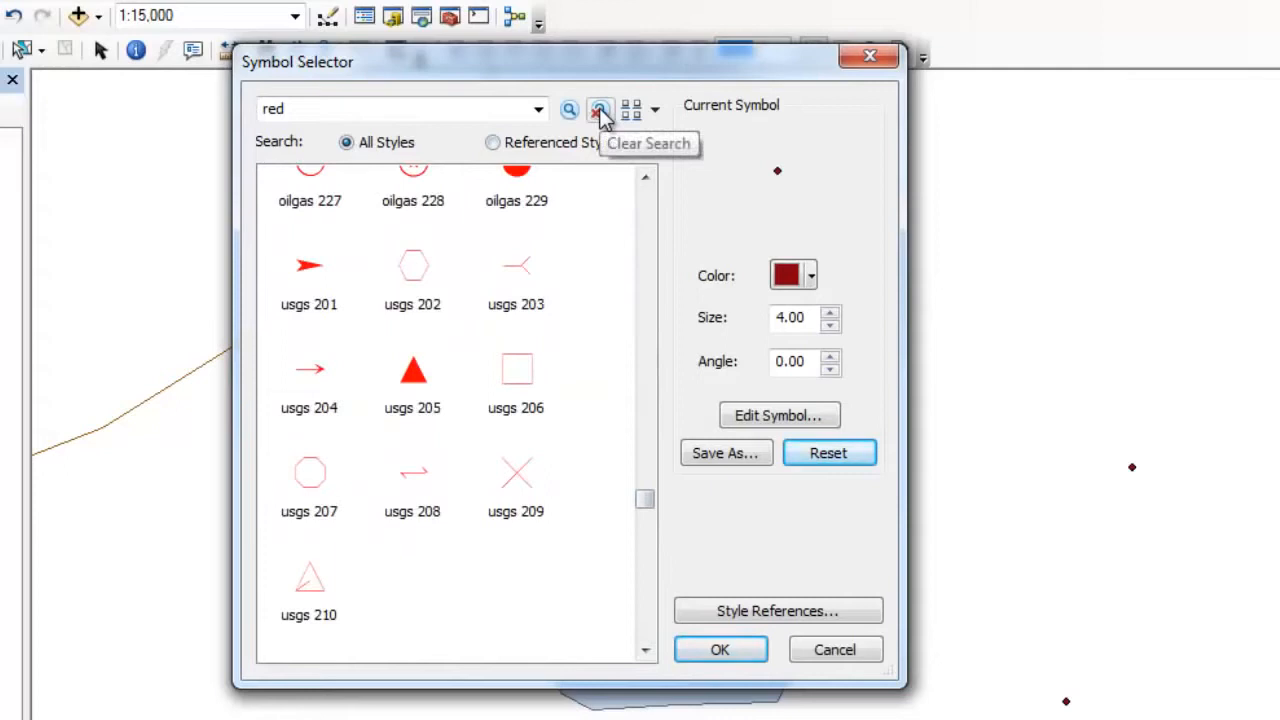
pyautogui.click(600, 108)
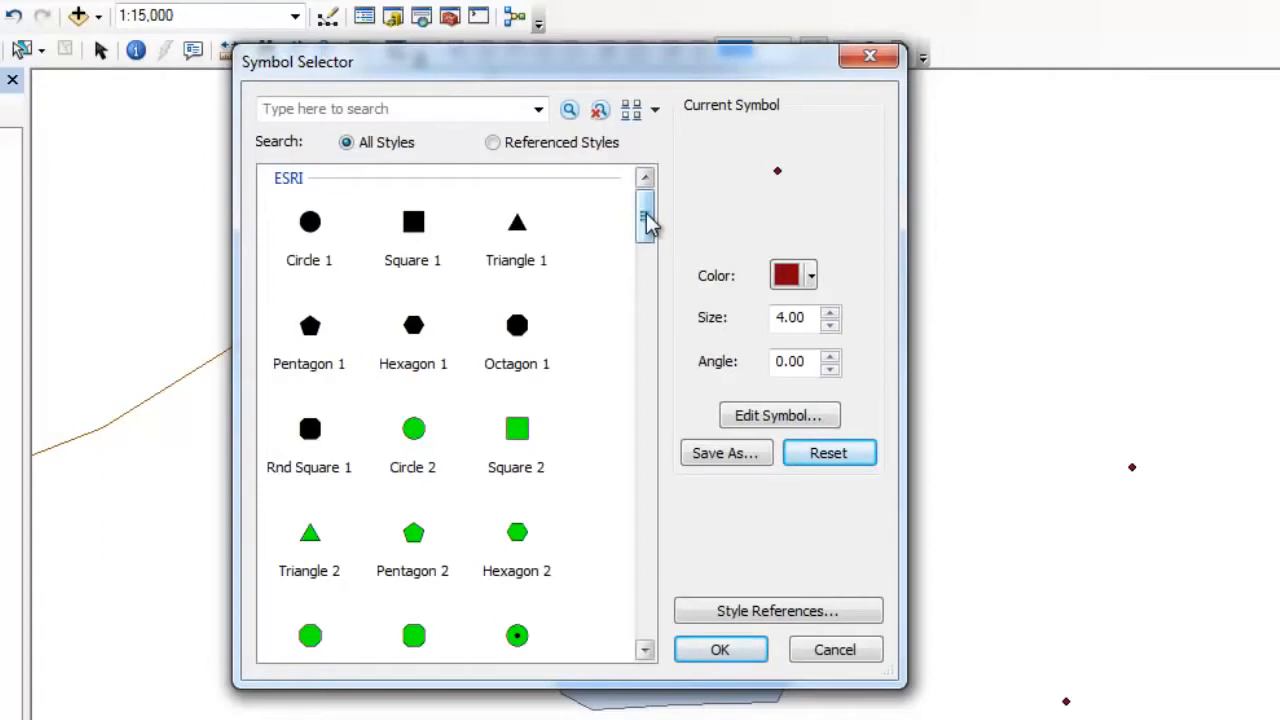
pyautogui.moveTo(646, 218); pyautogui.dragTo(646, 304)
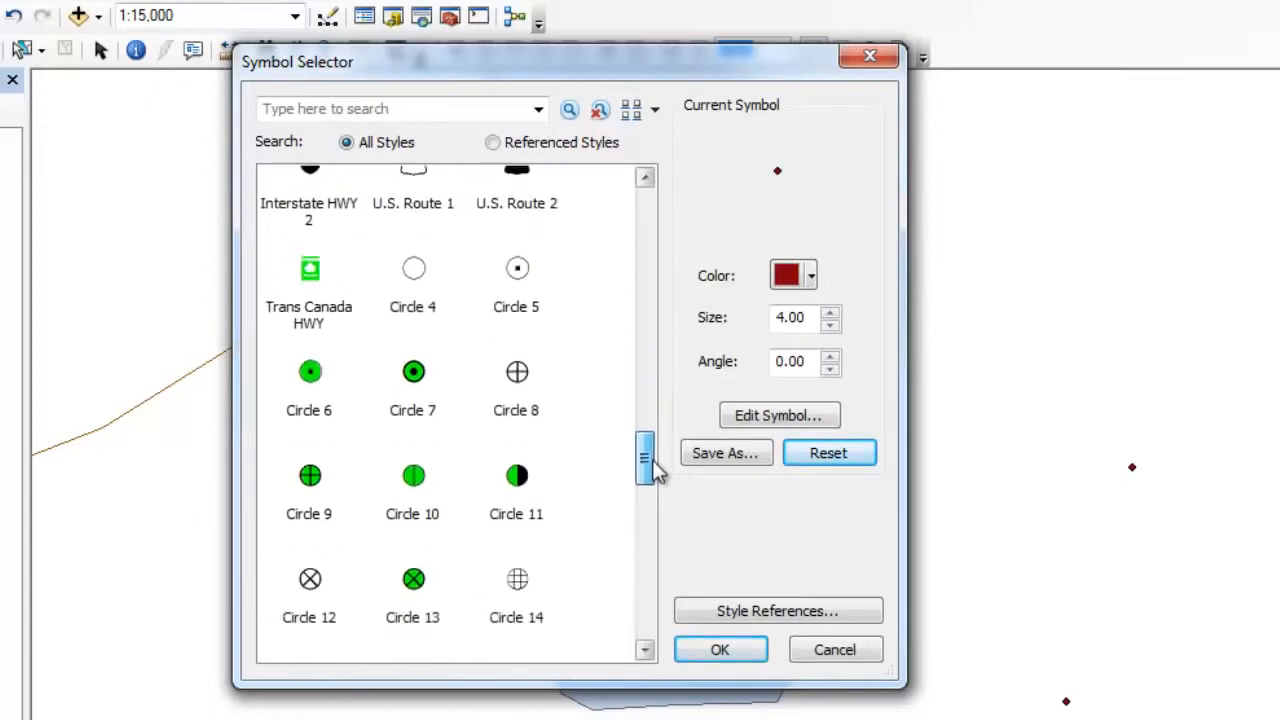
pyautogui.moveTo(644, 460); pyautogui.dragTo(644, 564)
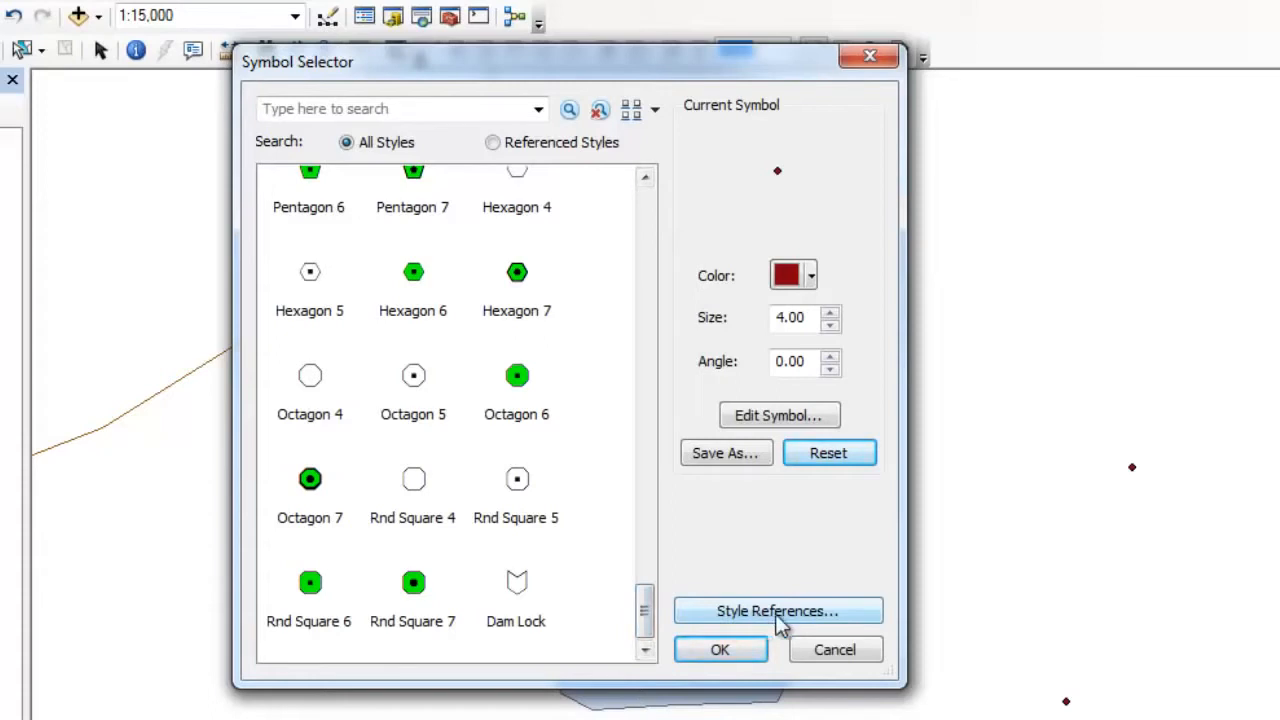
# Enable the Real Estate style in Style References and browse its added markers
pyautogui.click(778, 612)
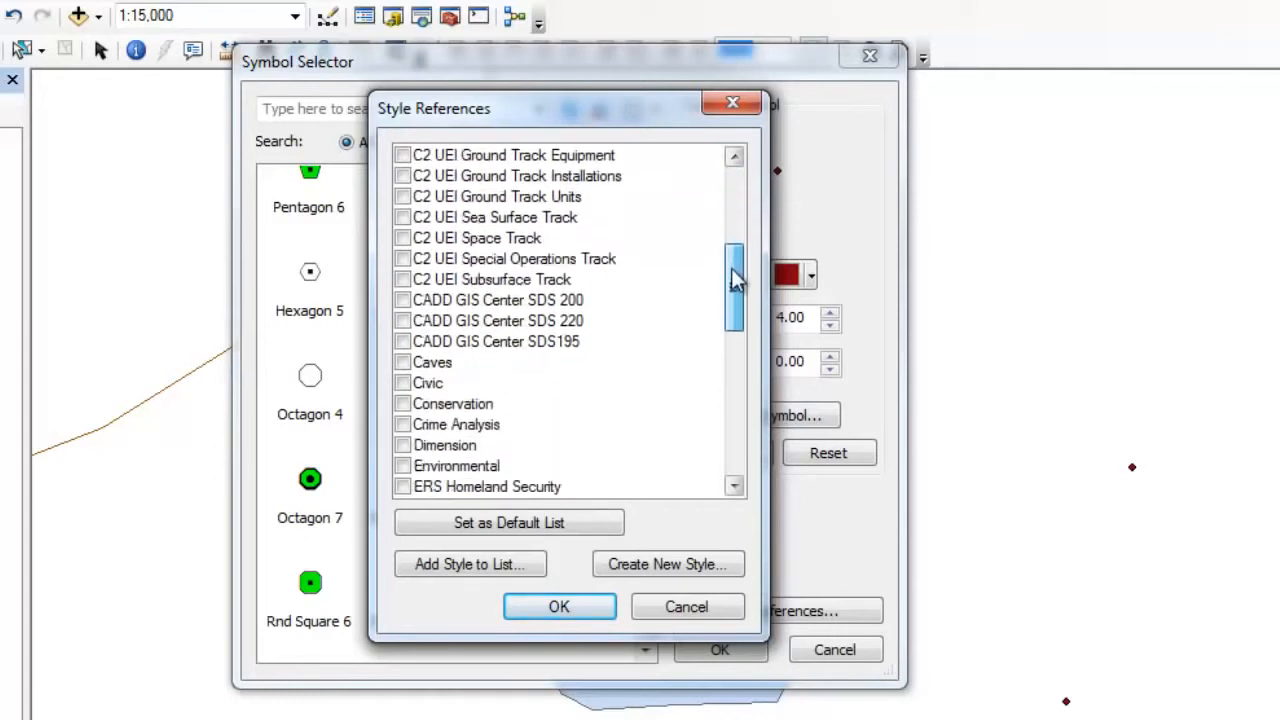
pyautogui.scroll(-3)
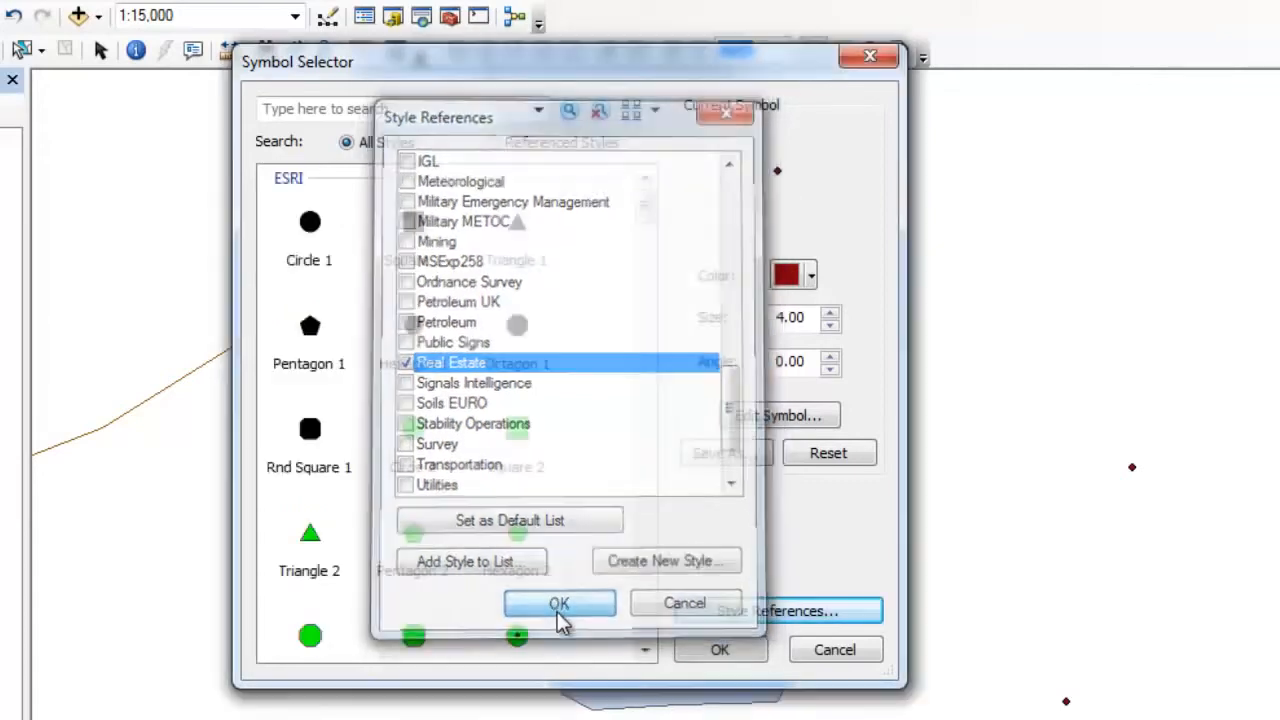
pyautogui.click(560, 604)
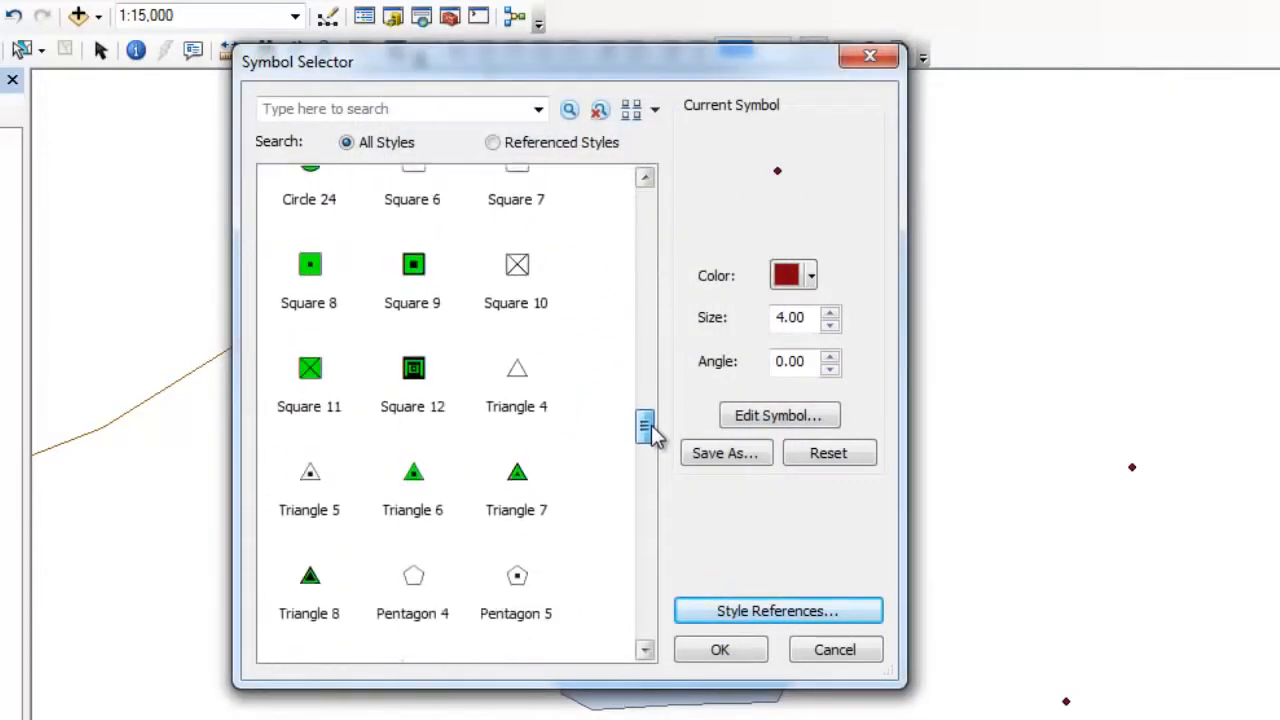
pyautogui.scroll(-3)
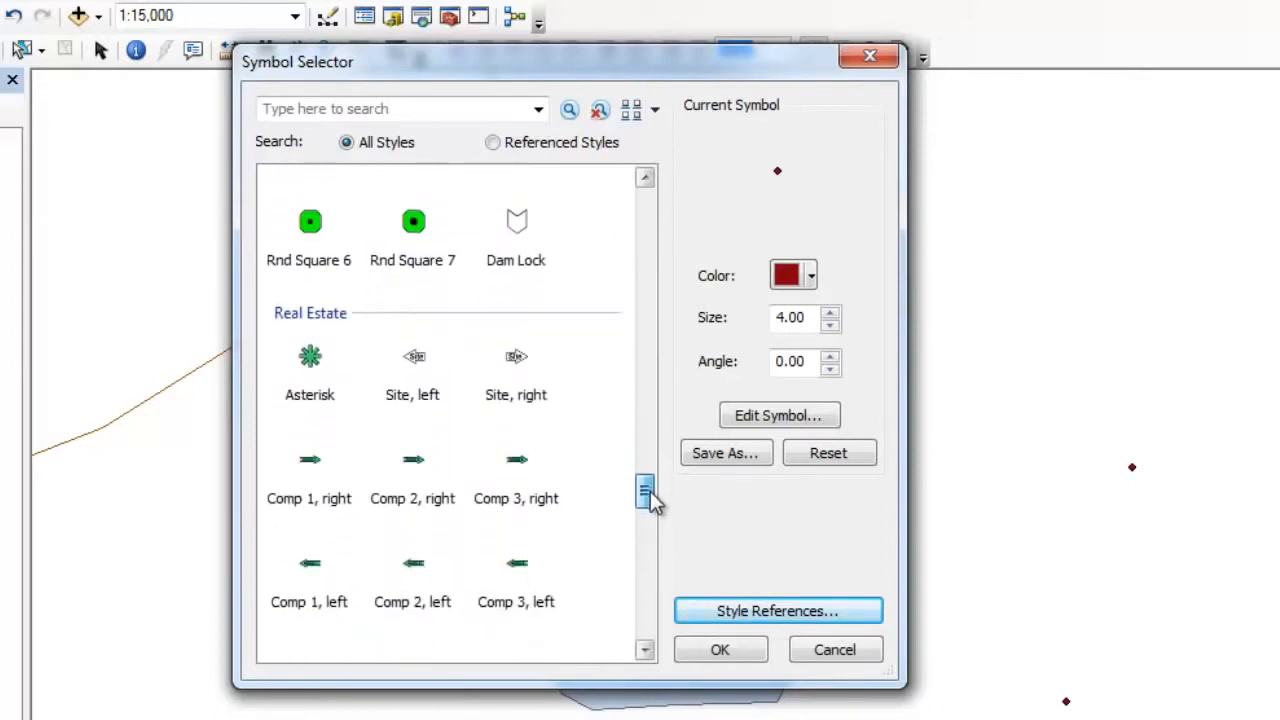
pyautogui.scroll(-3)
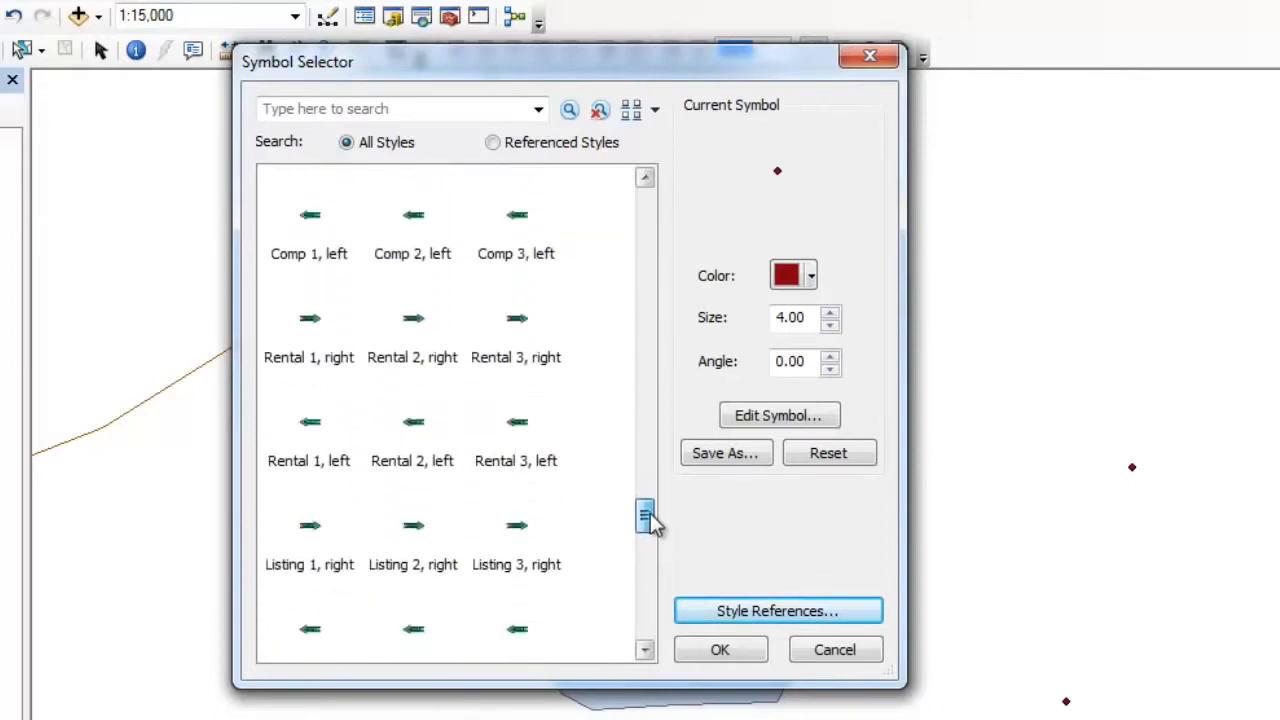
pyautogui.scroll(-3)
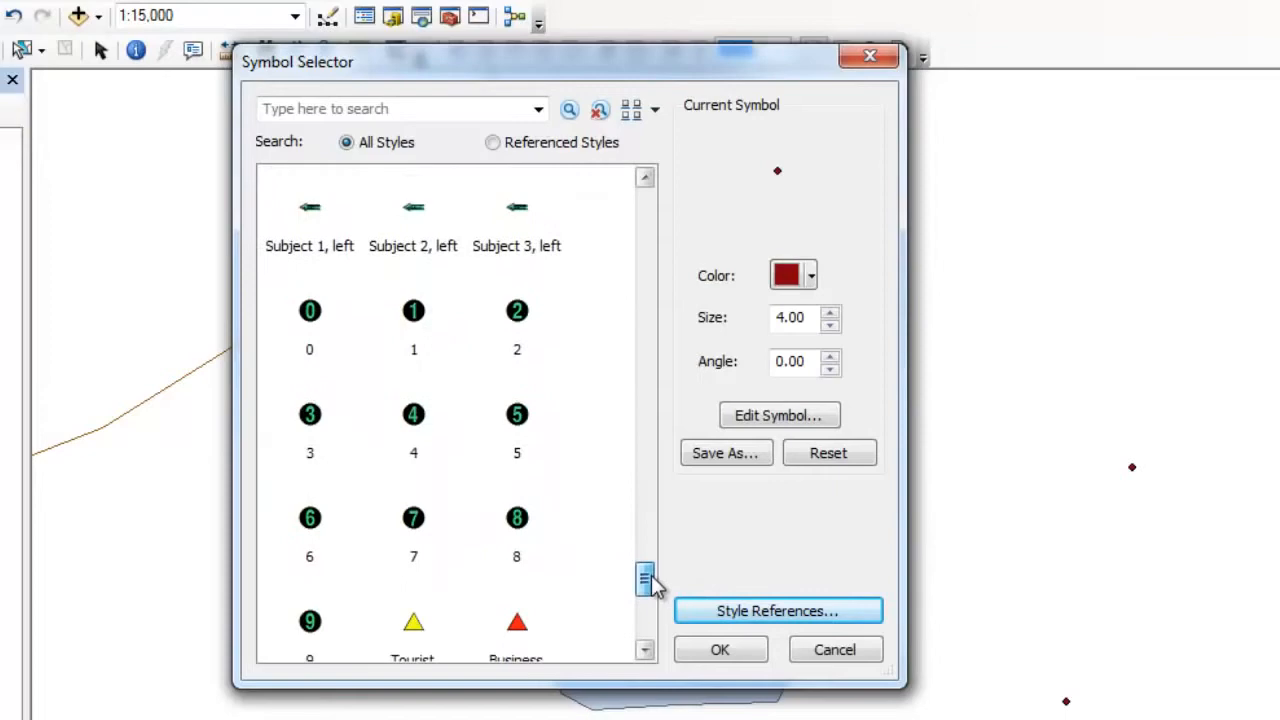
pyautogui.scroll(-3)
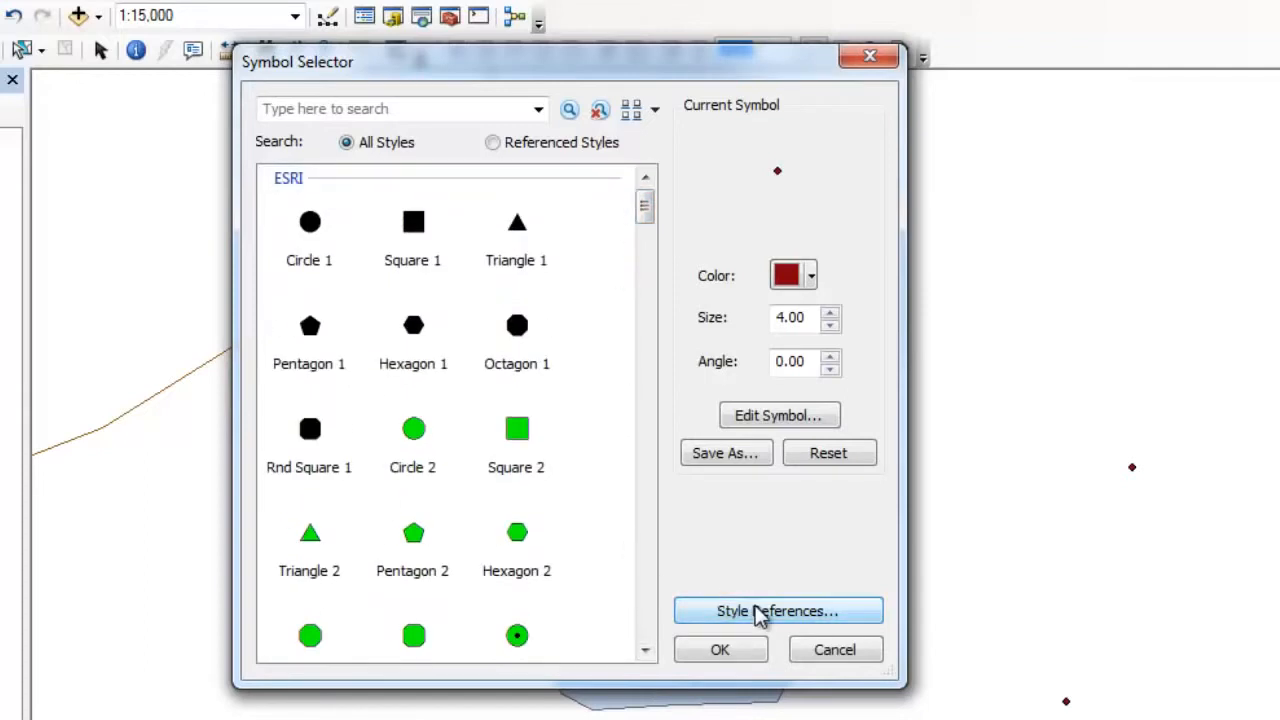
# Reopen Style References and choose Add Style to List to load a style file from disk
pyautogui.click(776, 610)
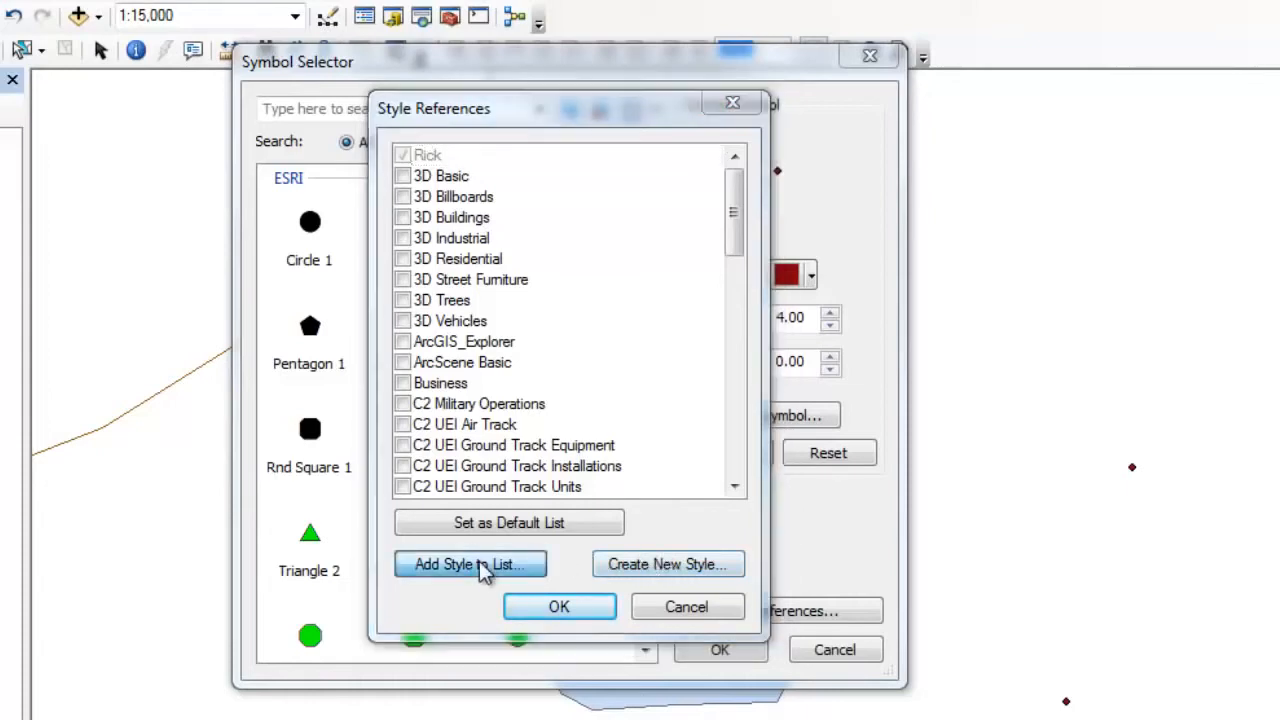
pyautogui.click(470, 564)
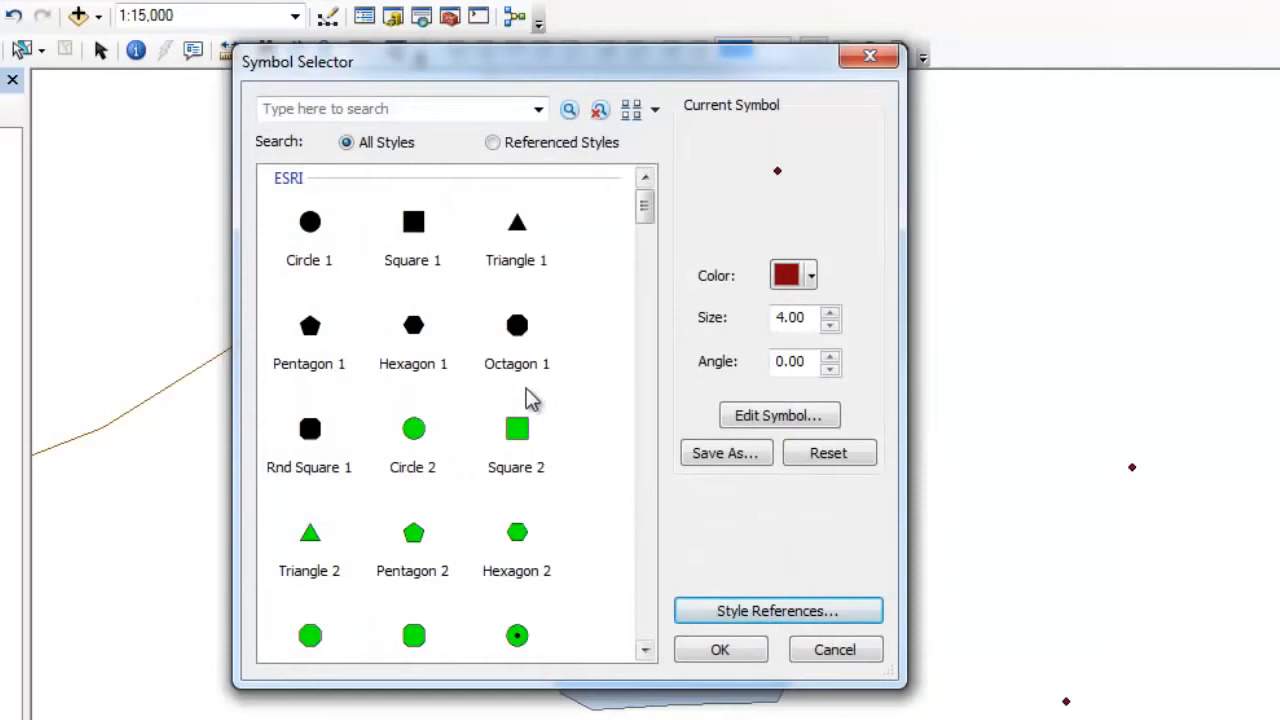
pyautogui.moveTo(308, 240)
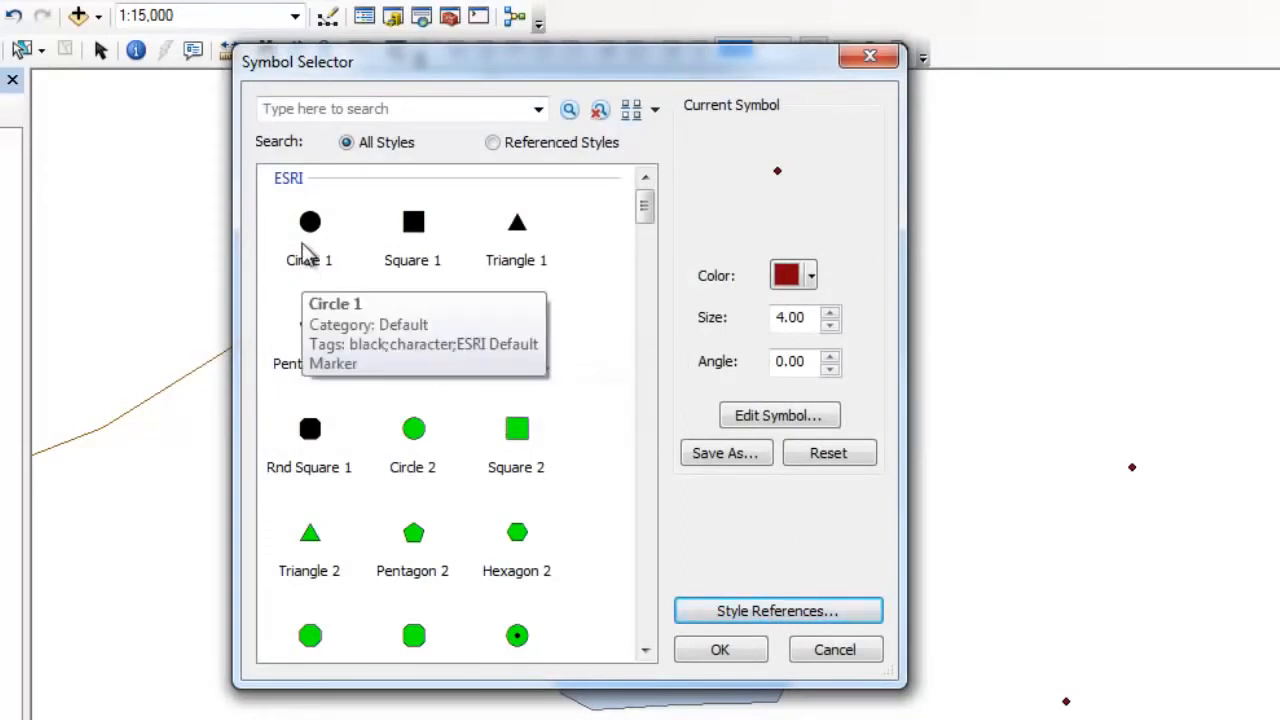
# Pick the Circle 1 marker, then explore More Colors switched to HSV and its Properties, keeping black
pyautogui.click(308, 222)
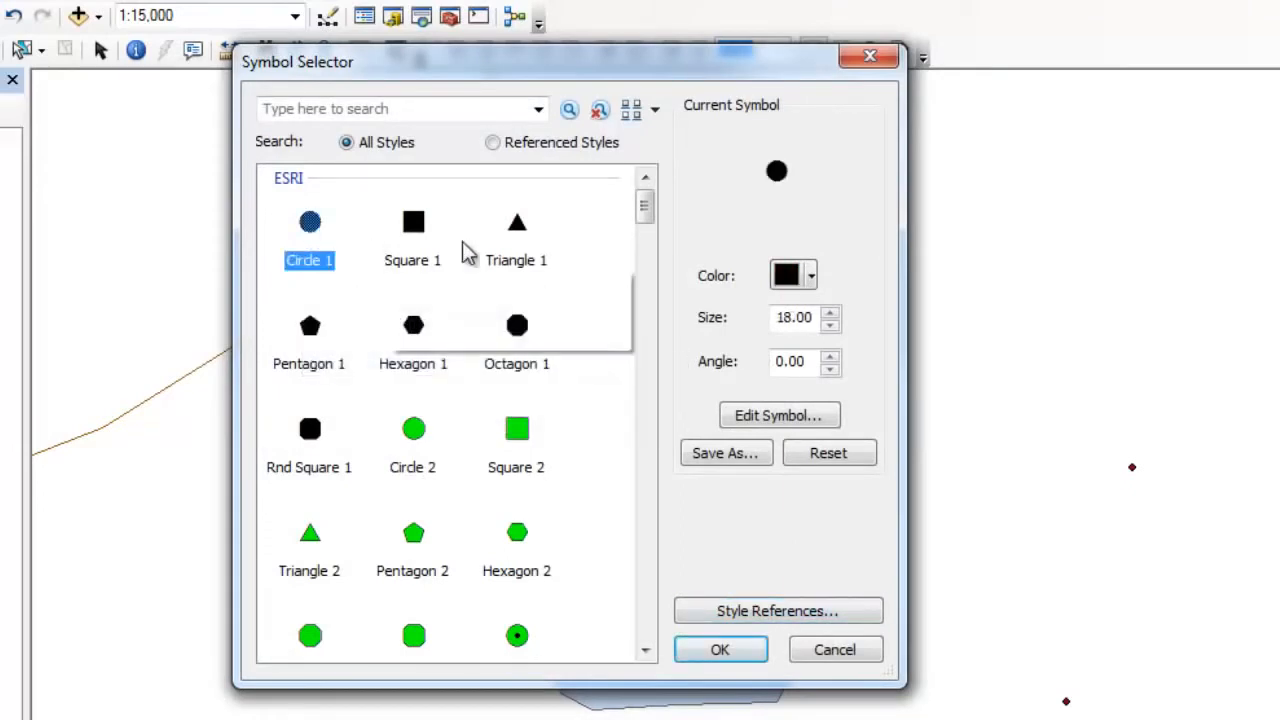
pyautogui.moveTo(696, 248)
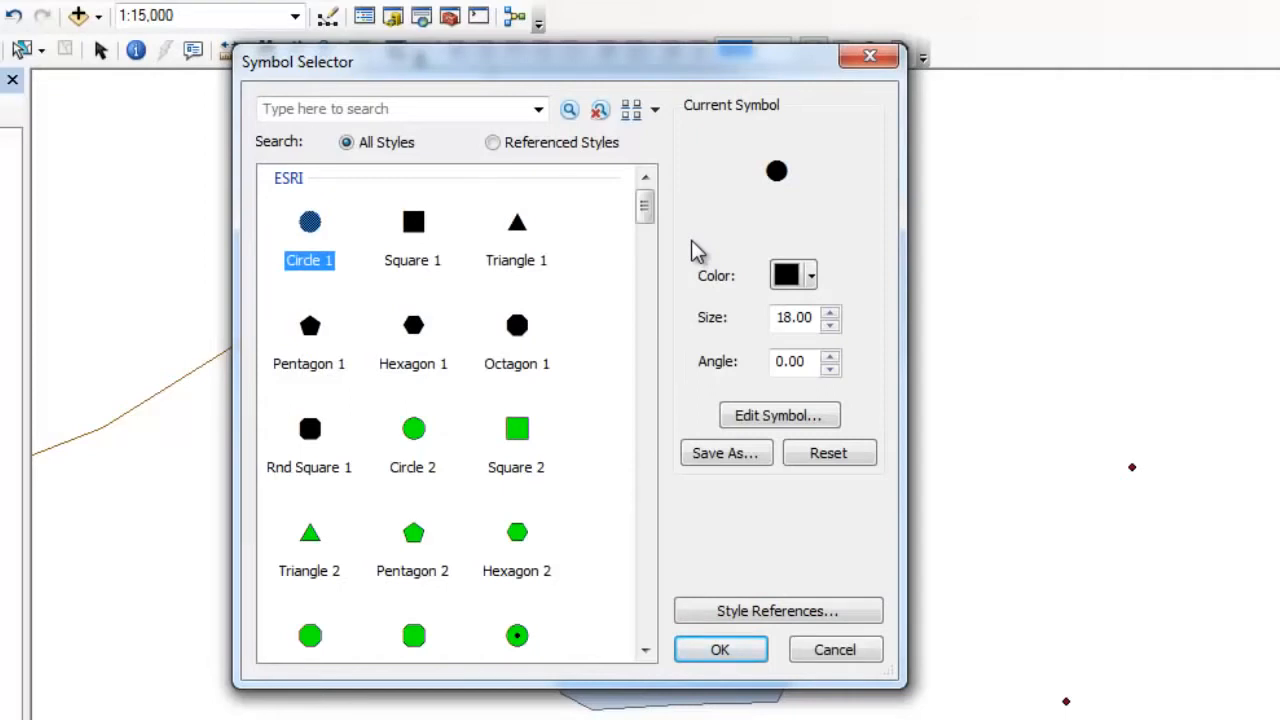
pyautogui.click(810, 276)
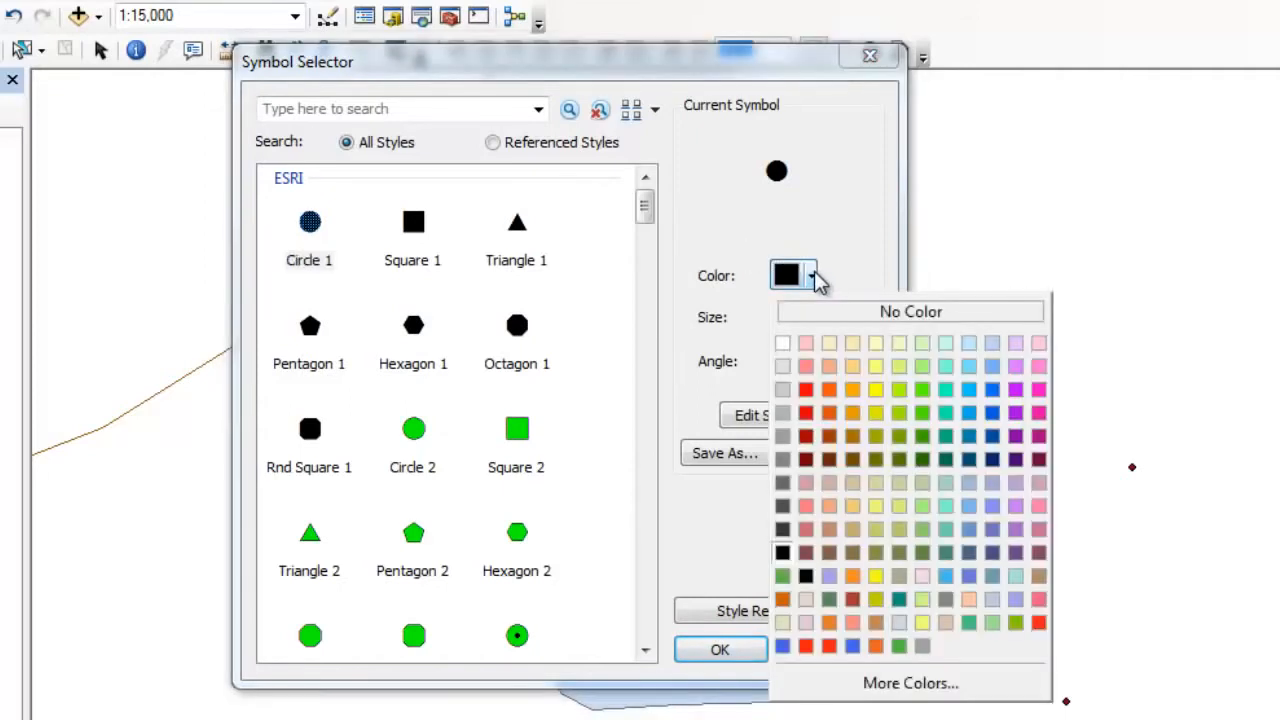
pyautogui.moveTo(1000, 356)
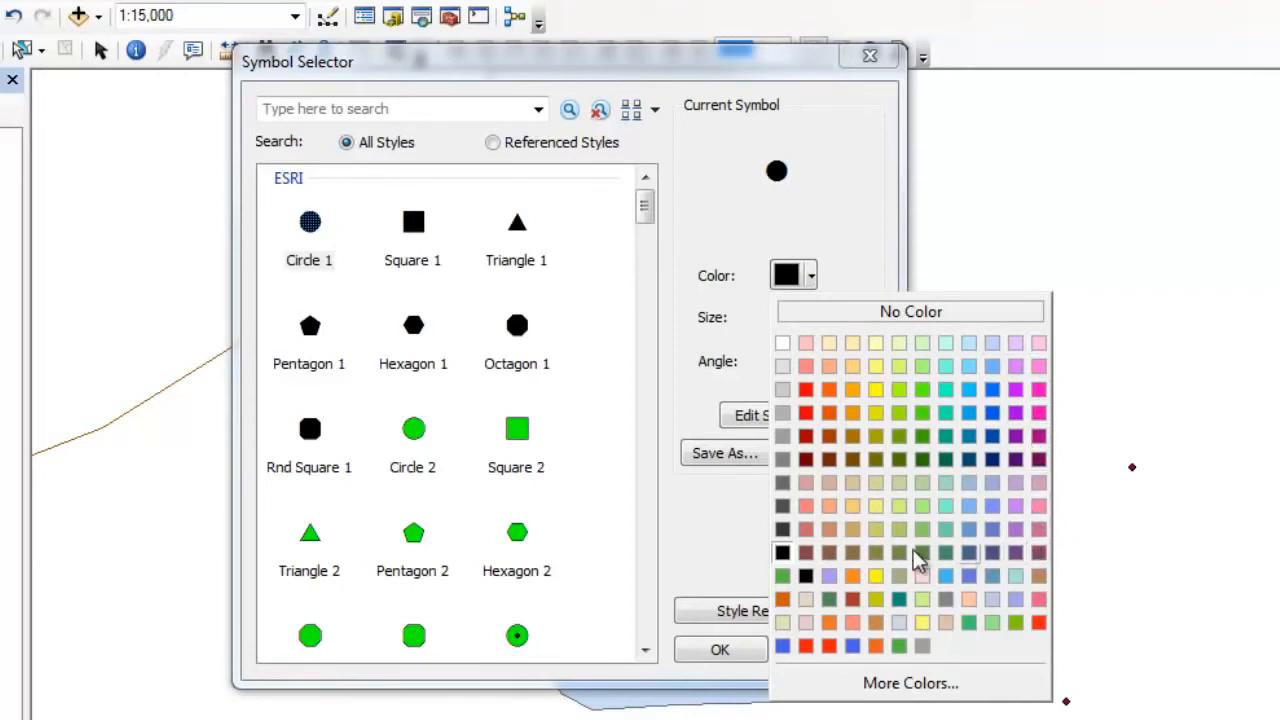
pyautogui.moveTo(836, 440)
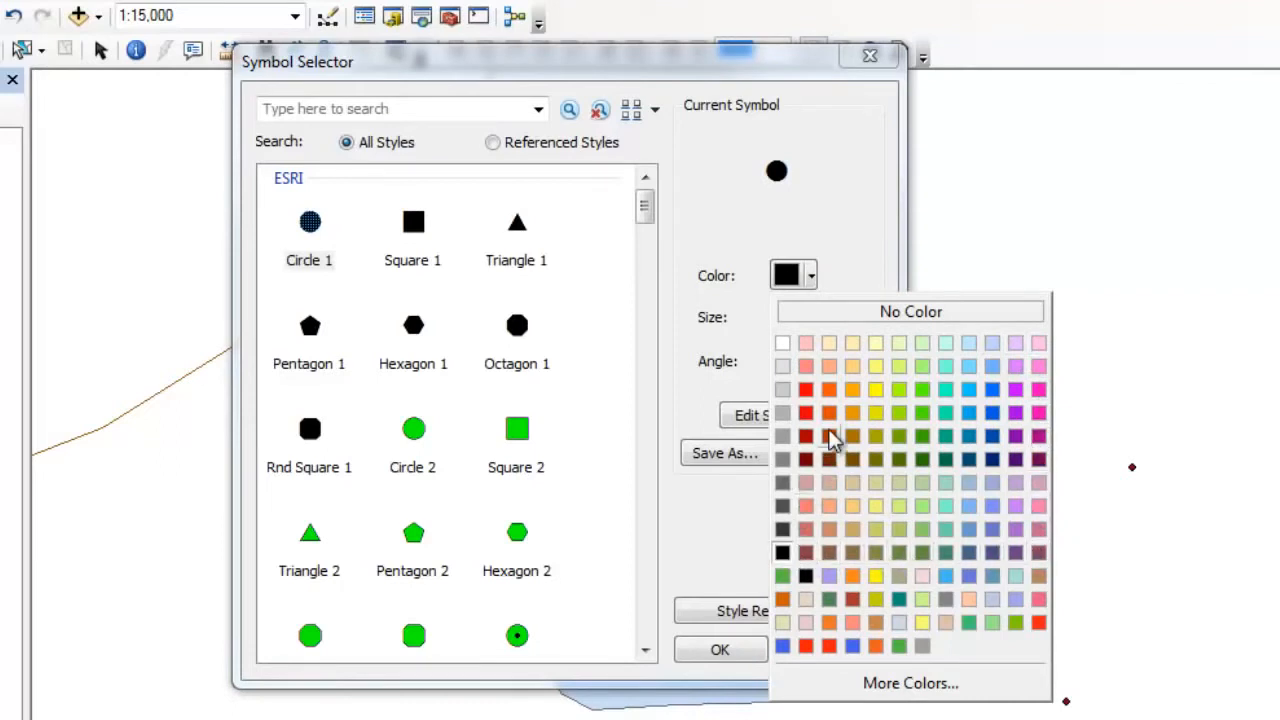
pyautogui.moveTo(828, 436)
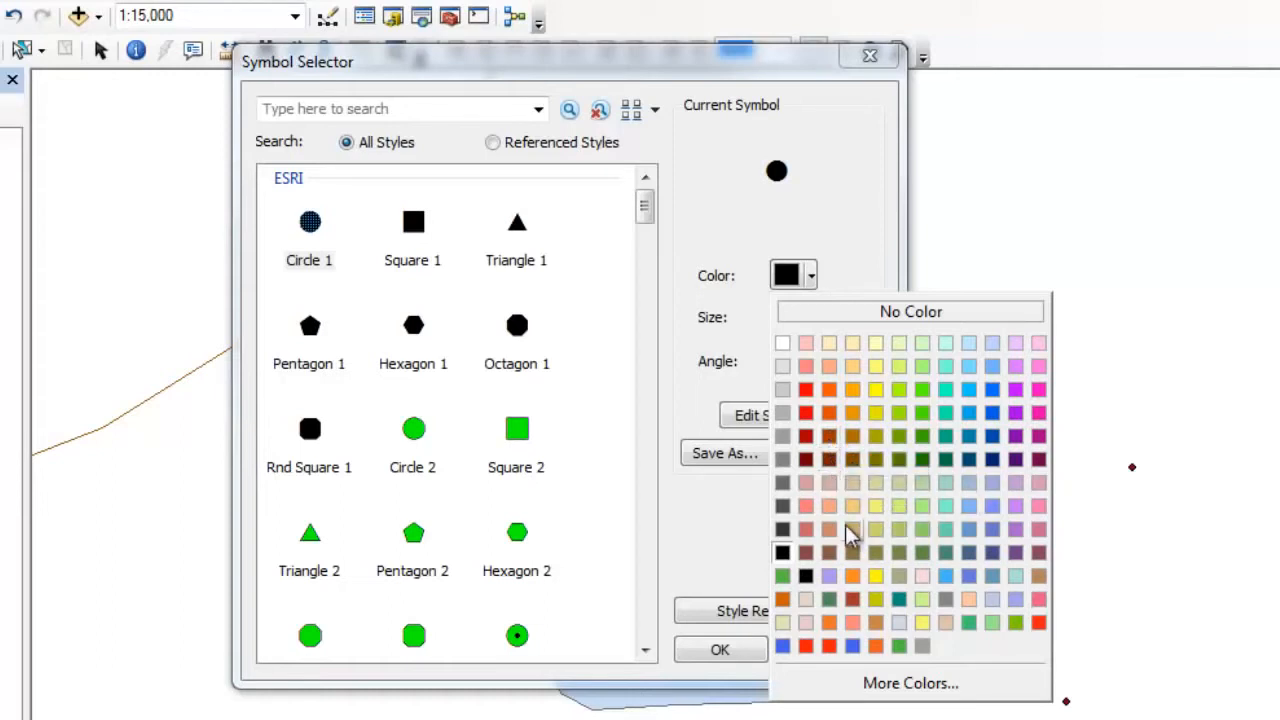
pyautogui.moveTo(896, 320)
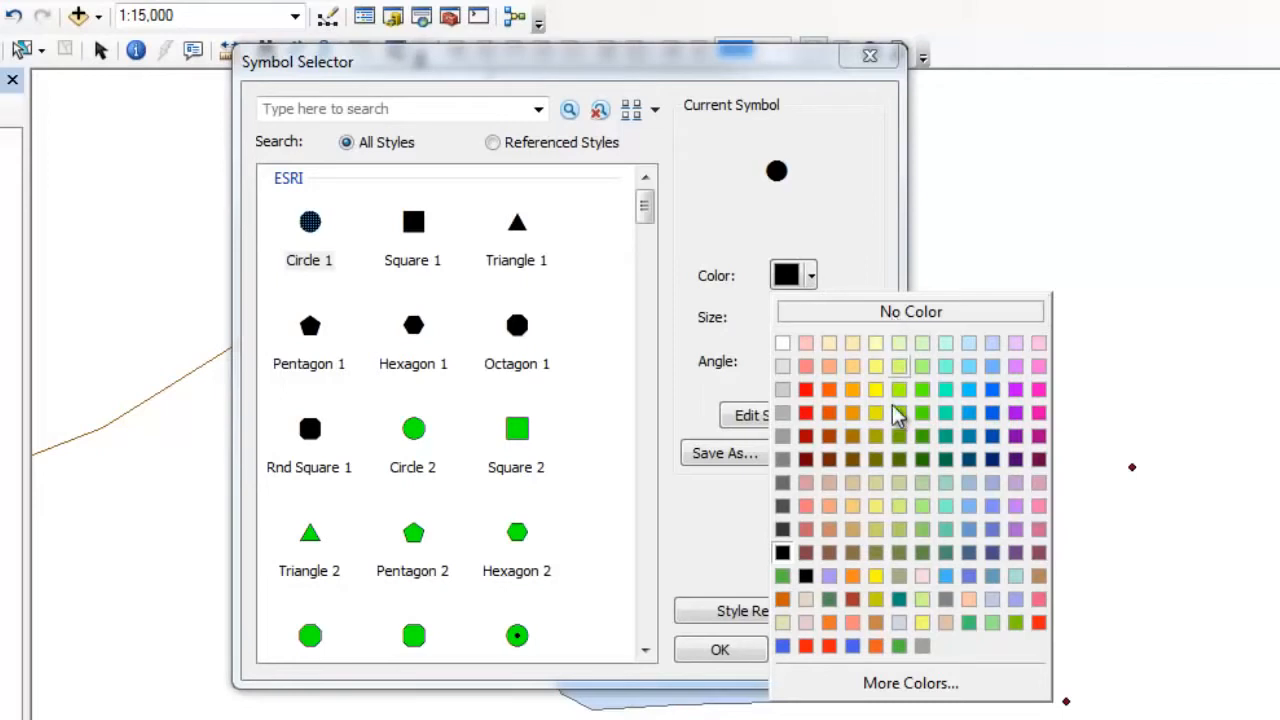
pyautogui.click(910, 682)
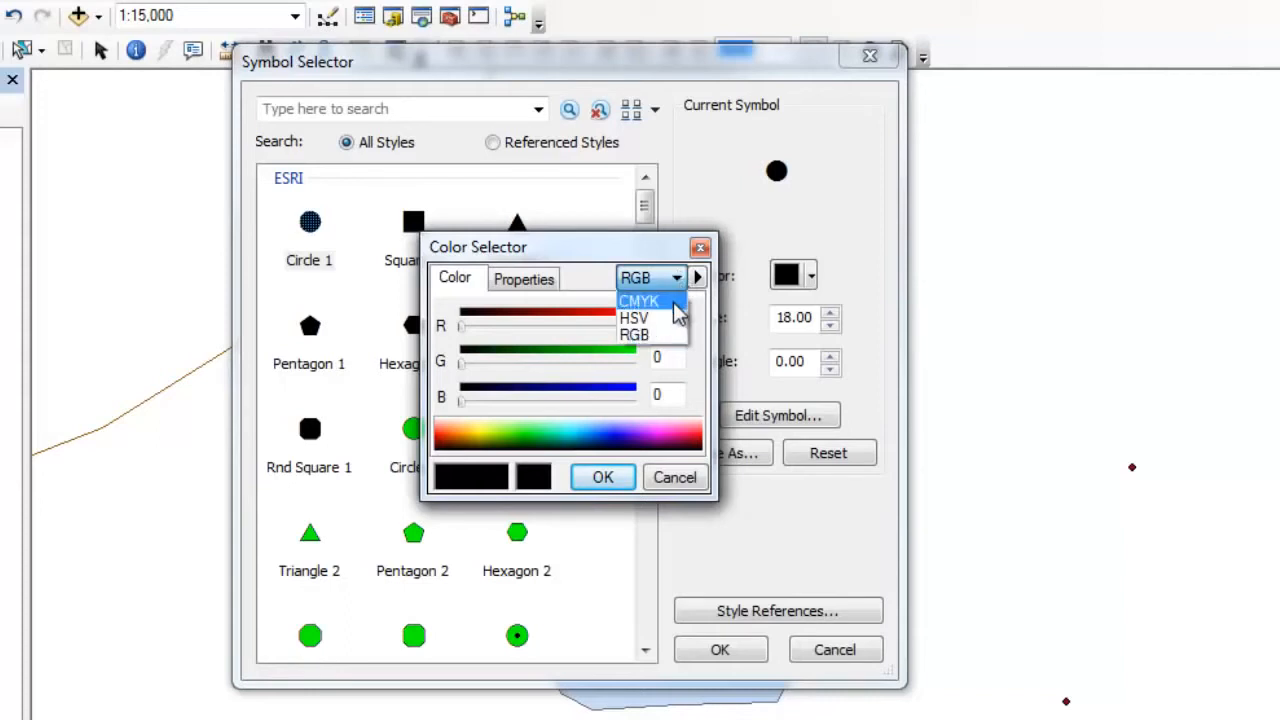
pyautogui.click(634, 316)
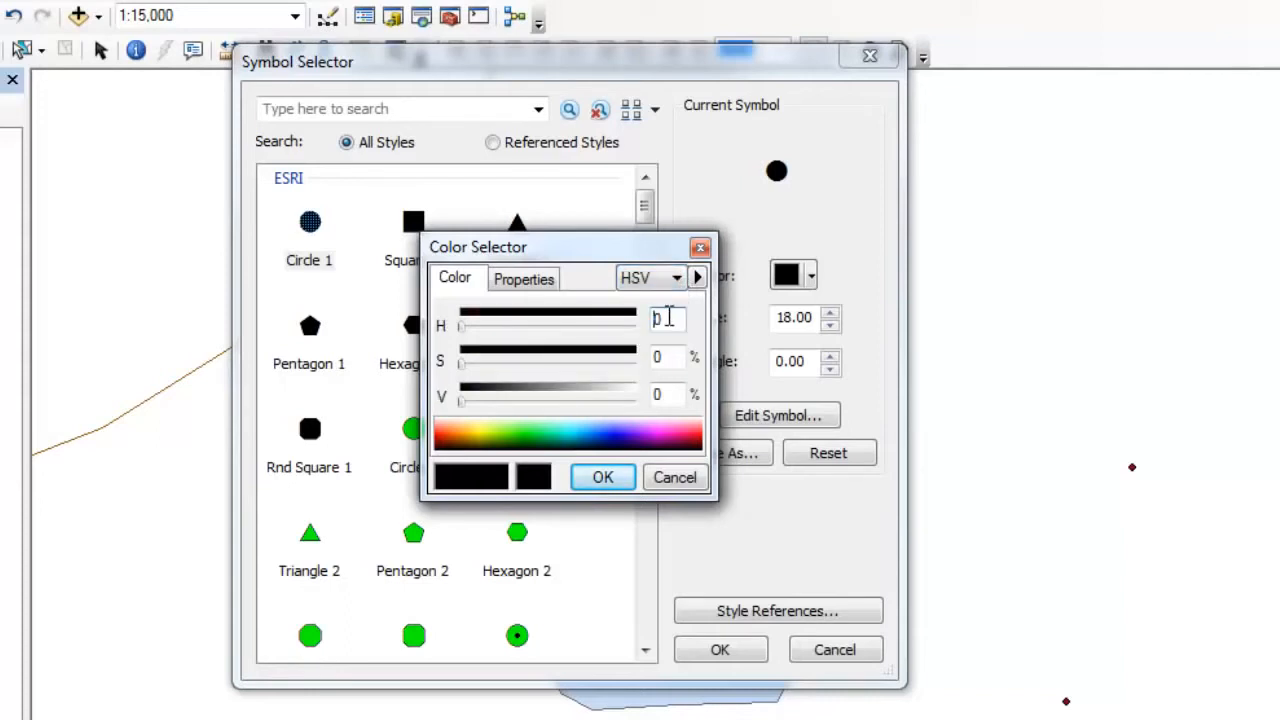
pyautogui.click(524, 278)
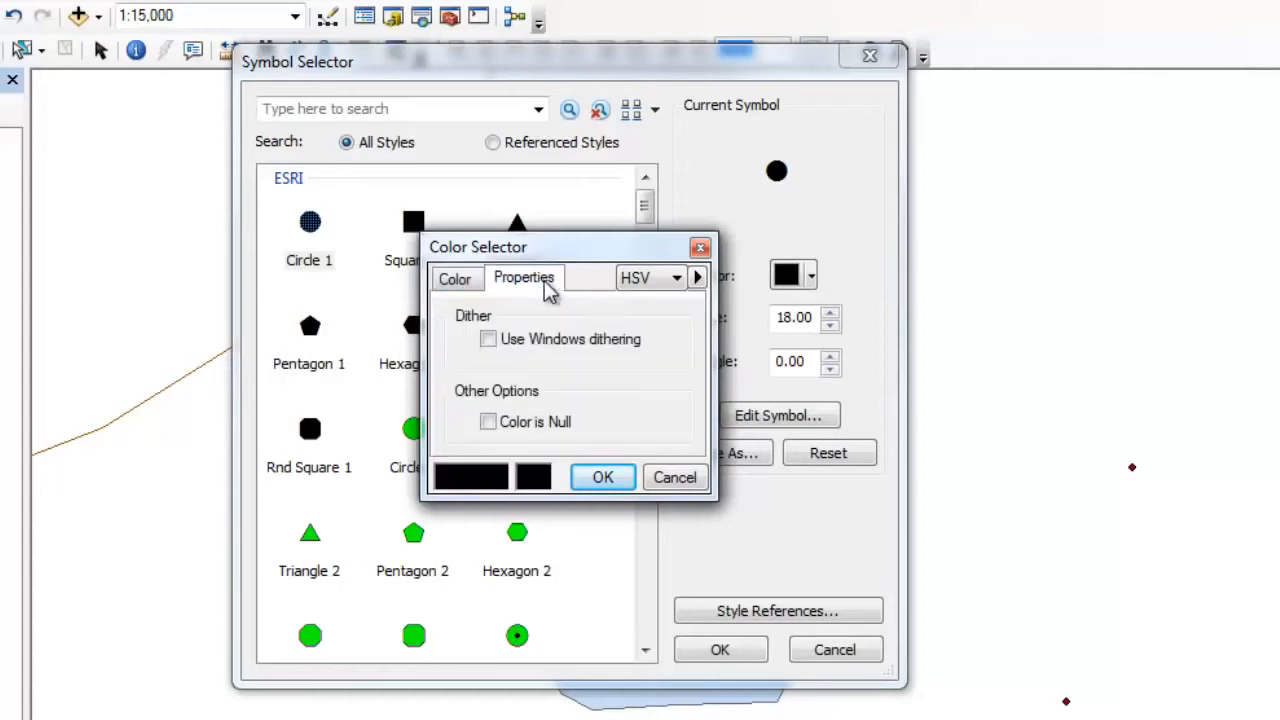
pyautogui.moveTo(552, 344)
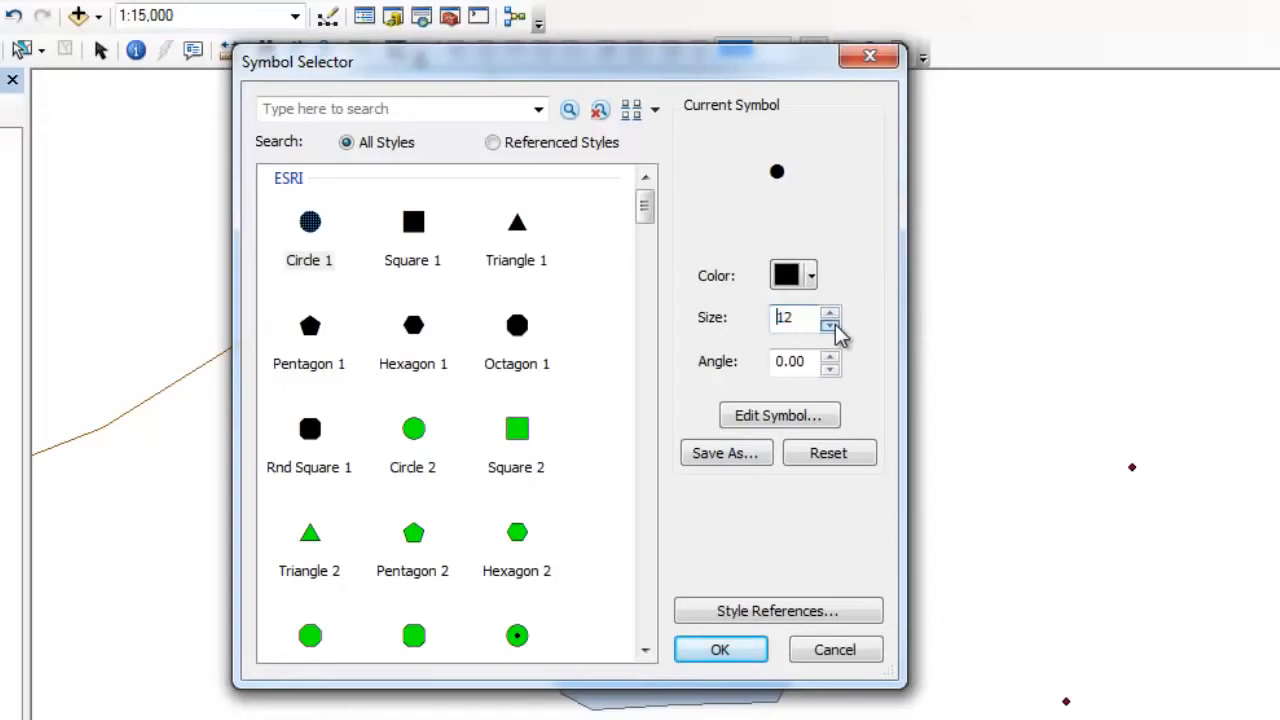
# Make the marker a size-18 Square 1 rotated about 45 degrees into a diamond and apply it
pyautogui.click(830, 312)
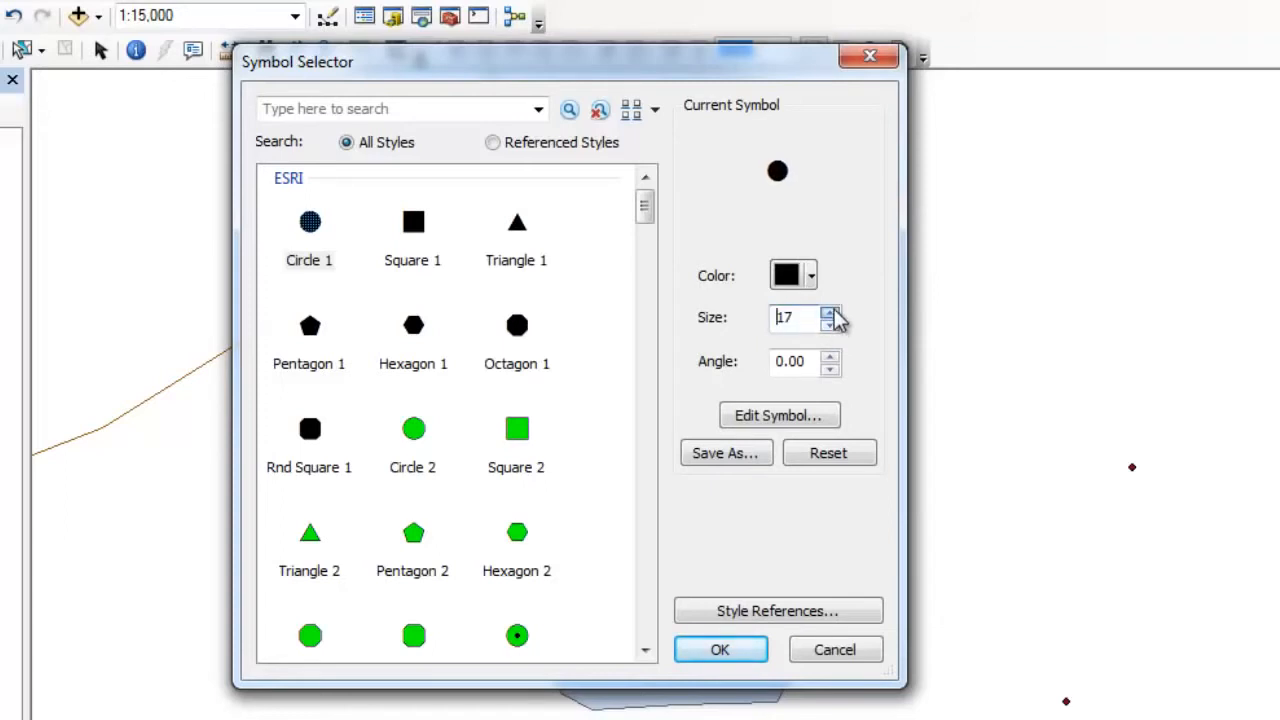
pyautogui.click(830, 312)
pyautogui.write('10')
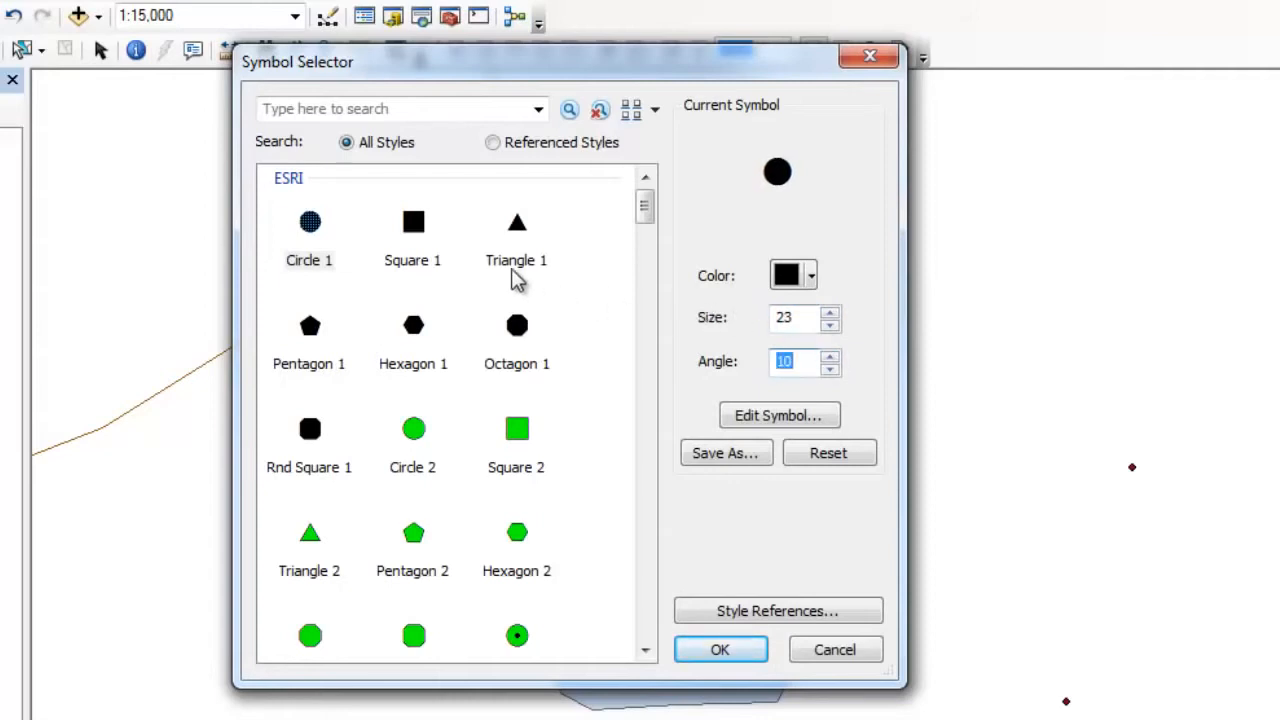
pyautogui.click(412, 222)
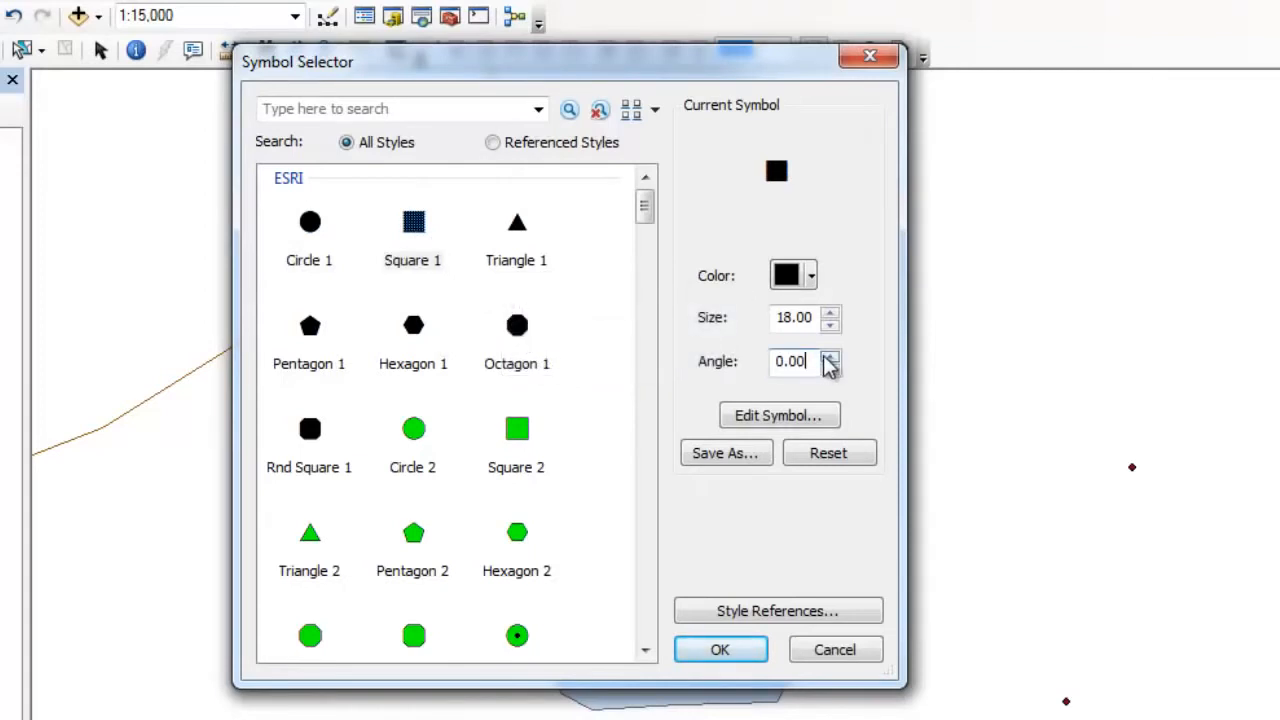
pyautogui.click(830, 356)
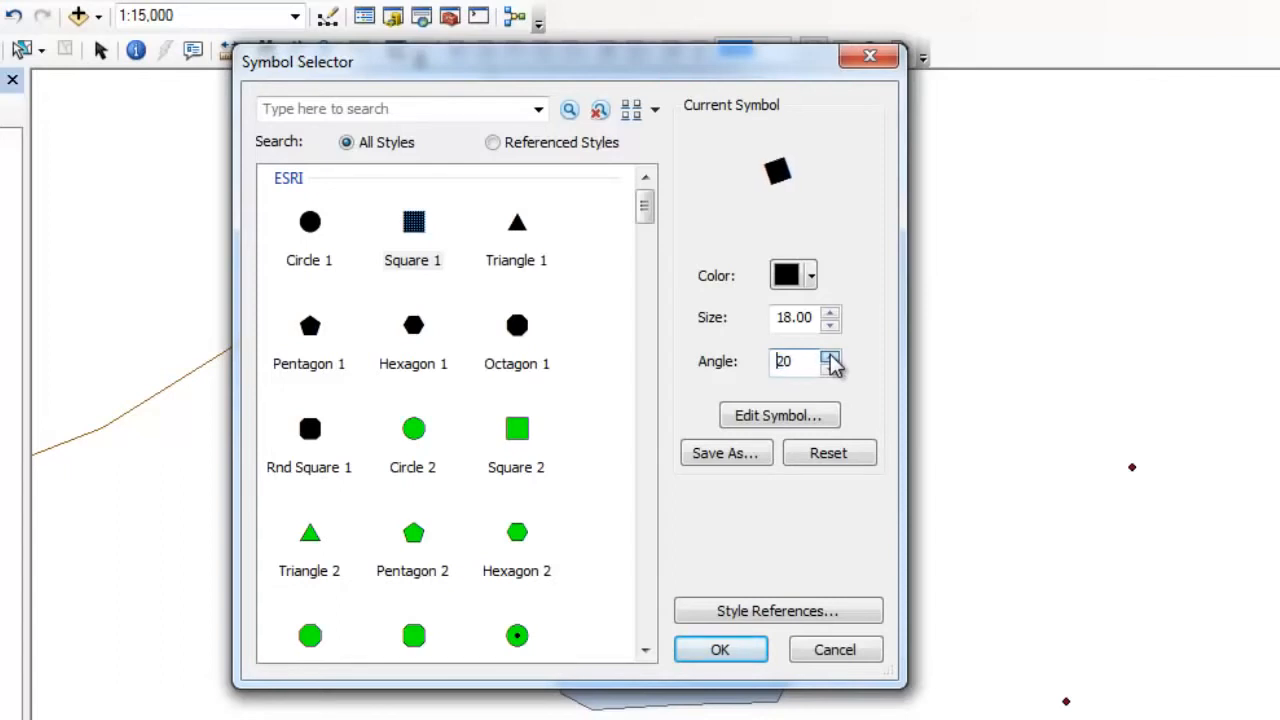
pyautogui.click(832, 356)
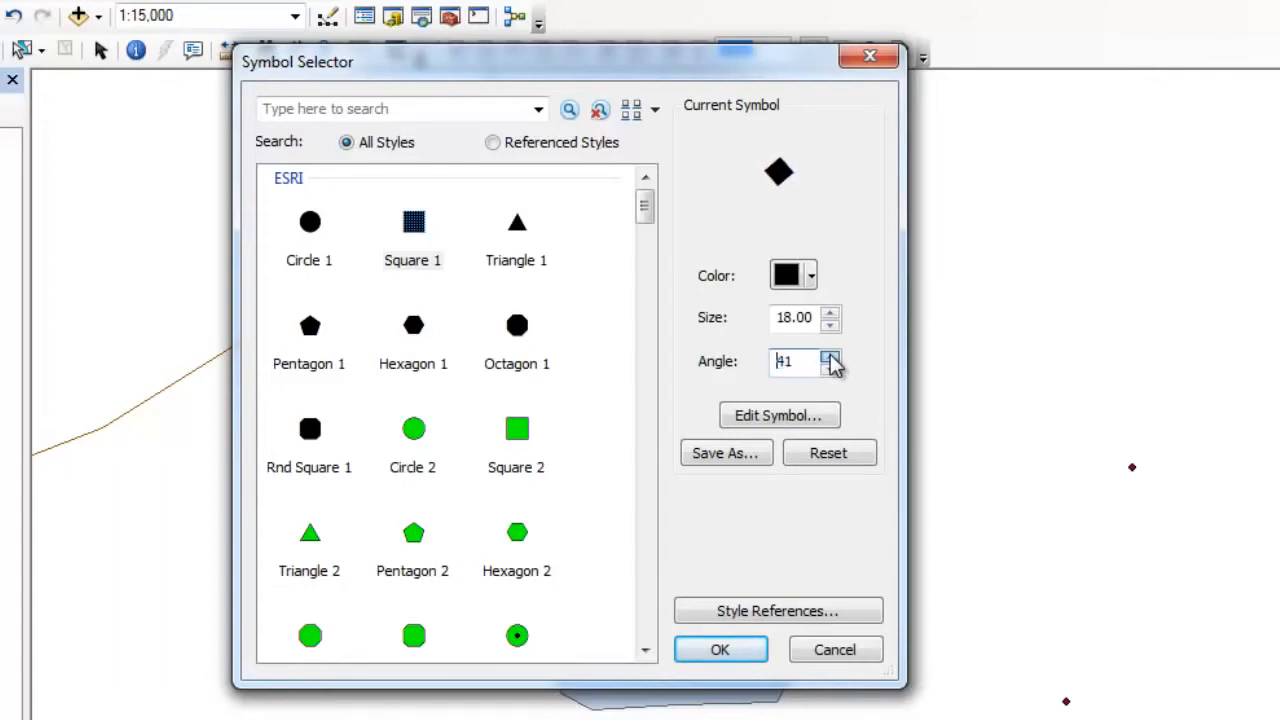
pyautogui.click(830, 356)
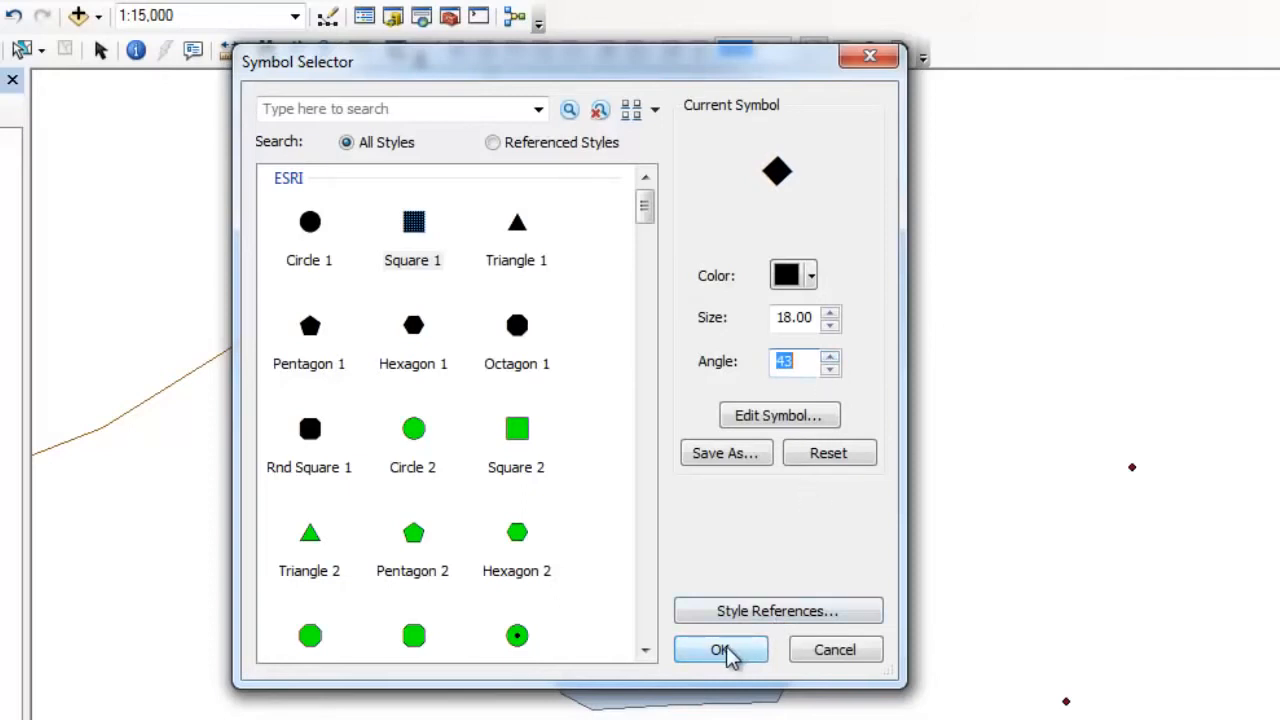
pyautogui.click(720, 648)
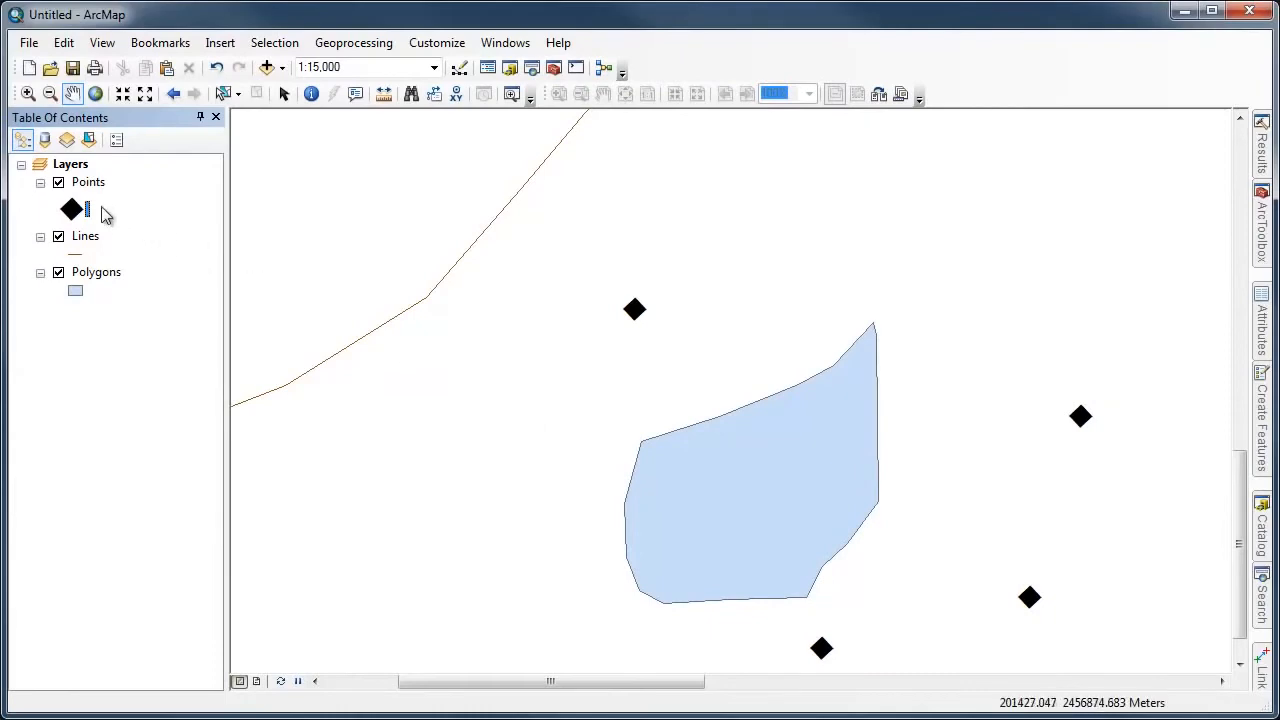
# Reopen the Symbol Selector for the Points layer's black diamond marker
pyautogui.click(72, 208)
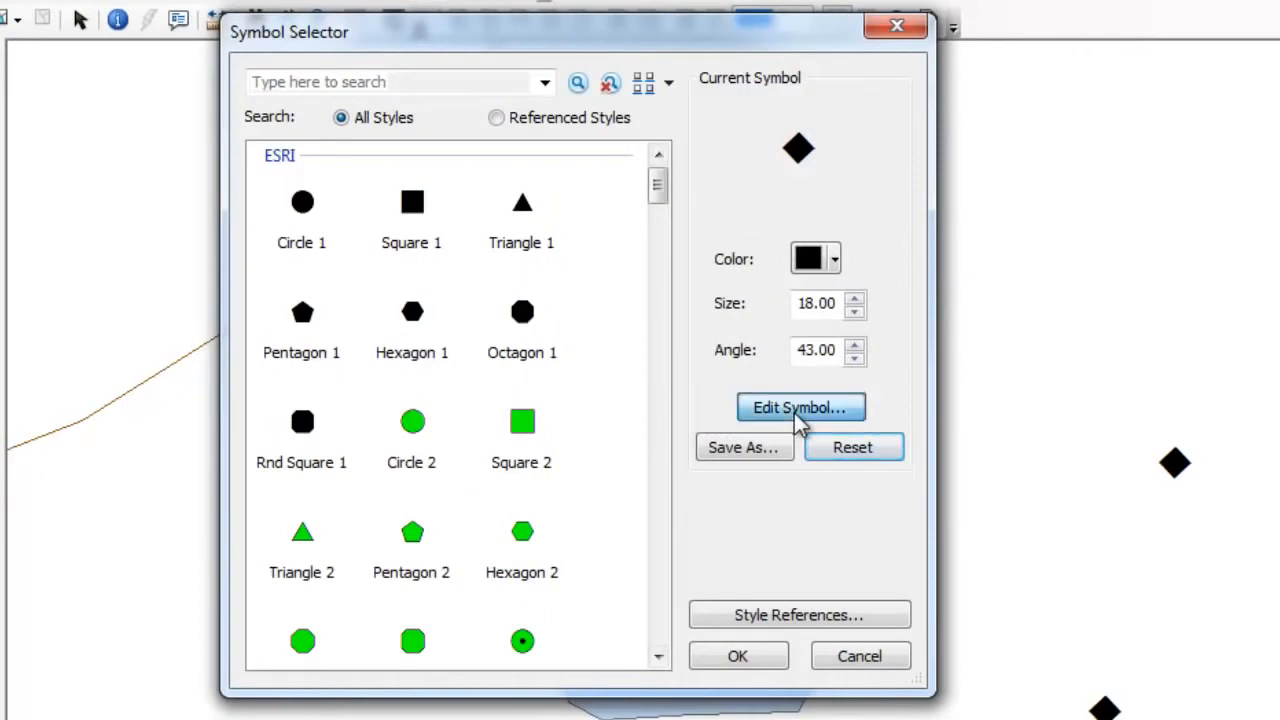
pyautogui.moveTo(796, 412)
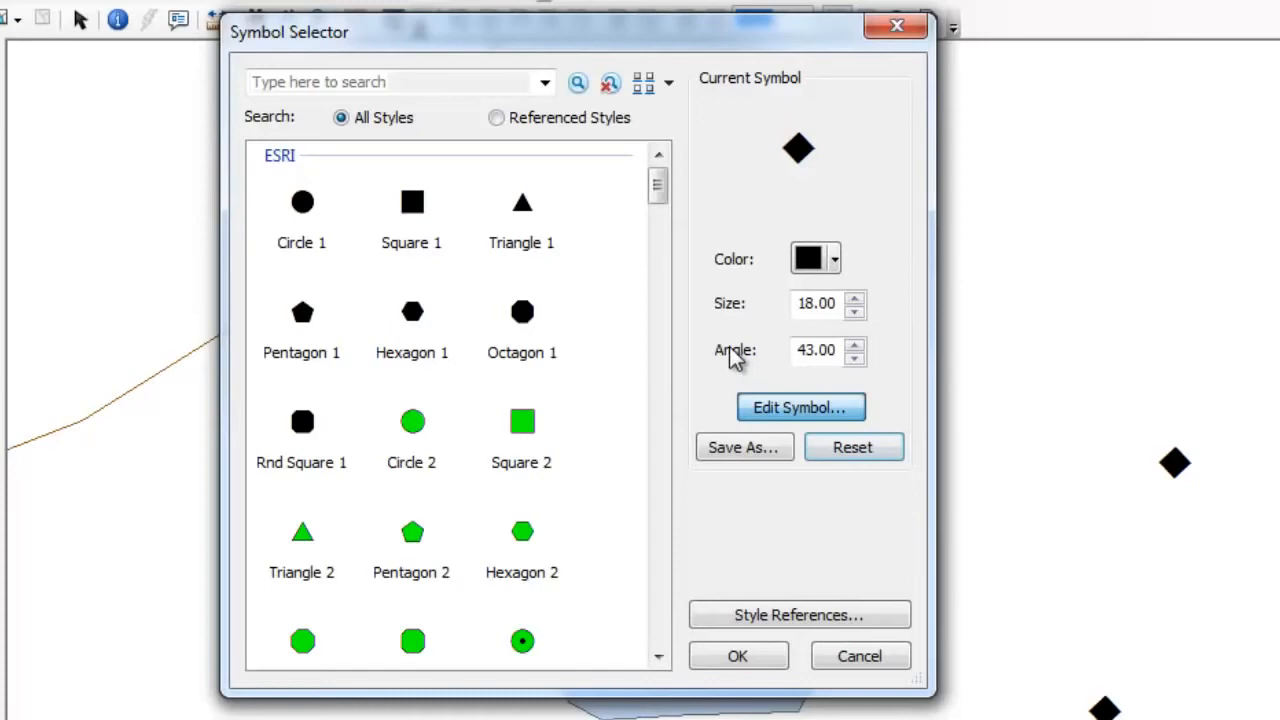
# Enter the Symbol Property Editor, toggle the preview guides, and add a second marker layer
pyautogui.click(800, 408)
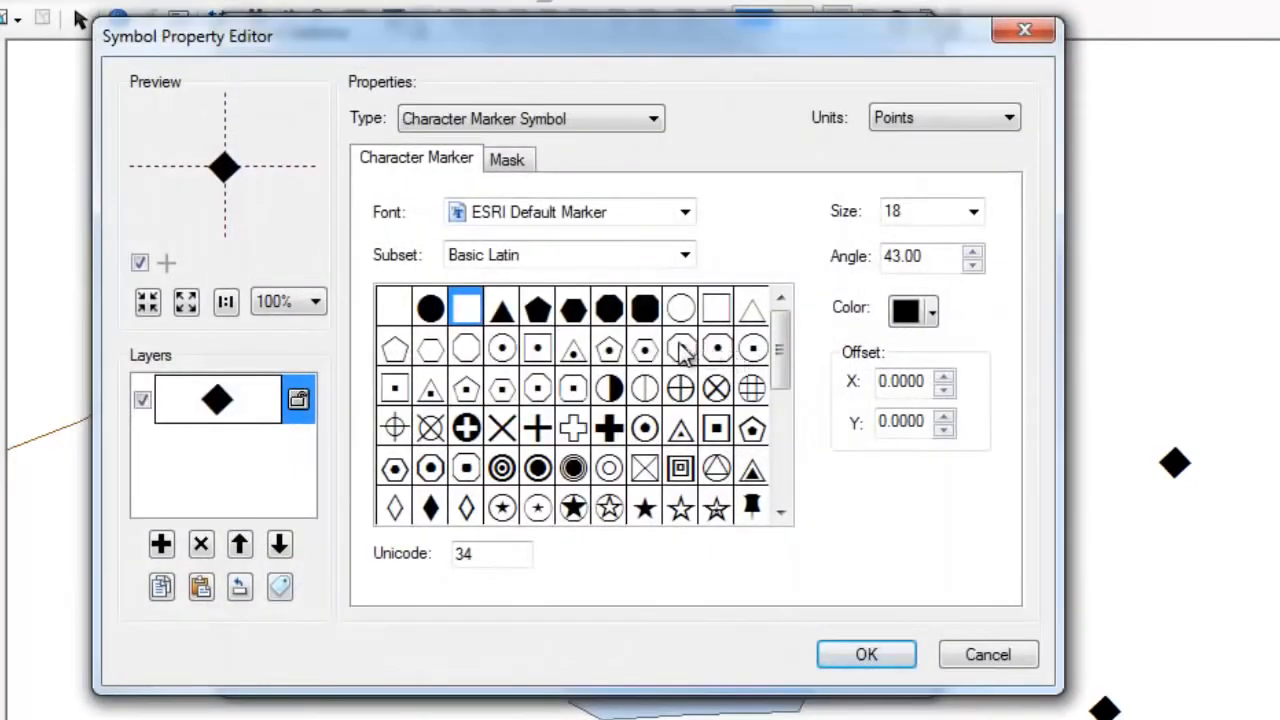
pyautogui.moveTo(240, 180)
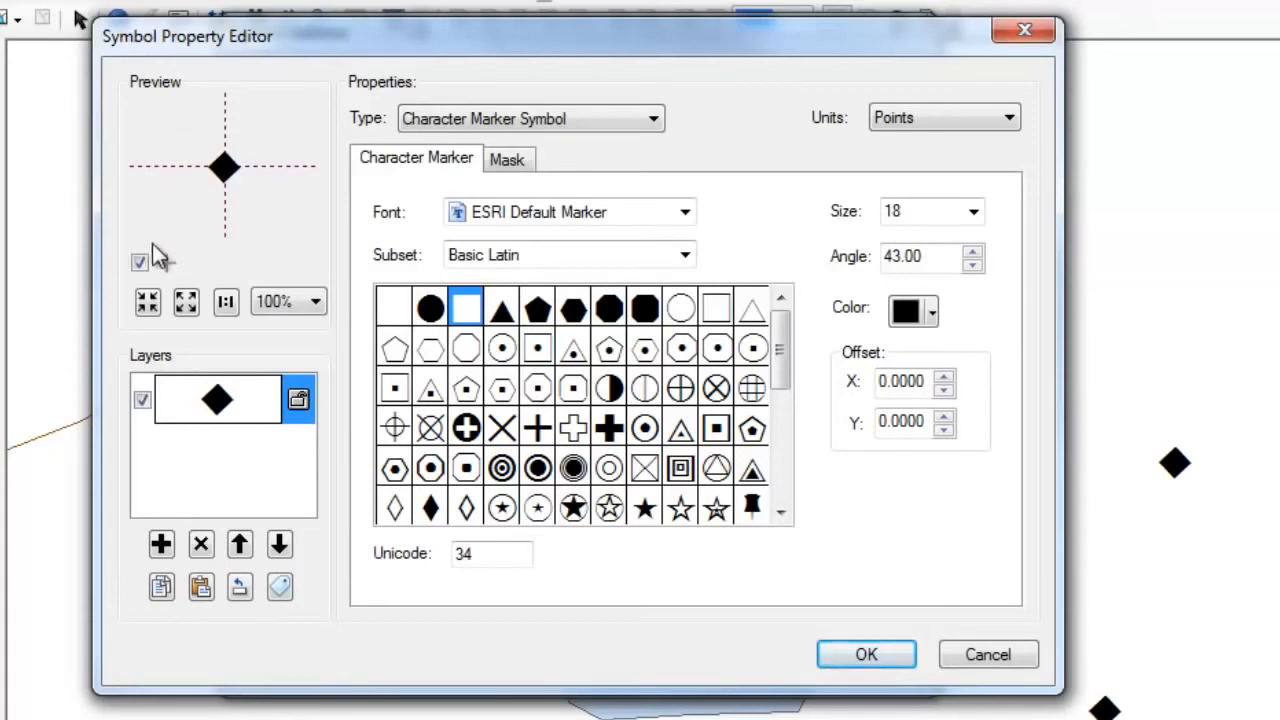
pyautogui.click(188, 302)
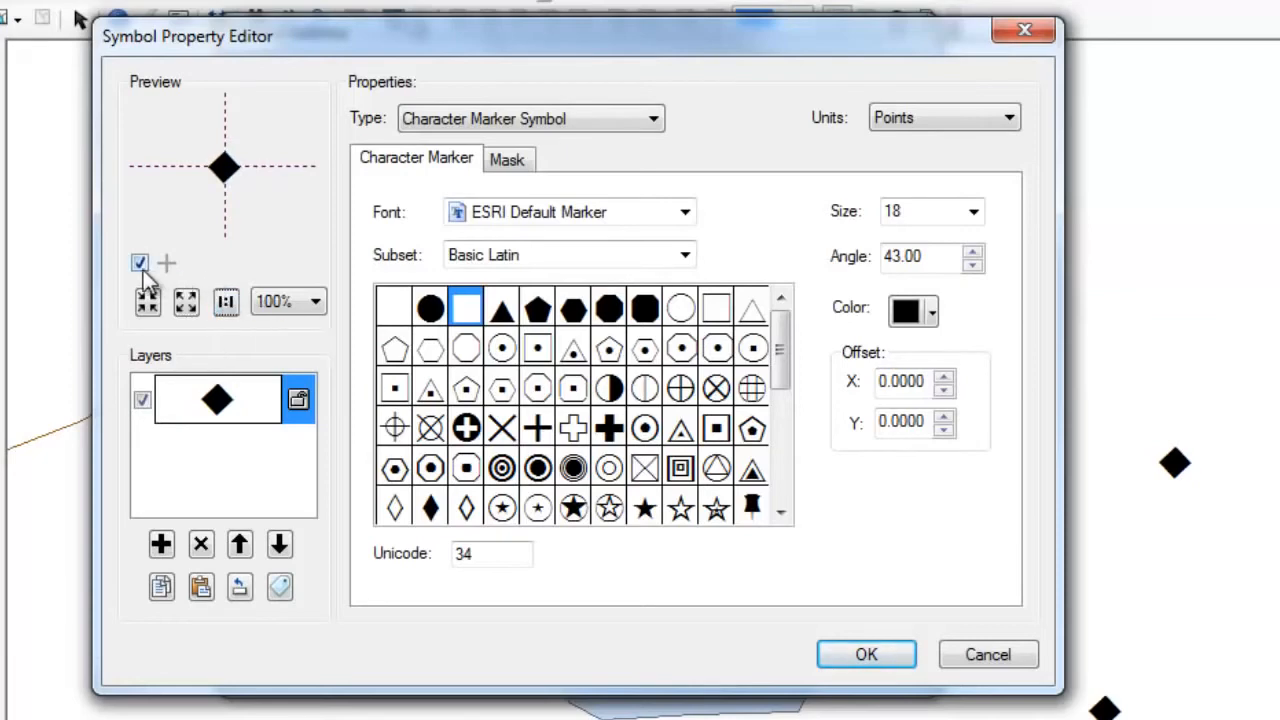
pyautogui.click(140, 262)
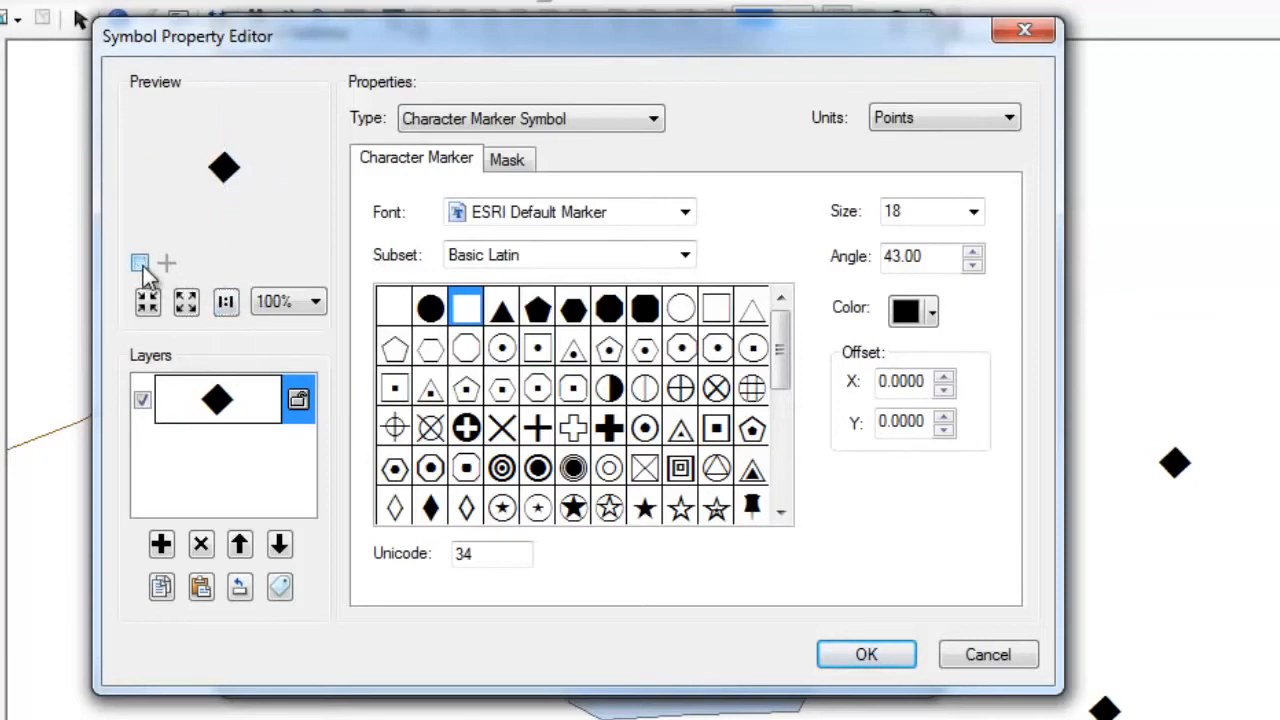
pyautogui.click(140, 264)
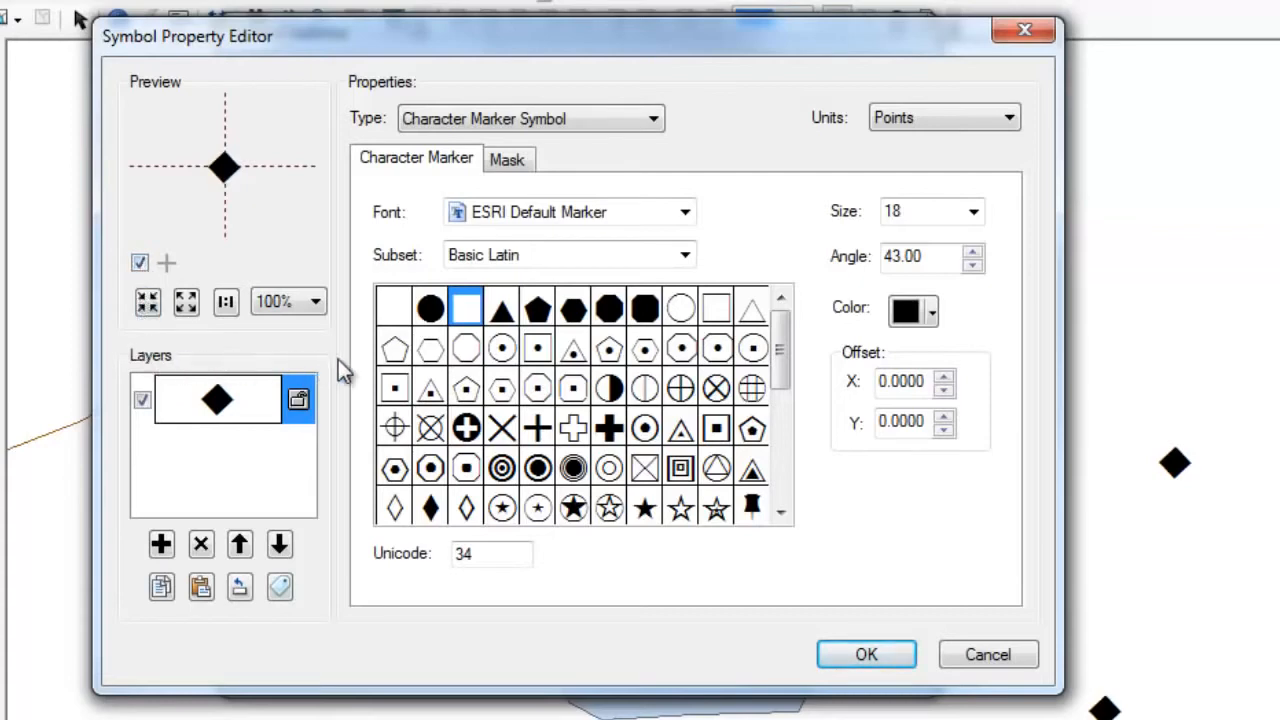
pyautogui.moveTo(120, 630)
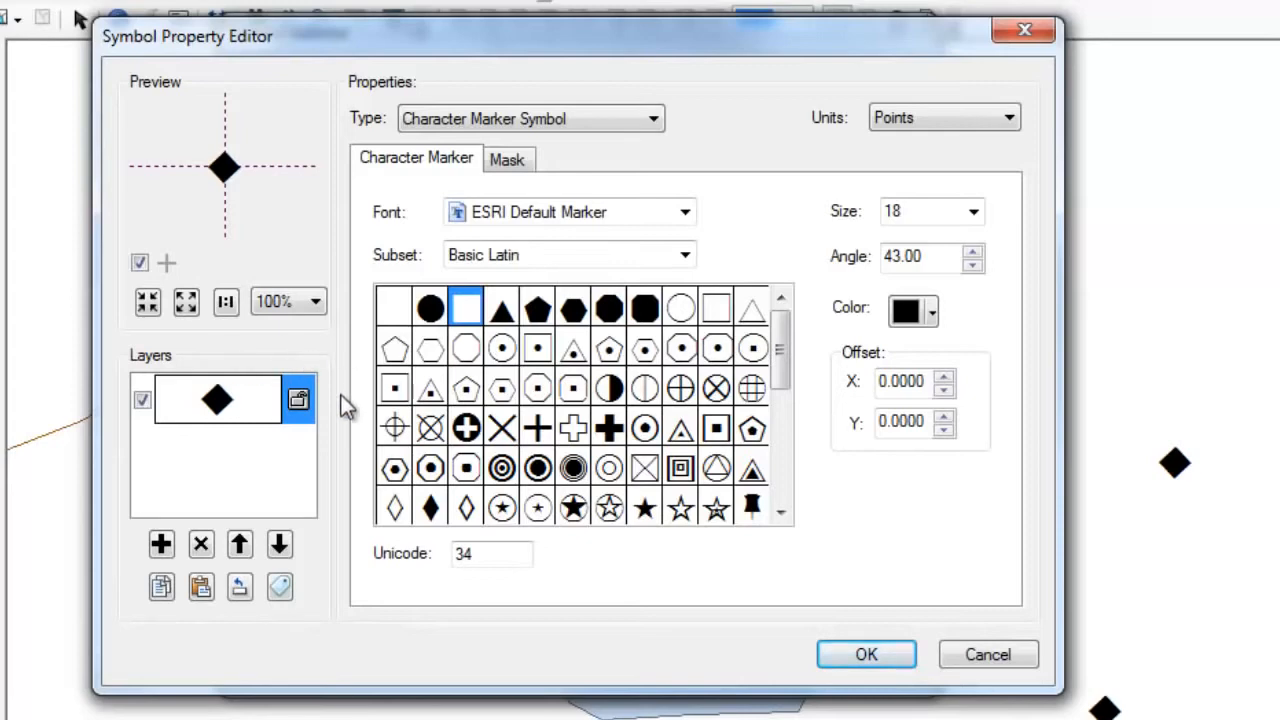
pyautogui.moveTo(332, 540)
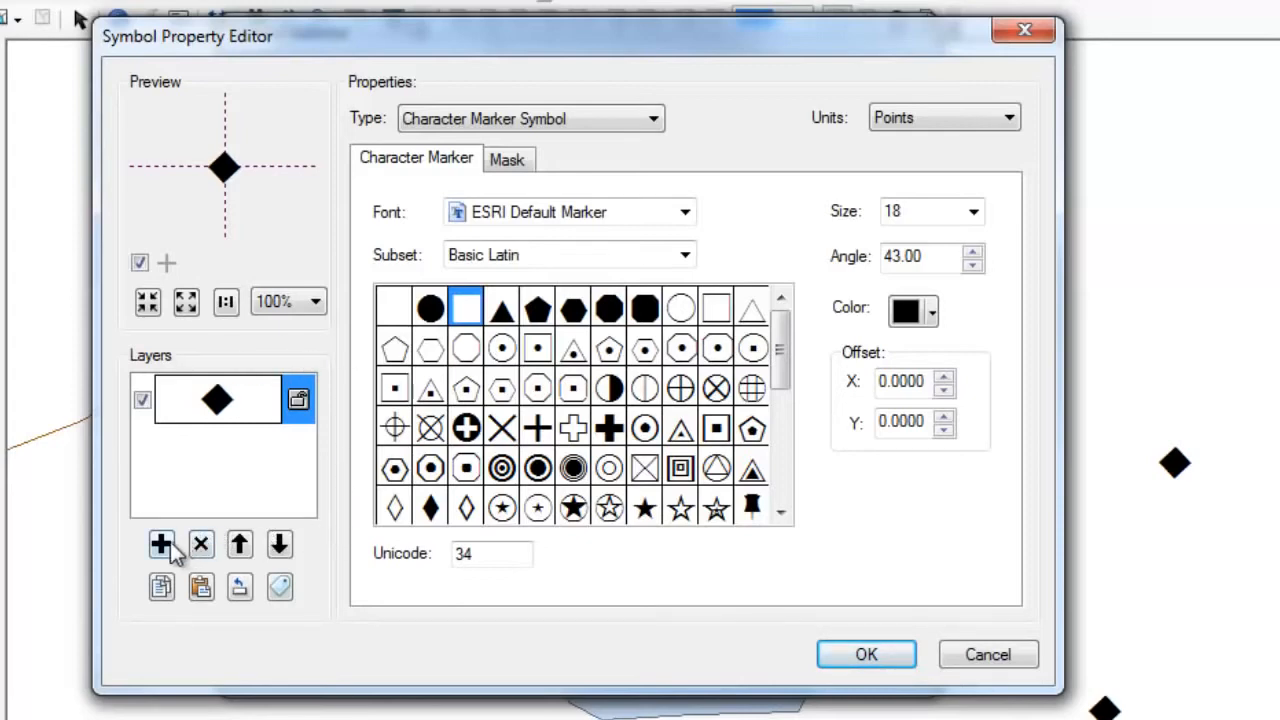
pyautogui.click(160, 544)
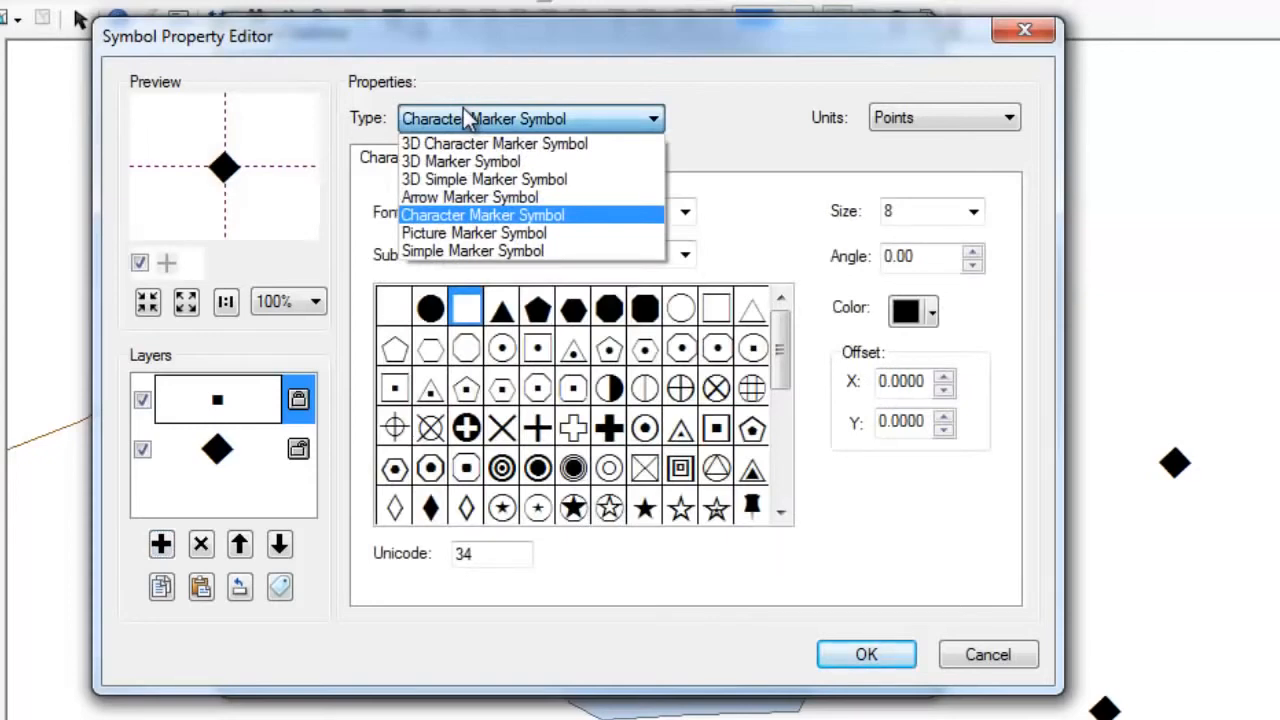
# Keep ESRI Default Marker font, choose the circle character for the top layer and colour it red
pyautogui.click(684, 212)
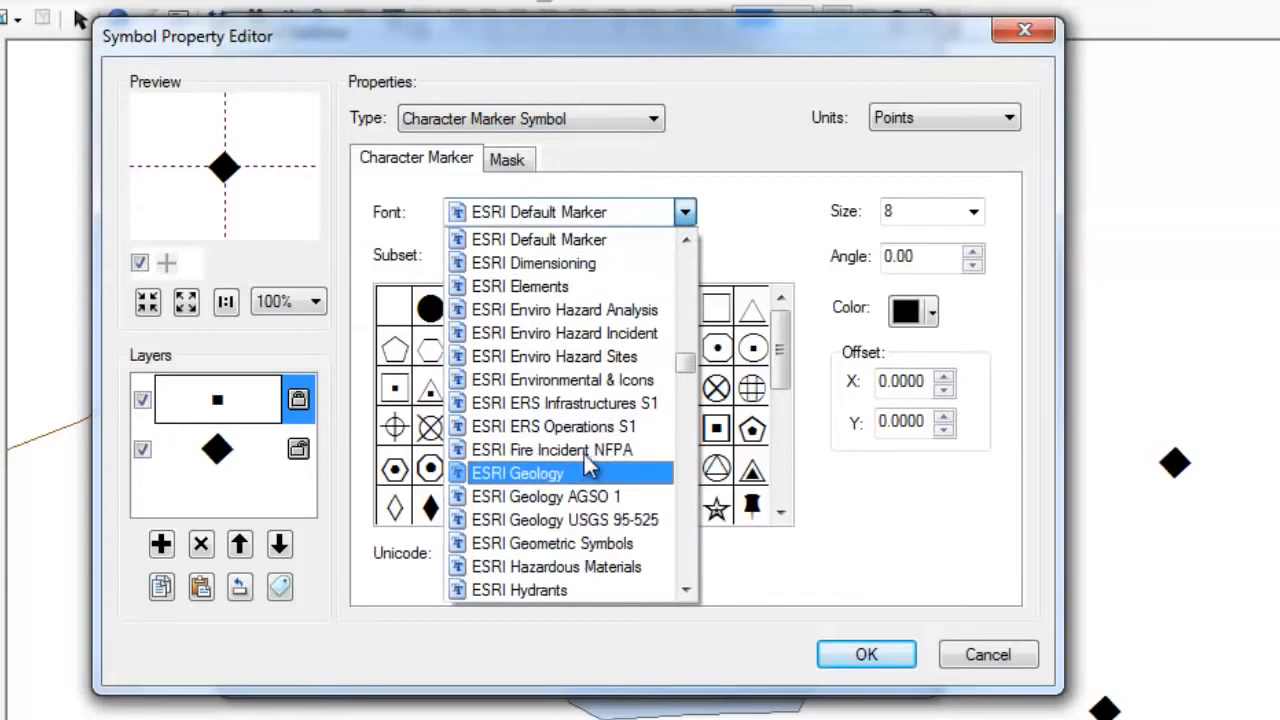
pyautogui.moveTo(584, 286)
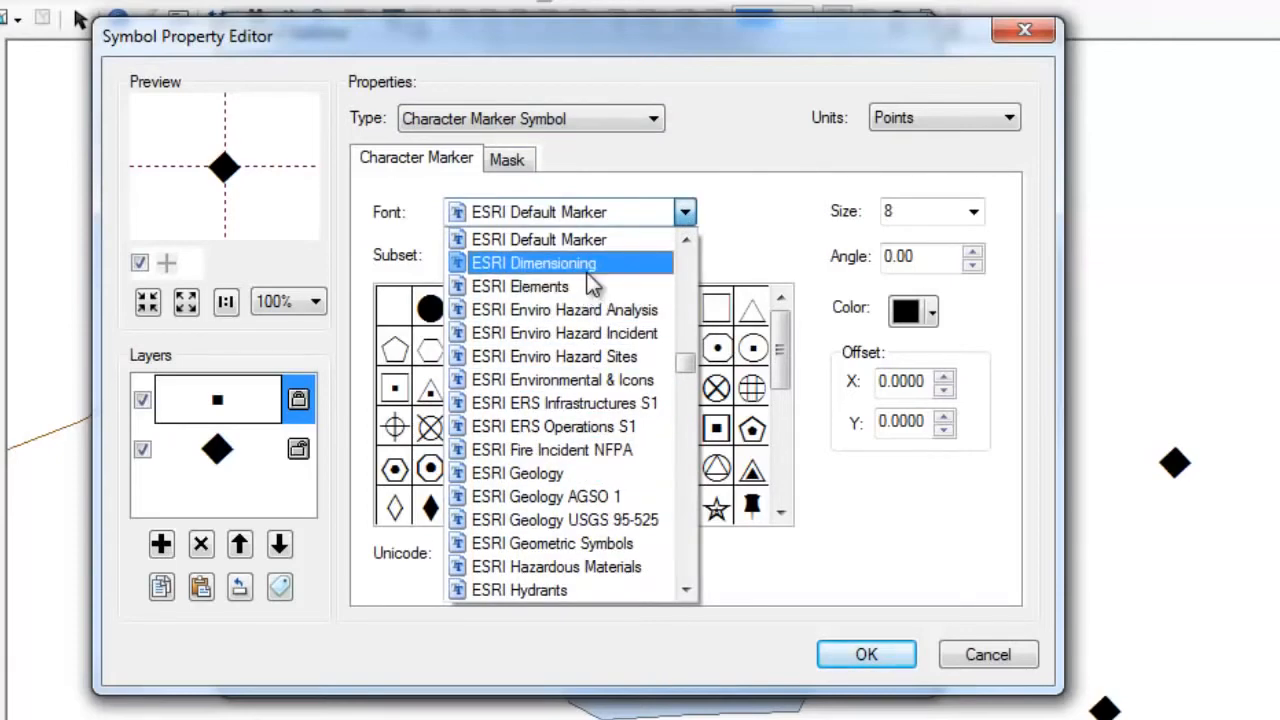
pyautogui.click(540, 240)
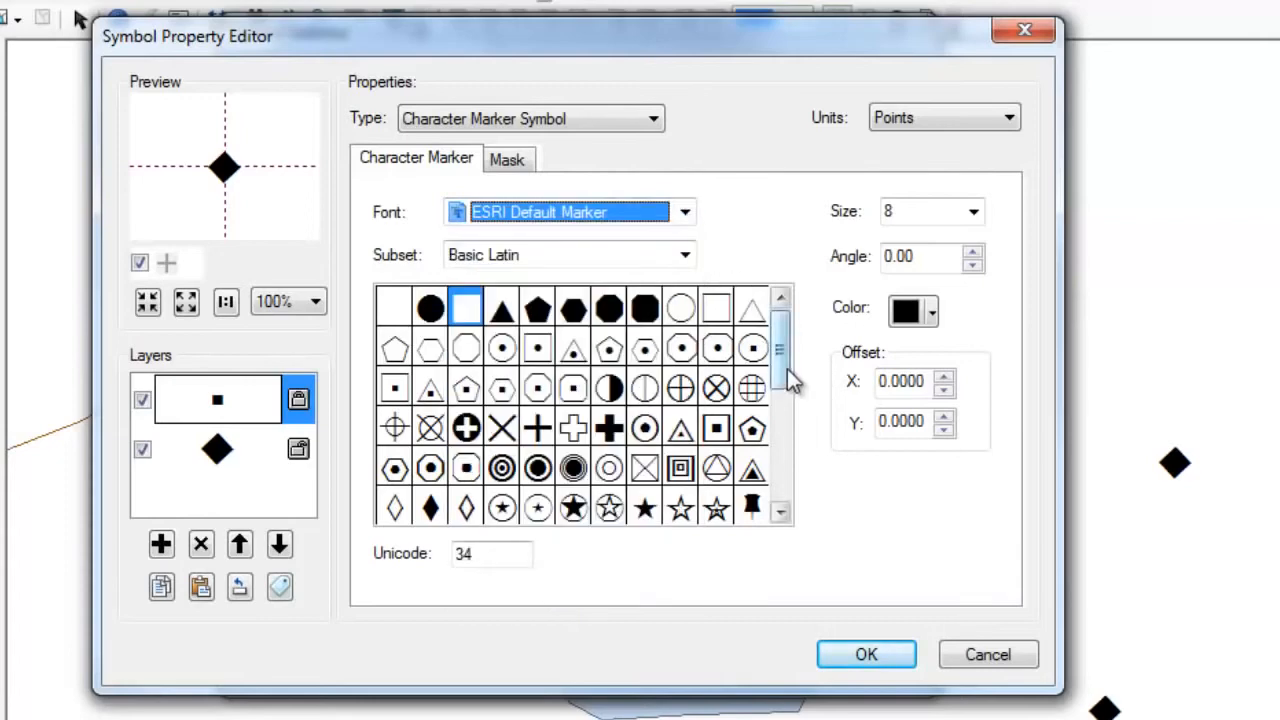
pyautogui.click(392, 308)
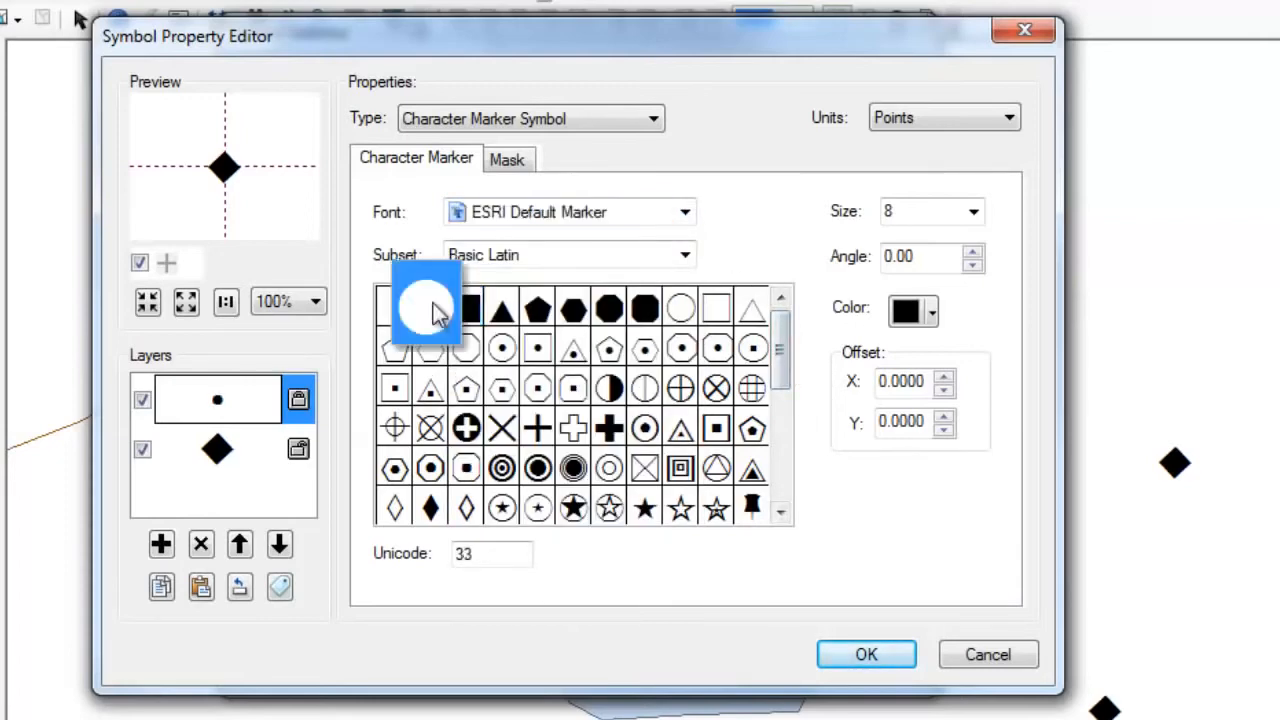
pyautogui.click(430, 308)
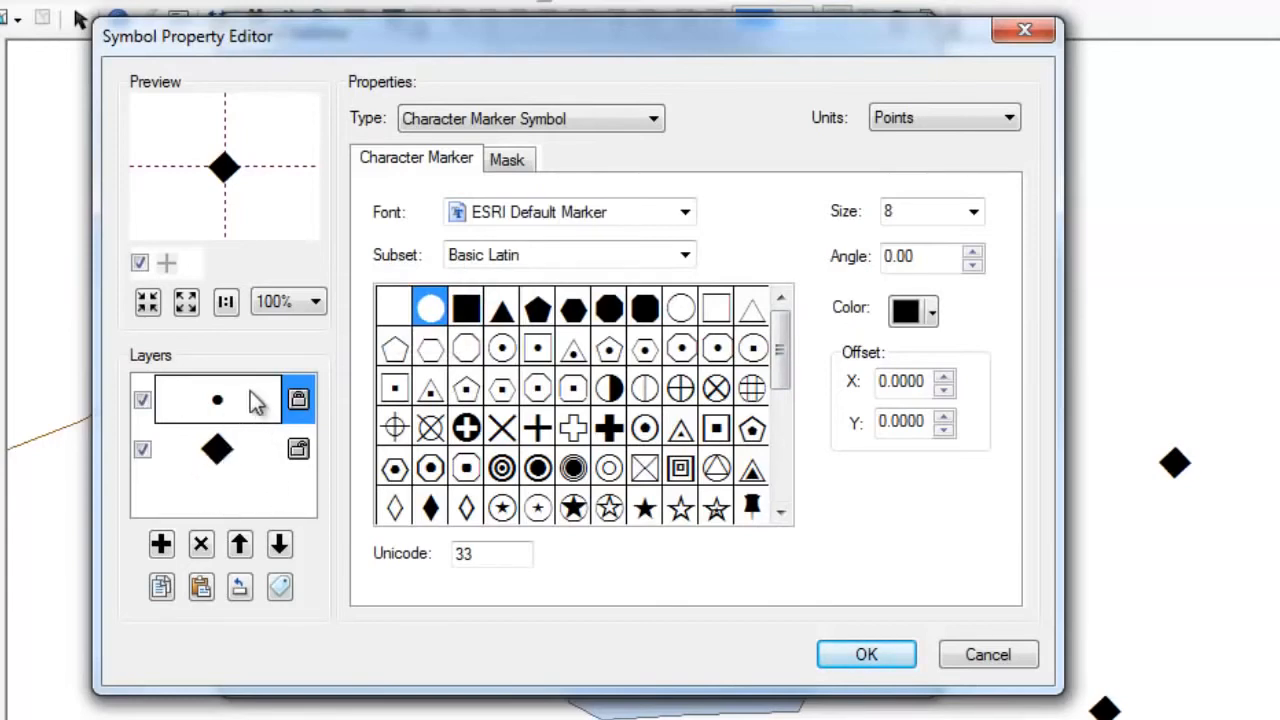
pyautogui.click(930, 310)
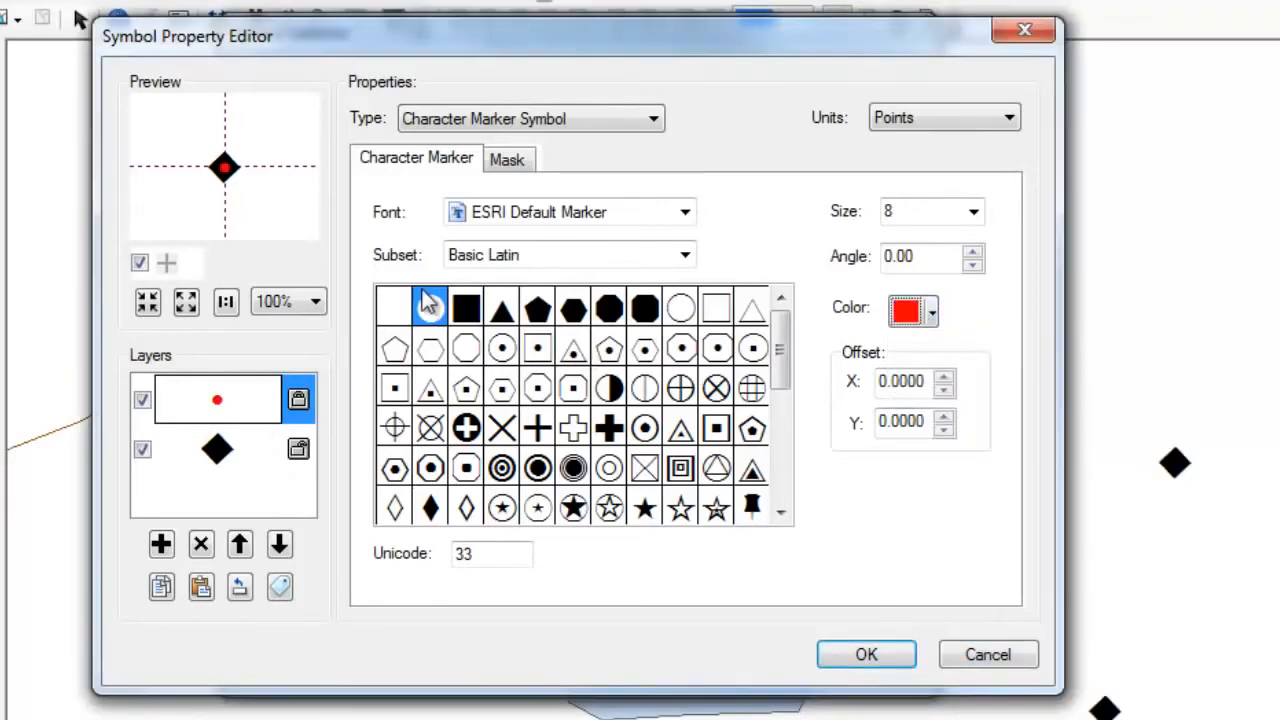
pyautogui.click(430, 308)
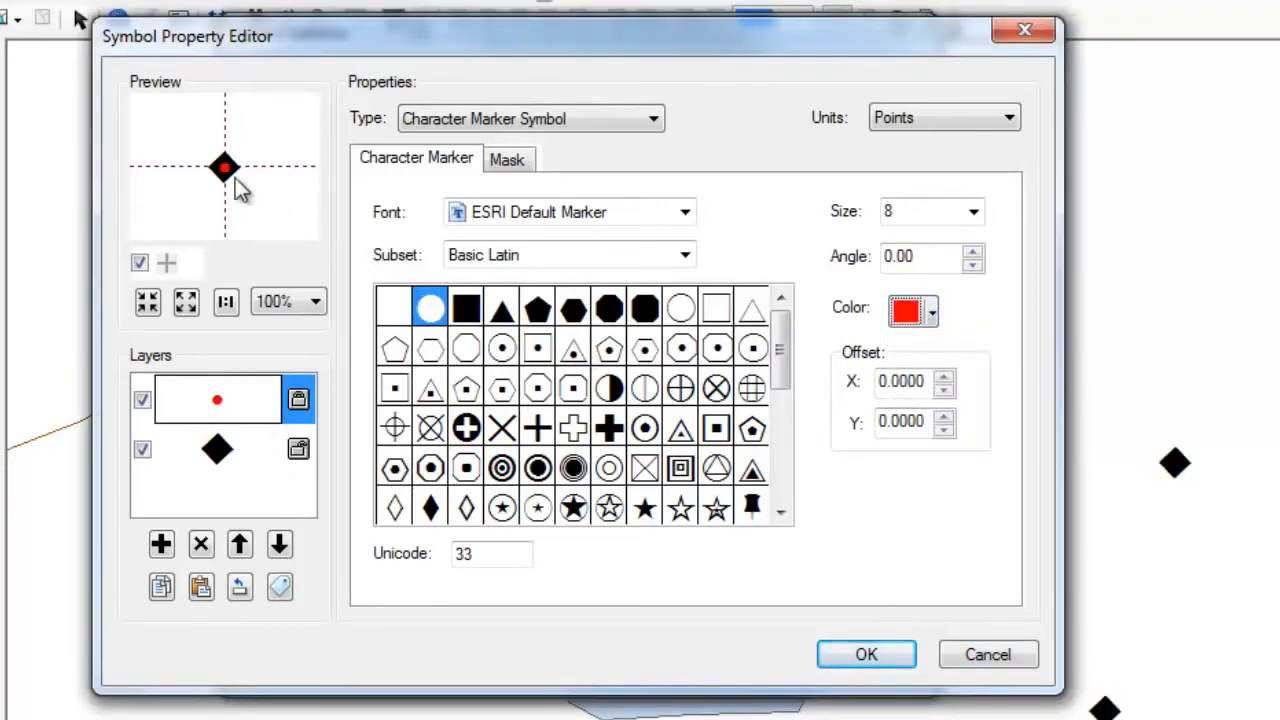
pyautogui.click(216, 448)
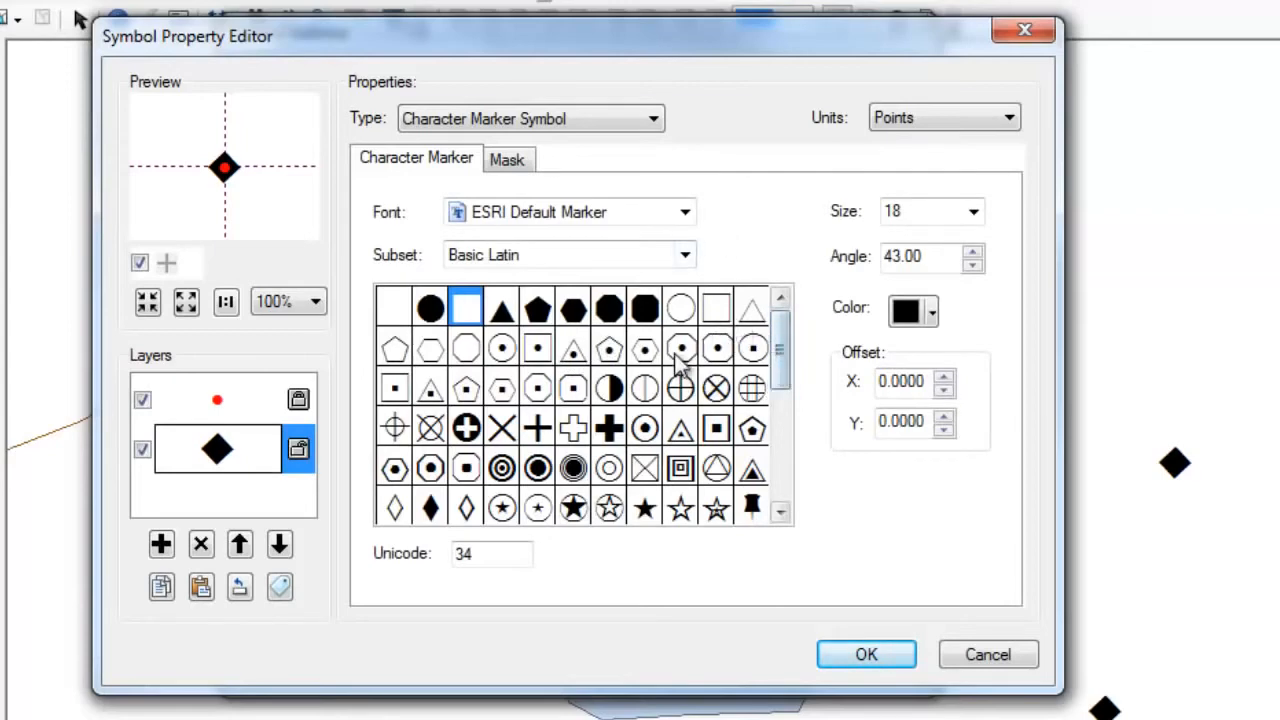
# Change the bottom layer to a Simple Marker square with a red outline and magnify the preview to 400%
pyautogui.scroll(-3)
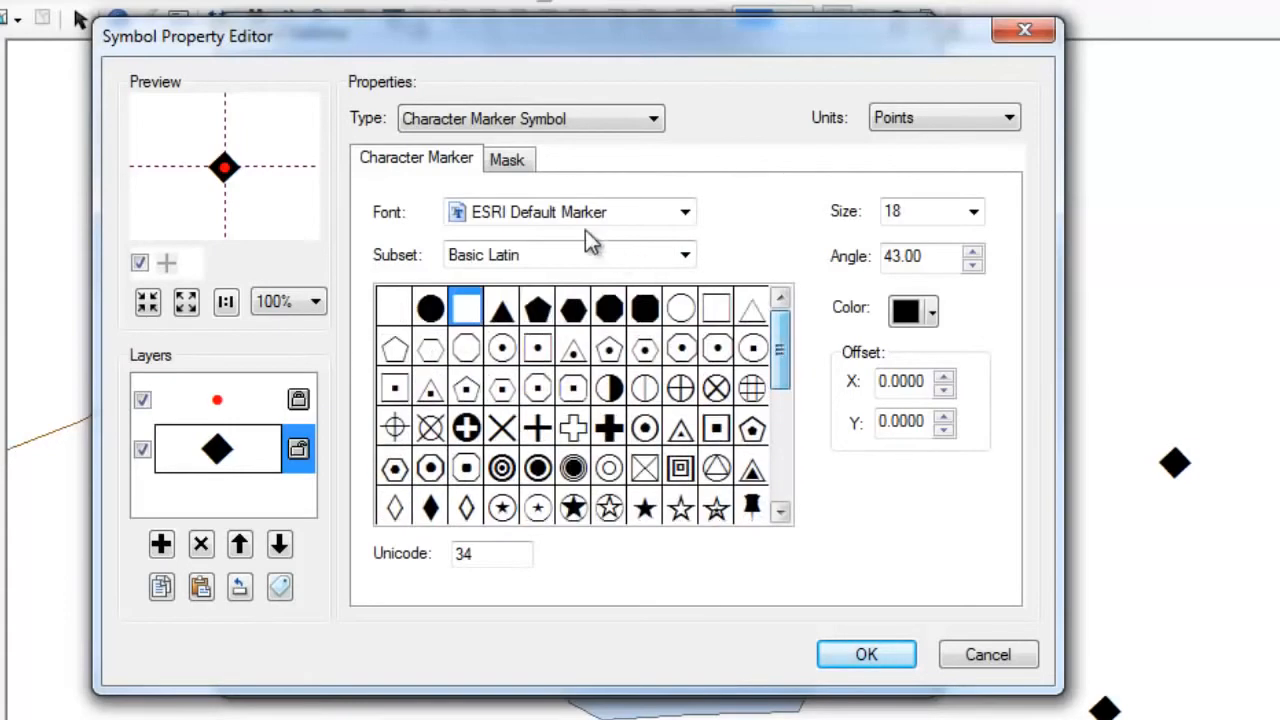
pyautogui.click(532, 118)
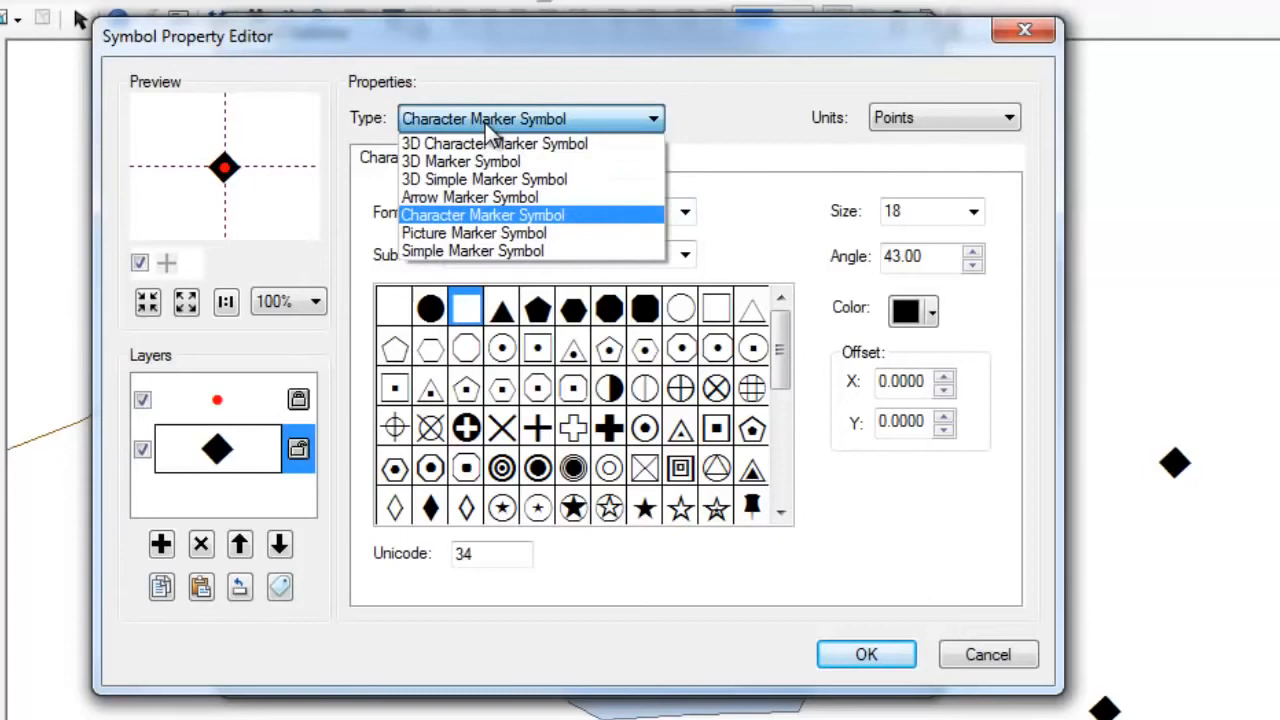
pyautogui.click(472, 252)
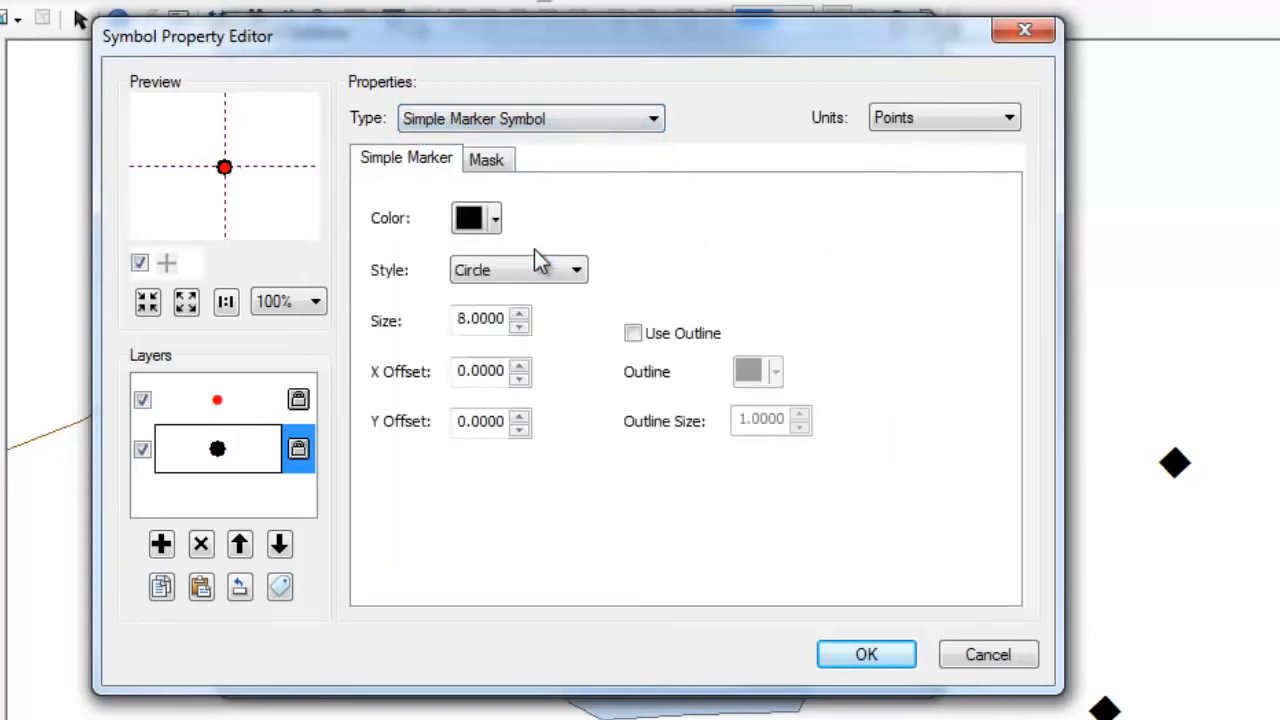
pyautogui.moveTo(490, 264)
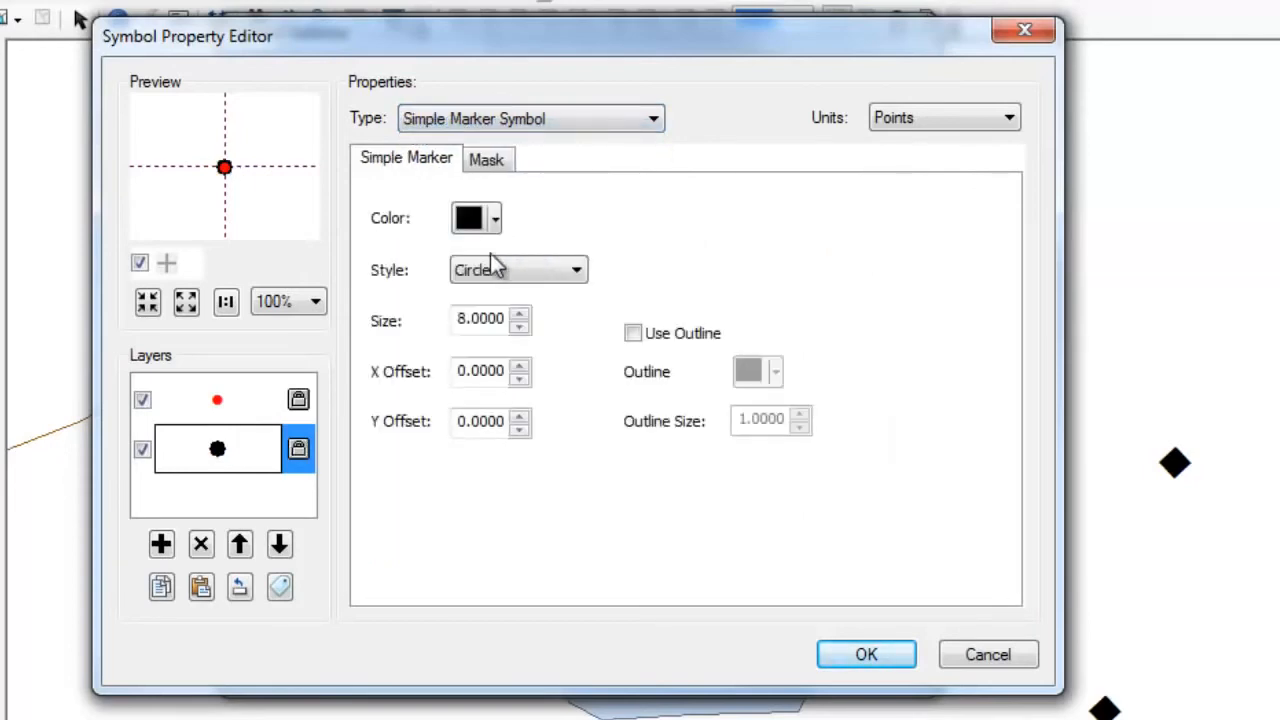
pyautogui.click(516, 270)
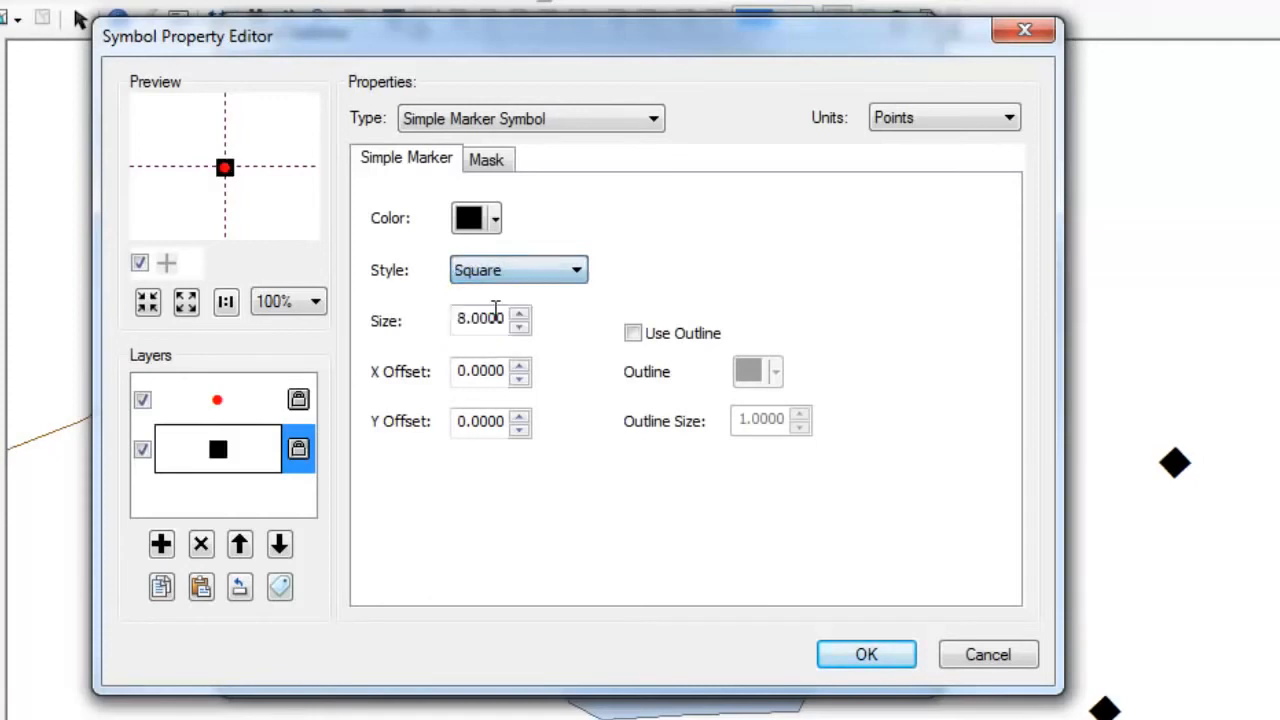
pyautogui.click(632, 332)
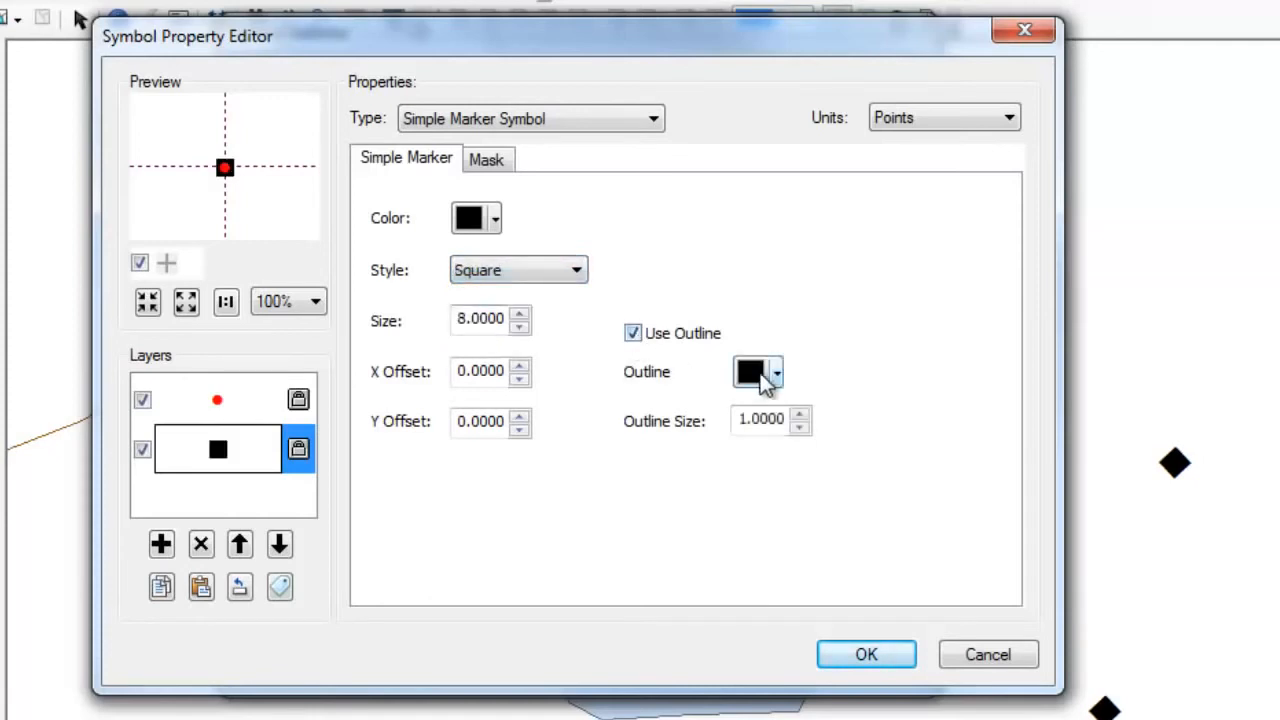
pyautogui.click(776, 372)
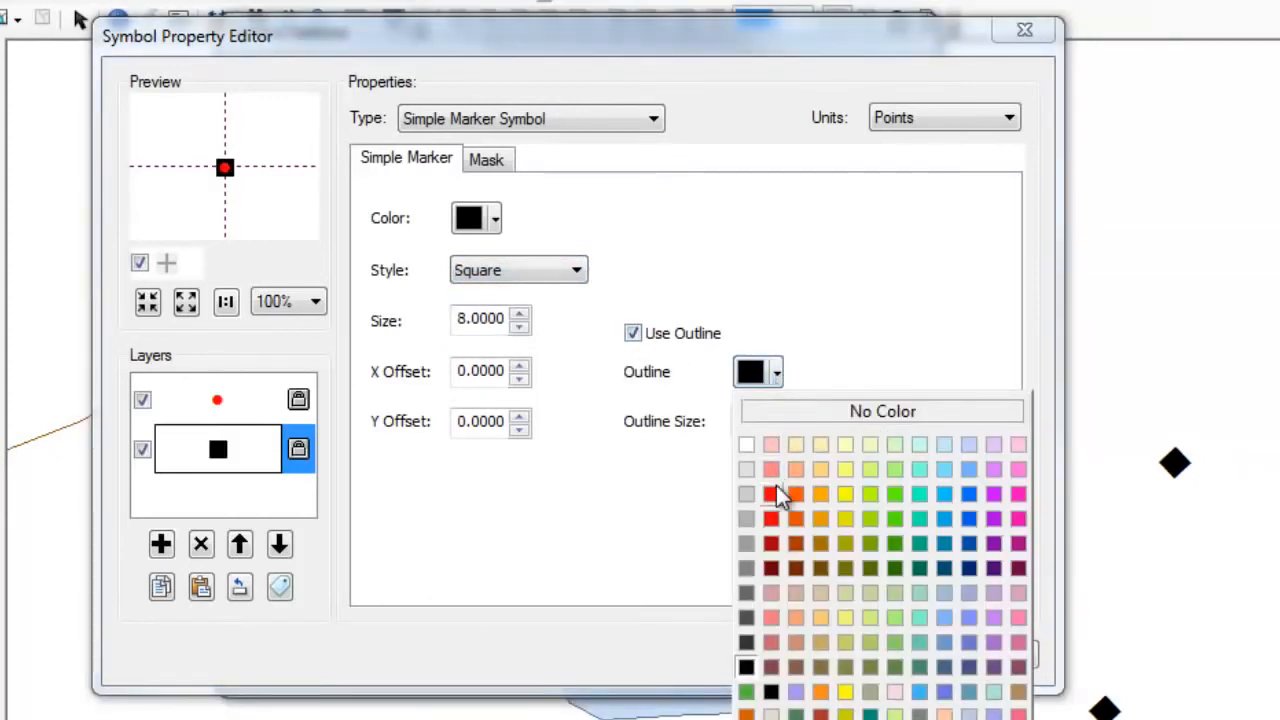
pyautogui.click(770, 494)
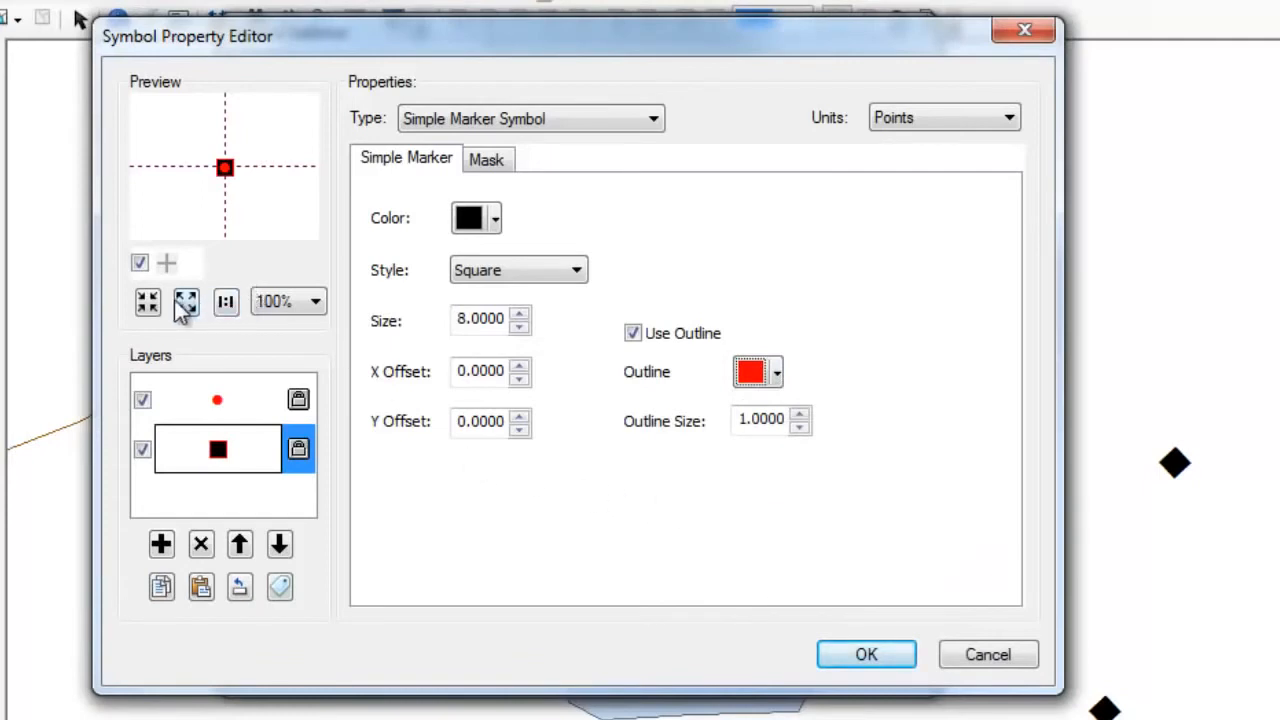
pyautogui.click(148, 302)
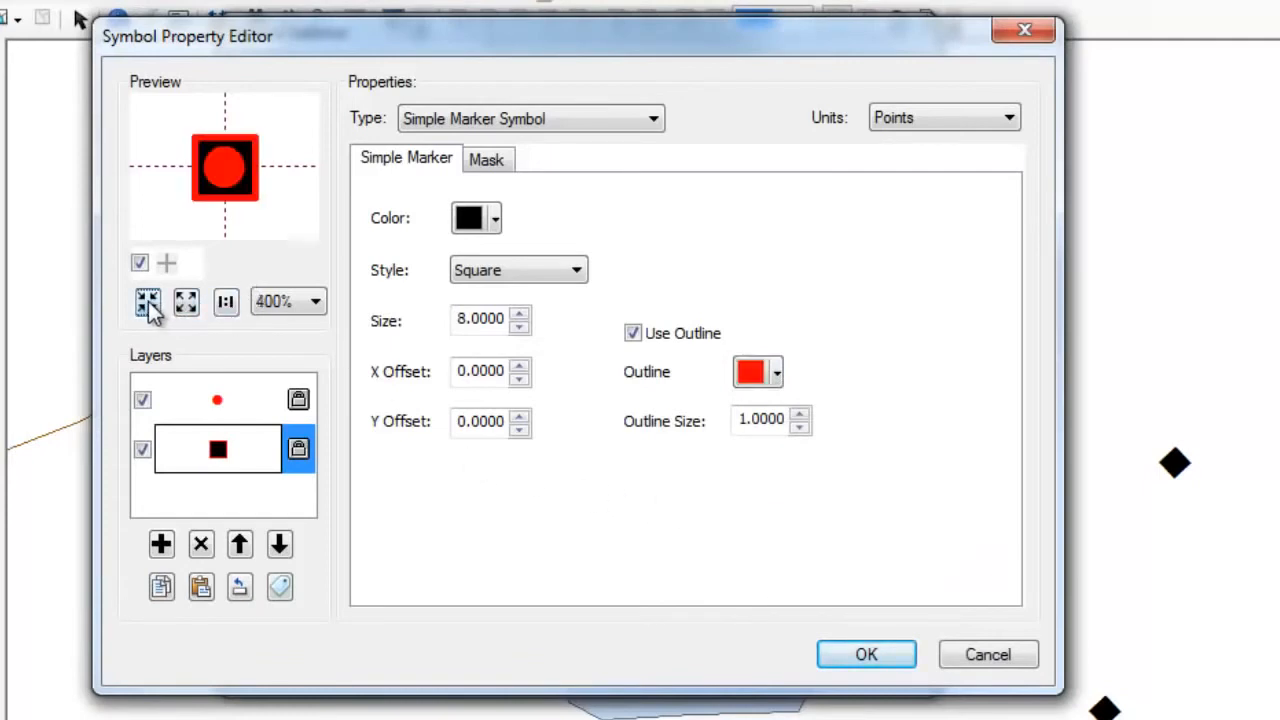
pyautogui.moveTo(200, 218)
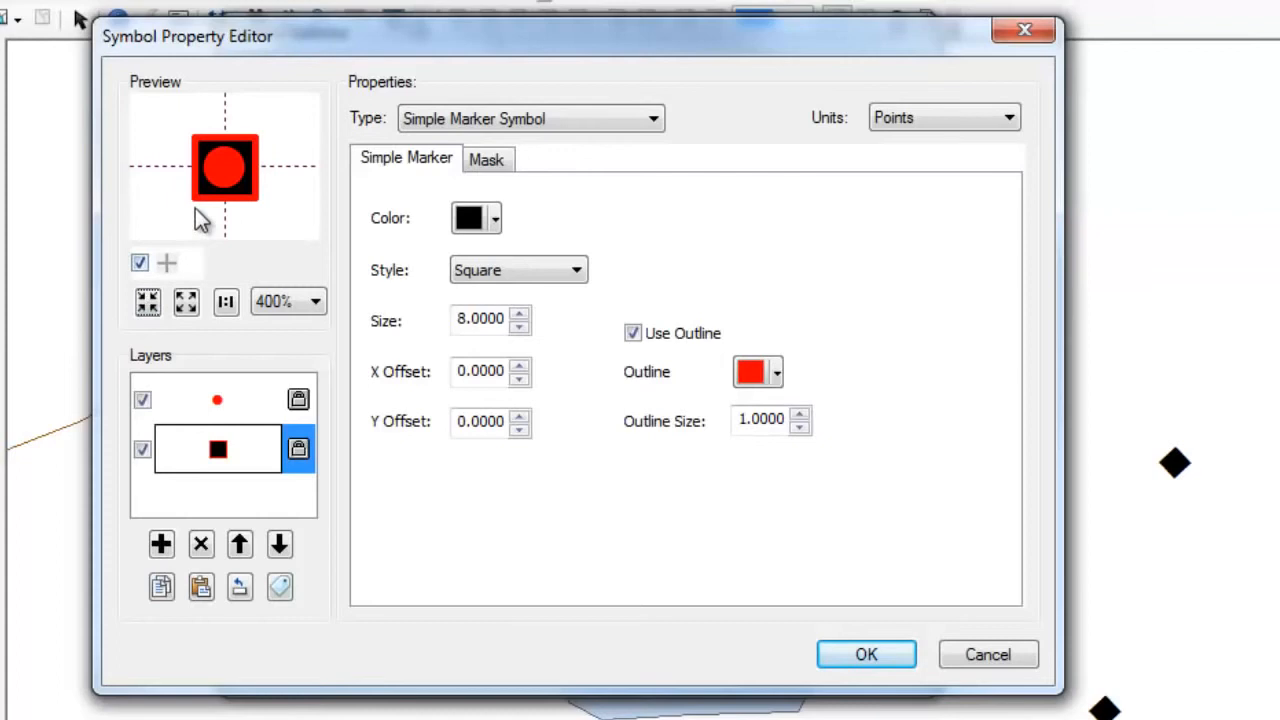
pyautogui.moveTo(218, 150)
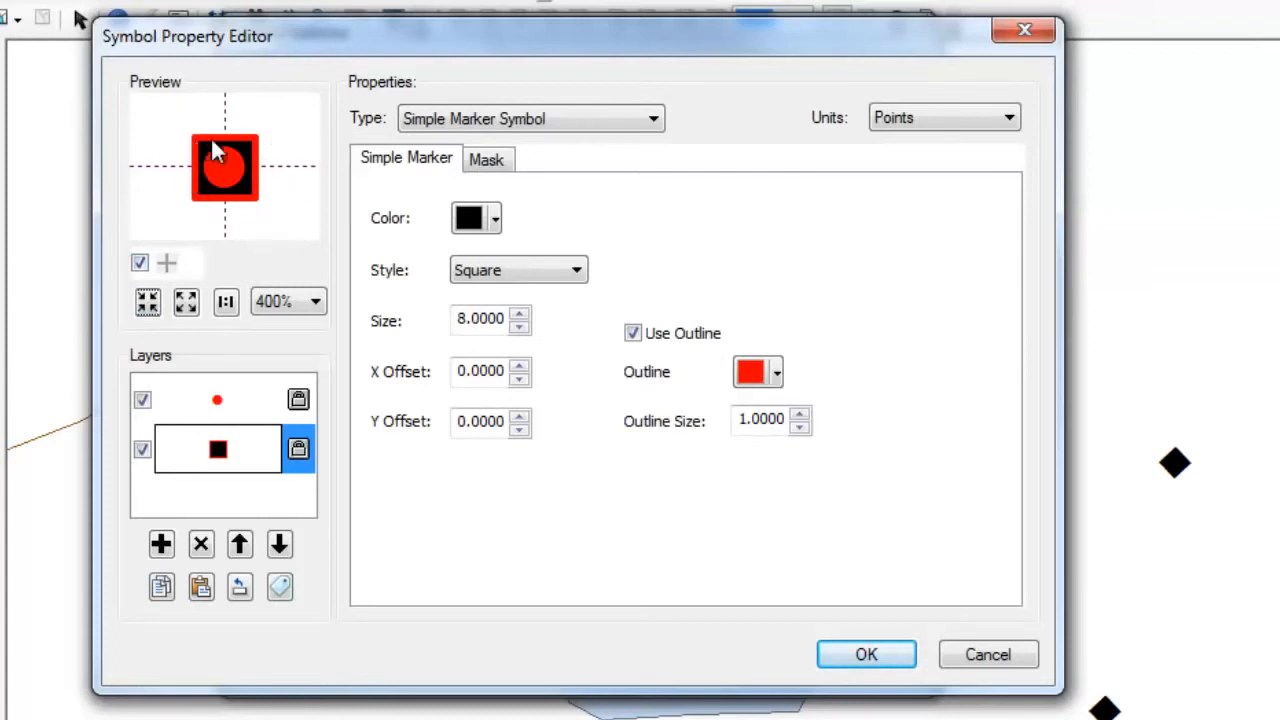
pyautogui.moveTo(242, 192)
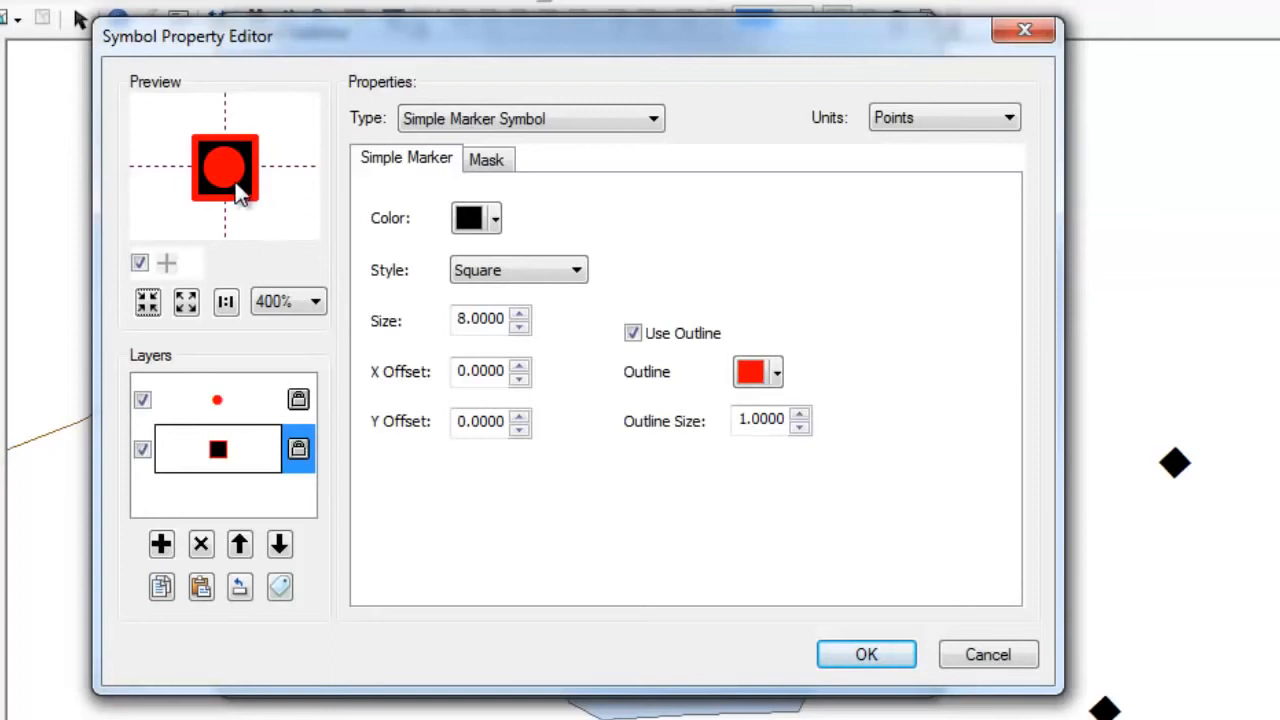
pyautogui.moveTo(284, 192)
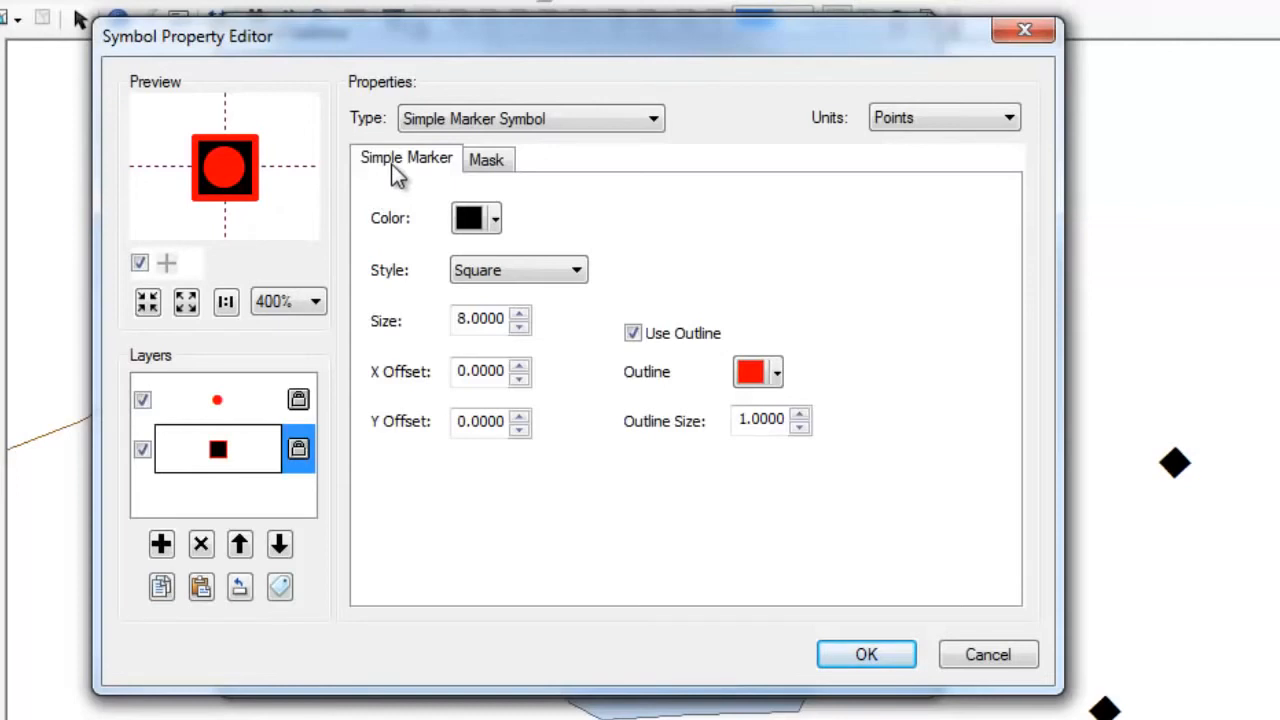
# Turn on a Halo mask for the square layer and confirm its light-blue fill symbol
pyautogui.click(488, 160)
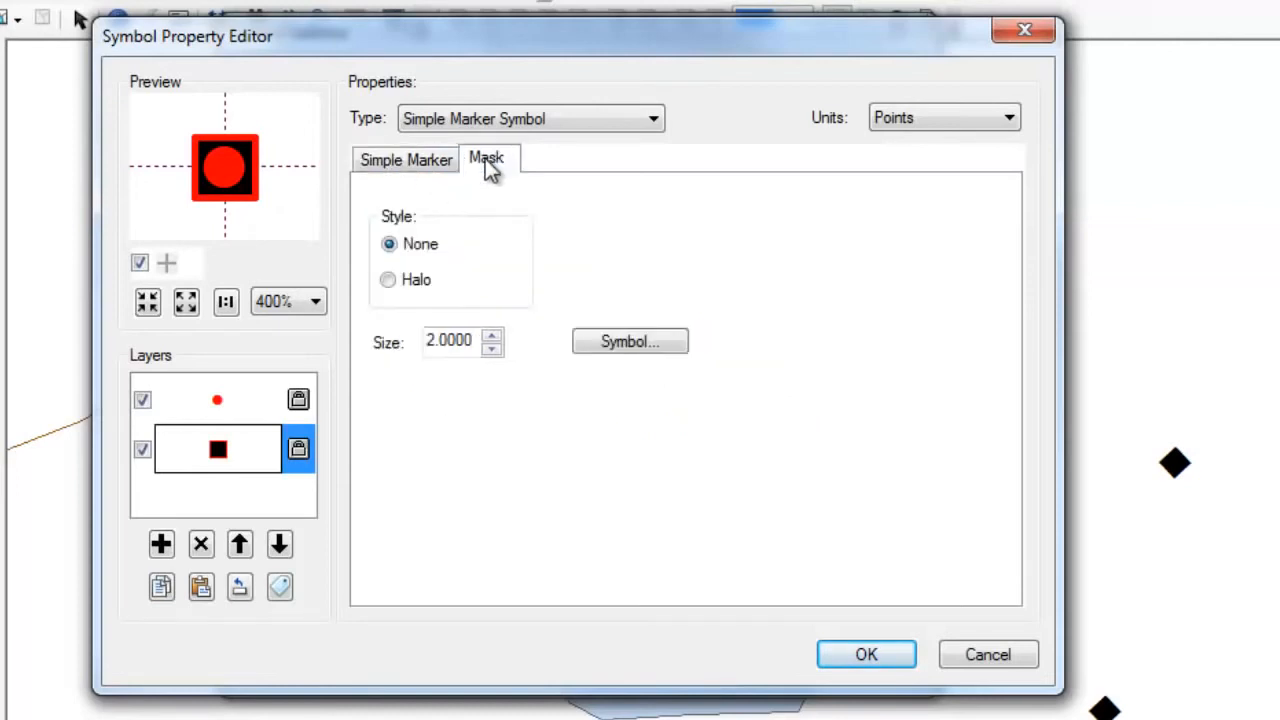
pyautogui.click(388, 280)
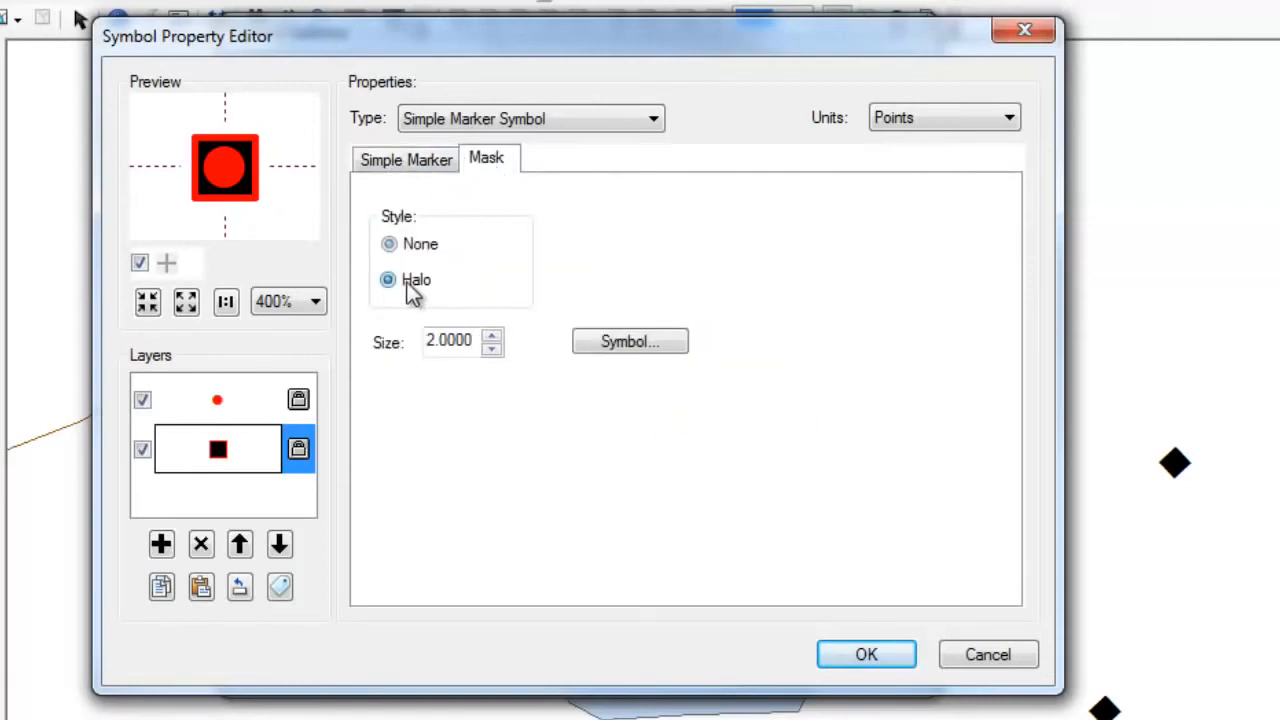
pyautogui.click(388, 280)
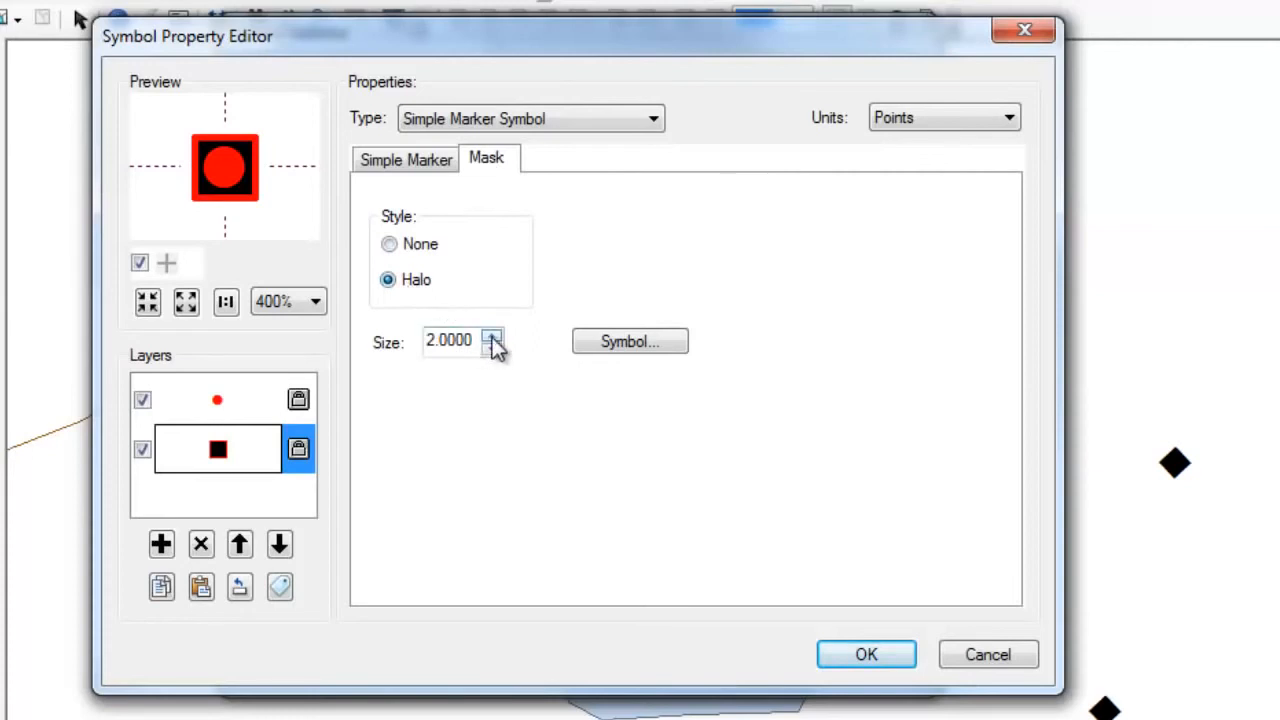
pyautogui.click(492, 336)
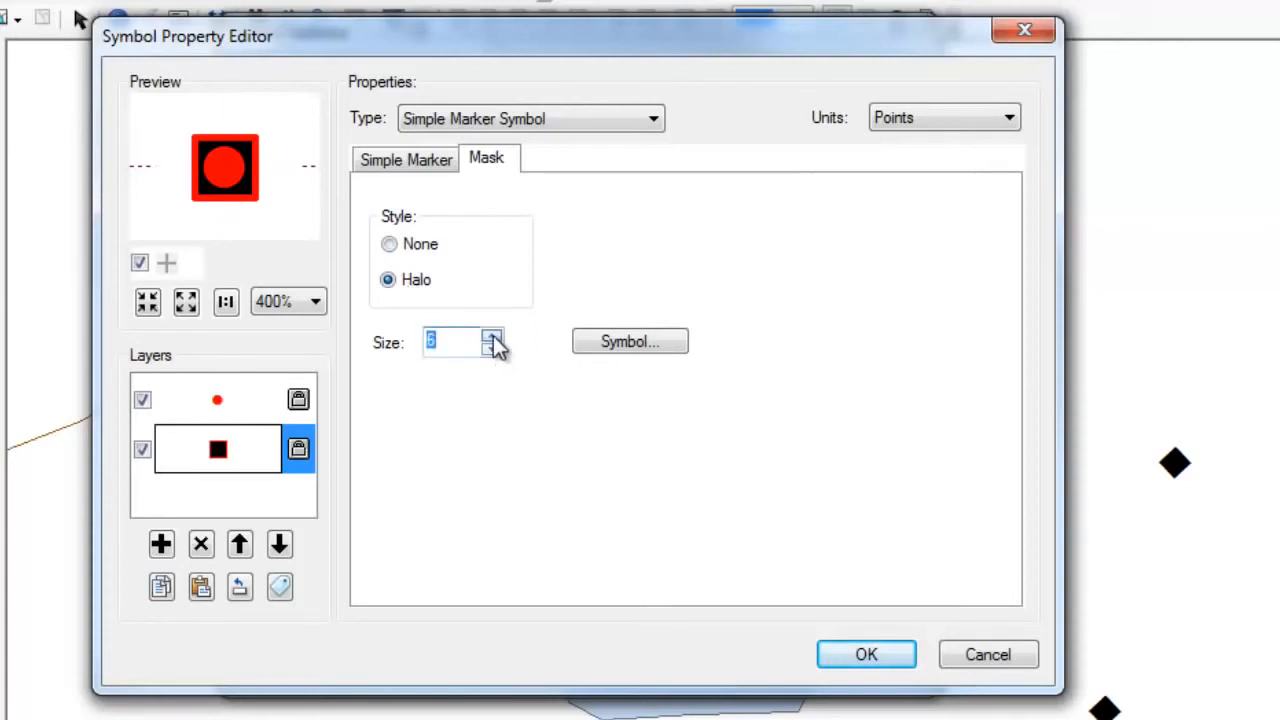
pyautogui.click(492, 336)
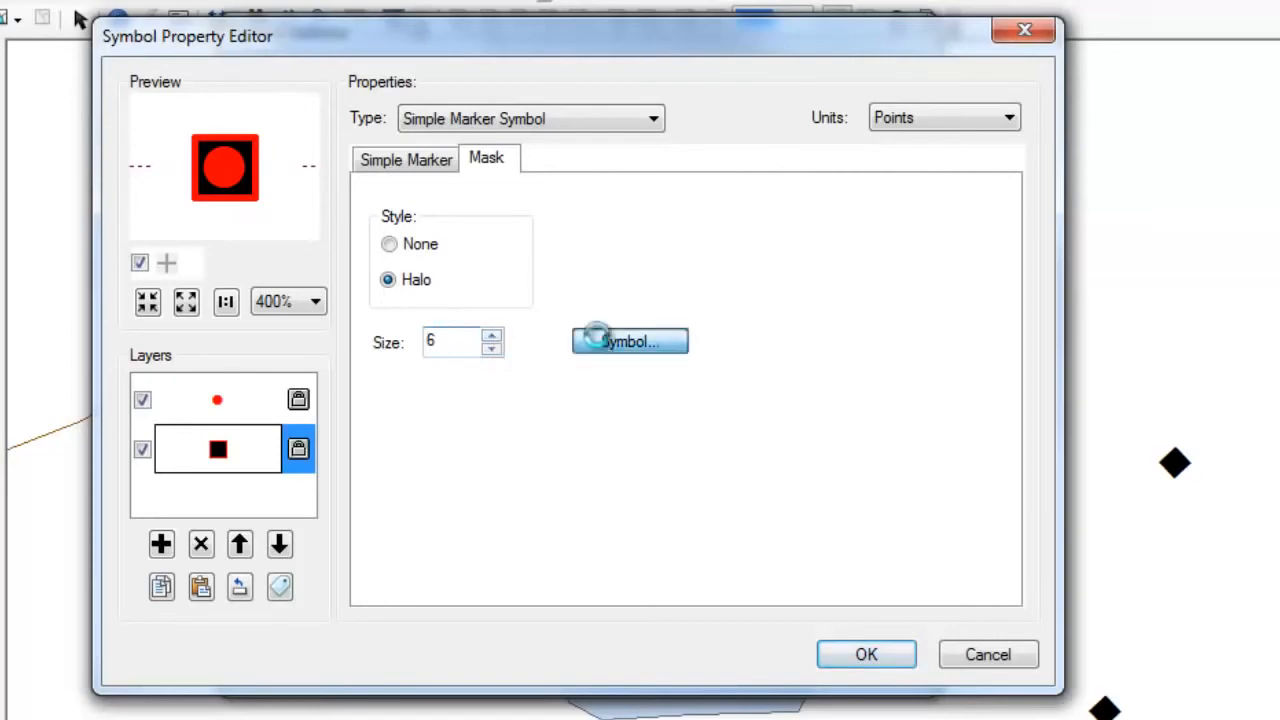
pyautogui.click(628, 340)
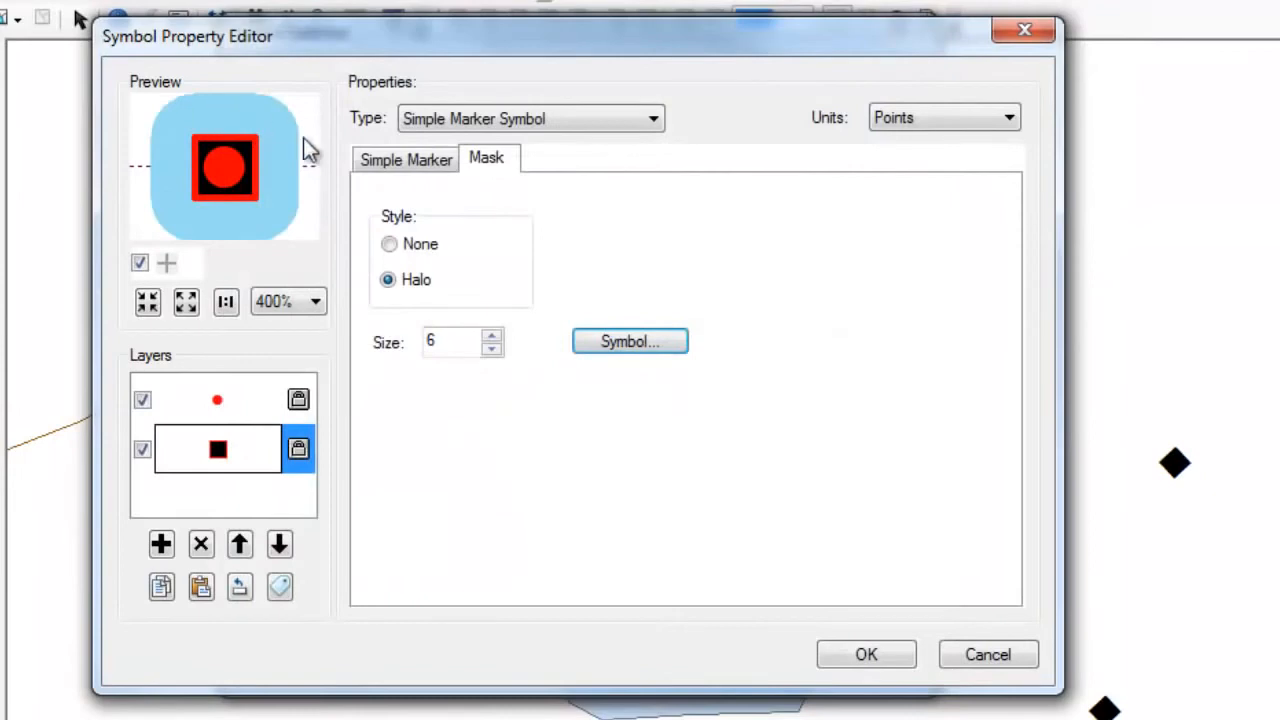
# Adjust the halo size up and down with the spinner, settling back at a small halo
pyautogui.click(492, 350)
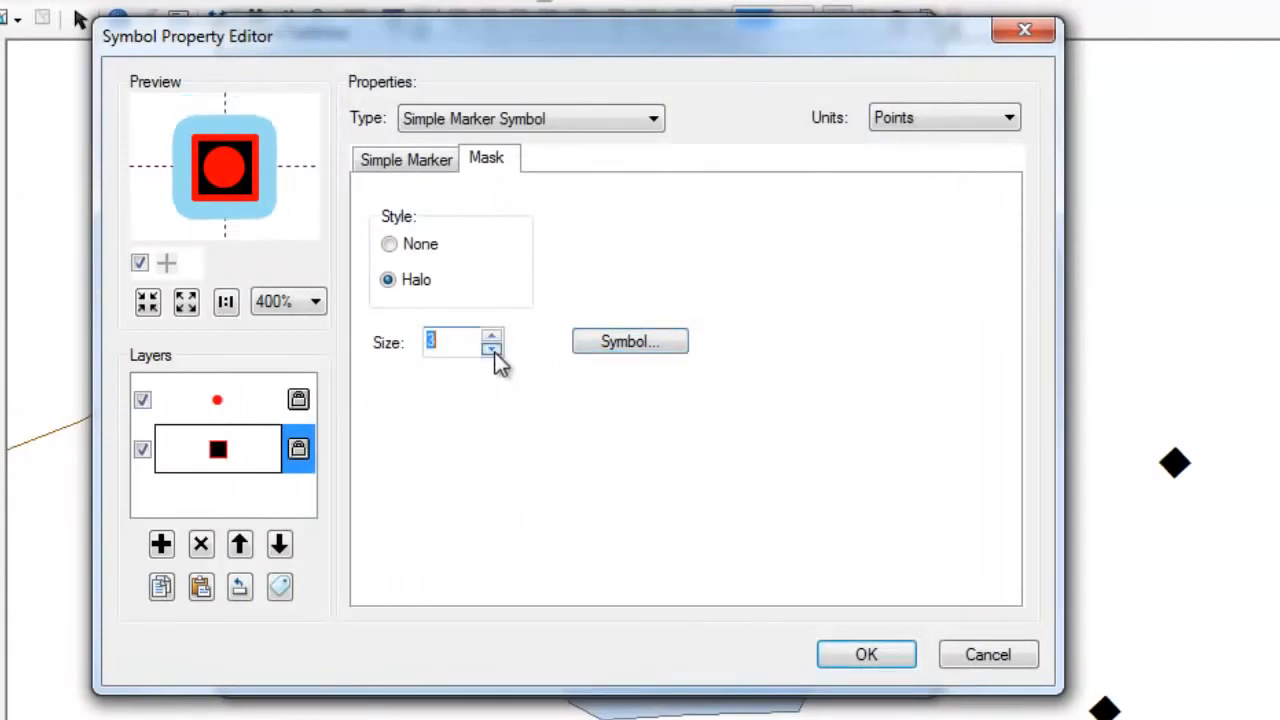
pyautogui.click(492, 348)
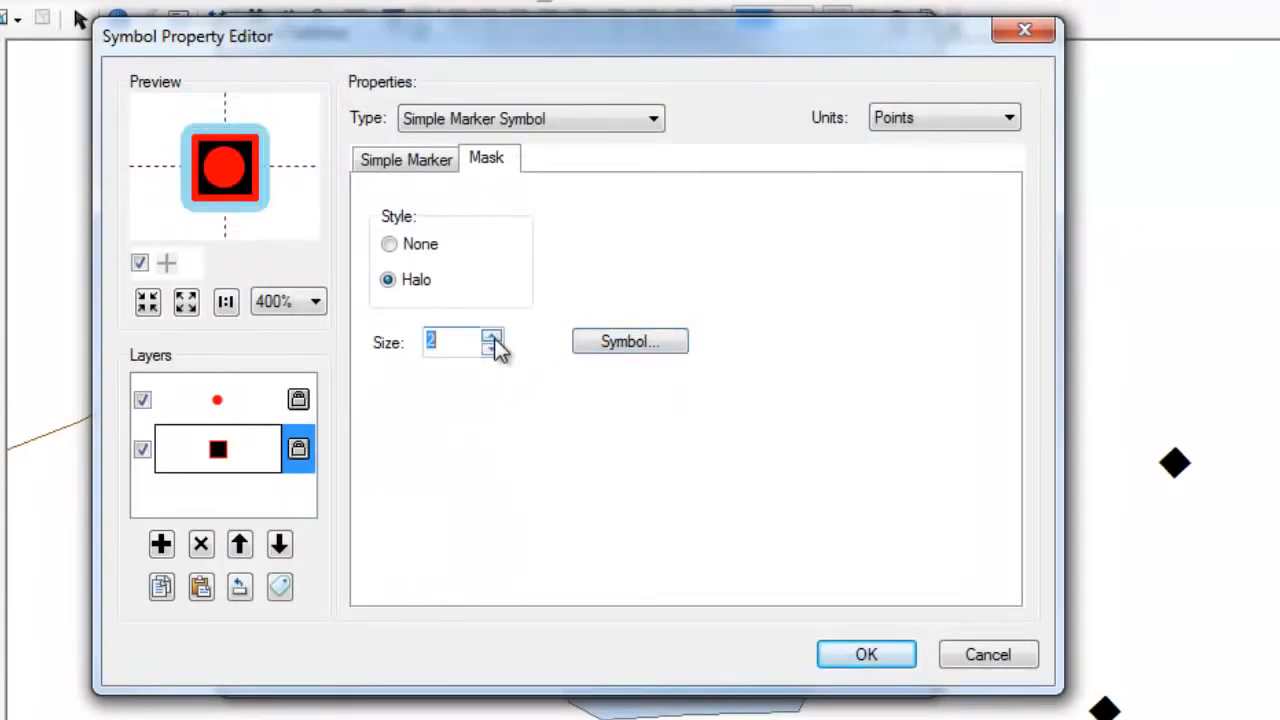
pyautogui.click(492, 336)
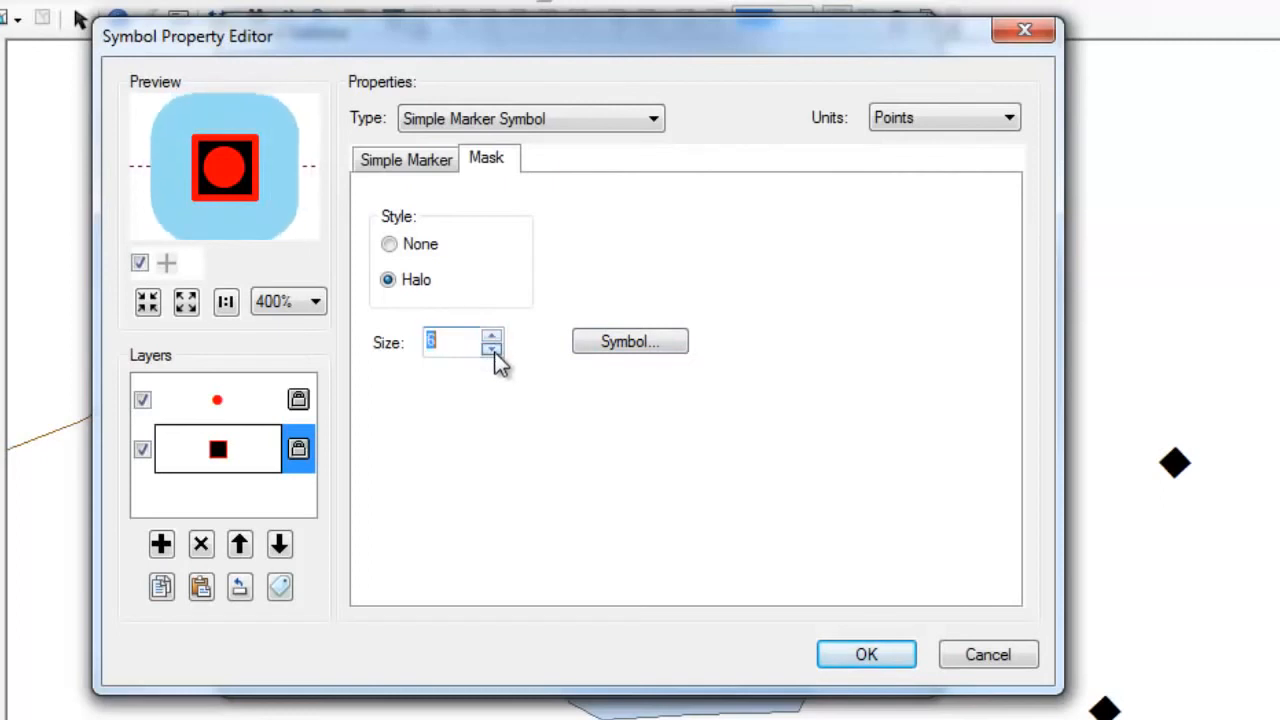
pyautogui.click(492, 348)
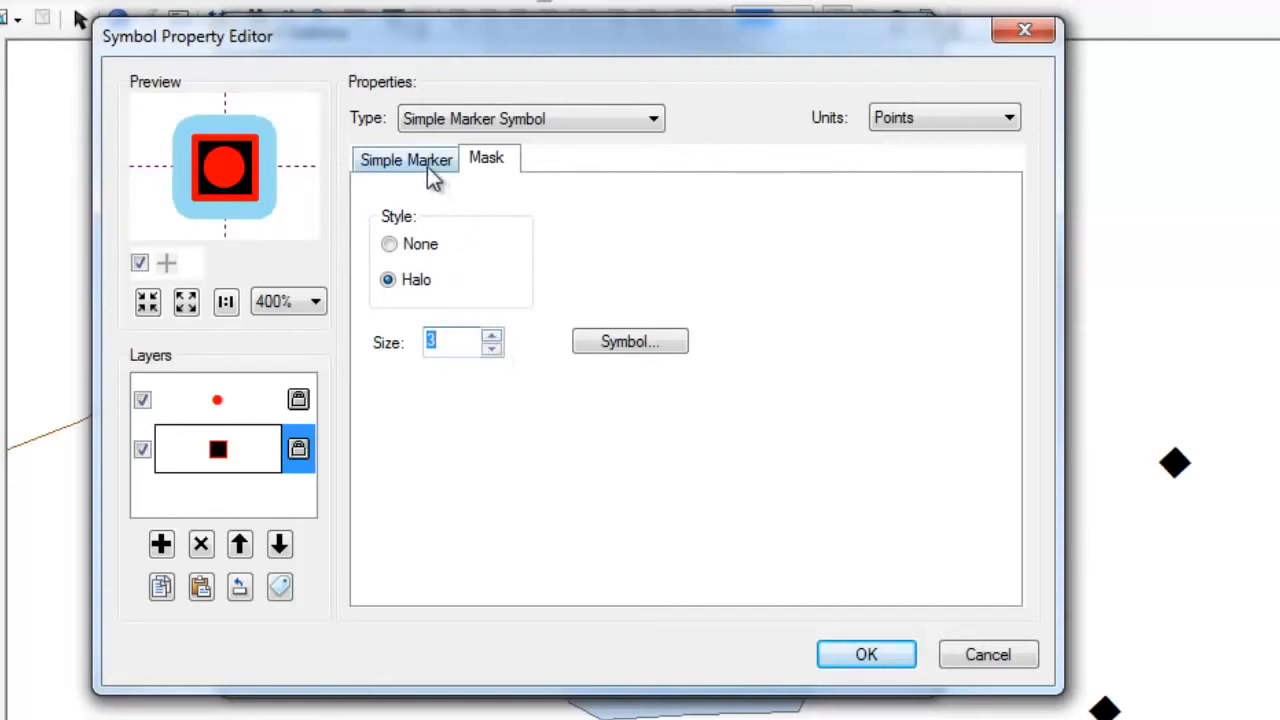
pyautogui.click(404, 160)
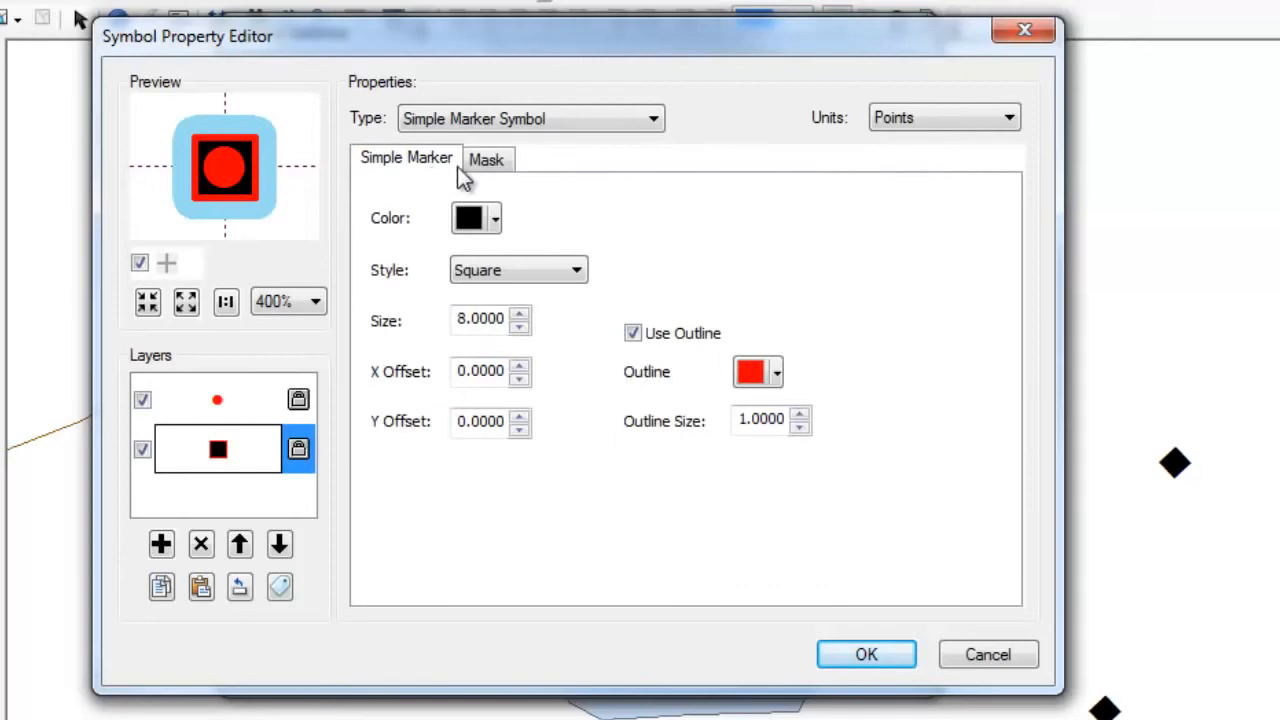
pyautogui.moveTo(804, 672)
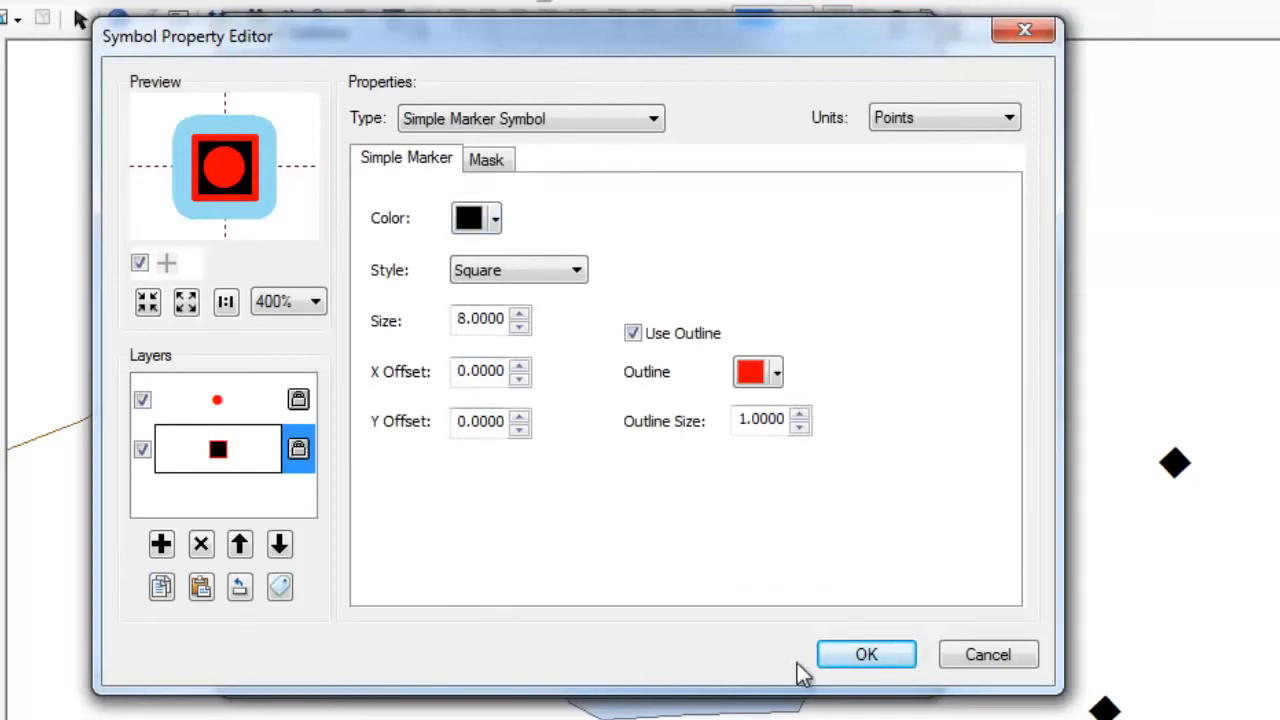
# Confirm the edited symbol, glance at its Save As item properties, and apply it to the points
pyautogui.click(866, 654)
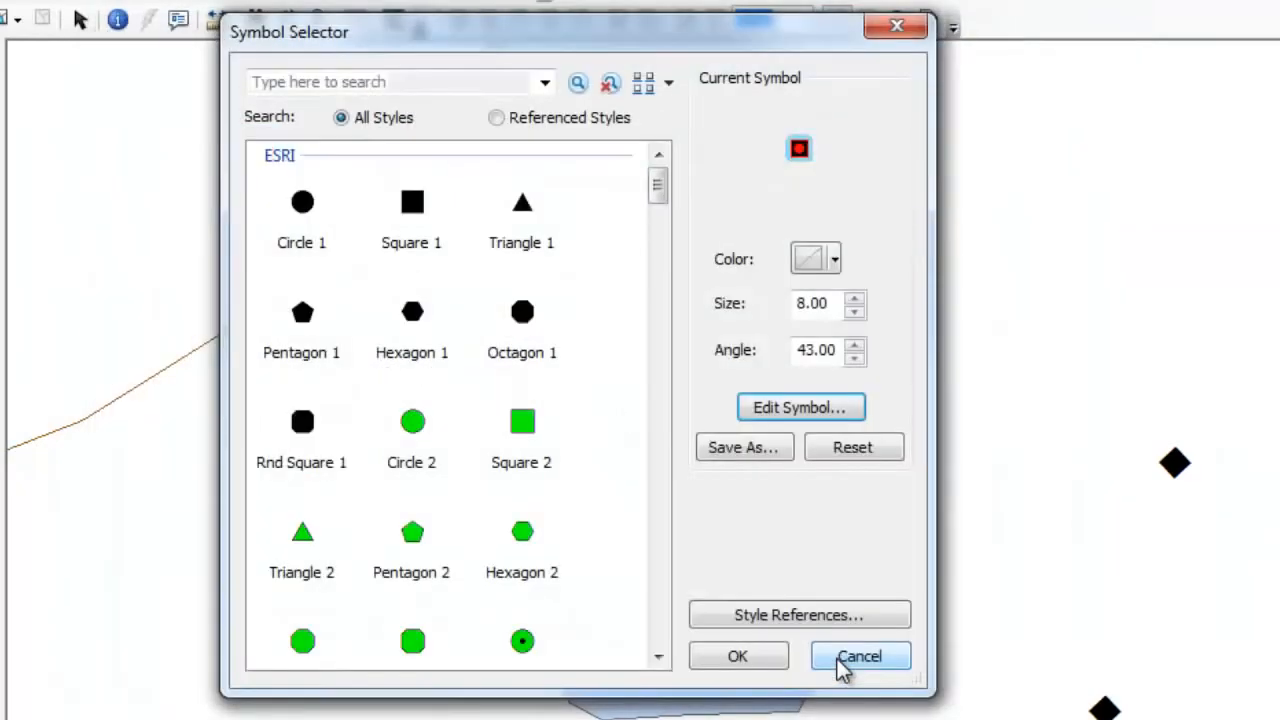
pyautogui.moveTo(744, 448)
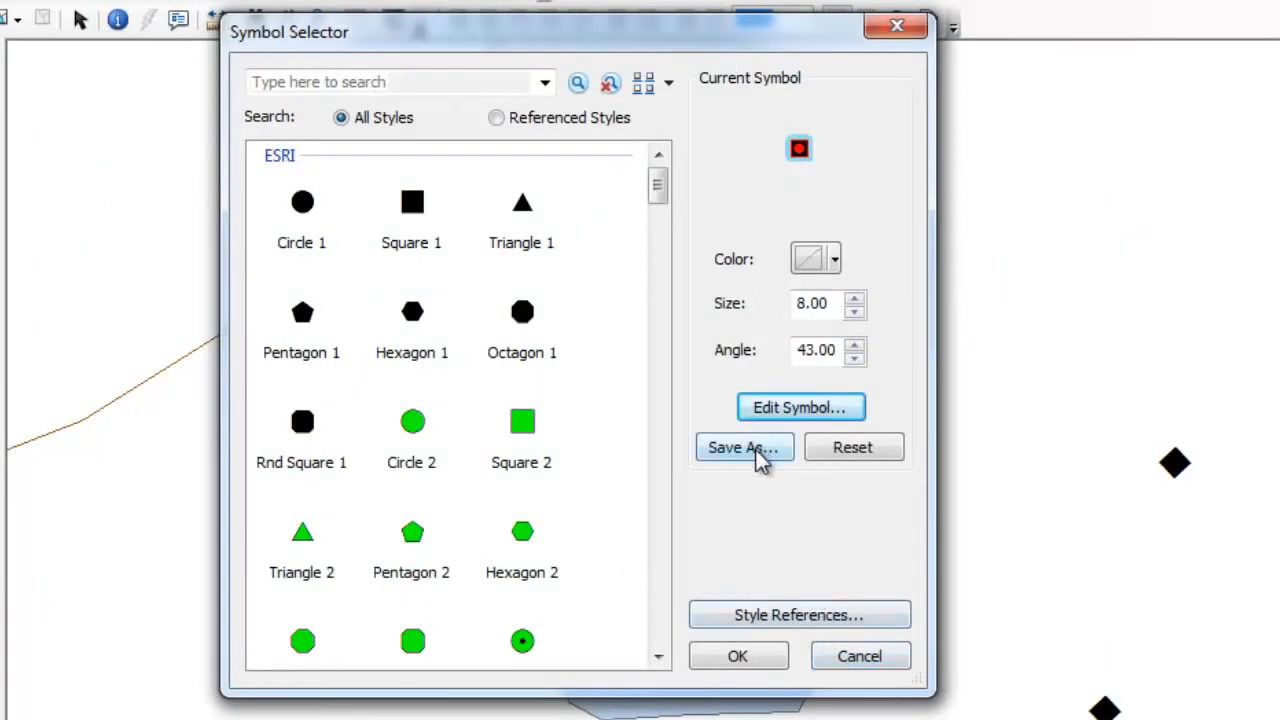
pyautogui.click(744, 448)
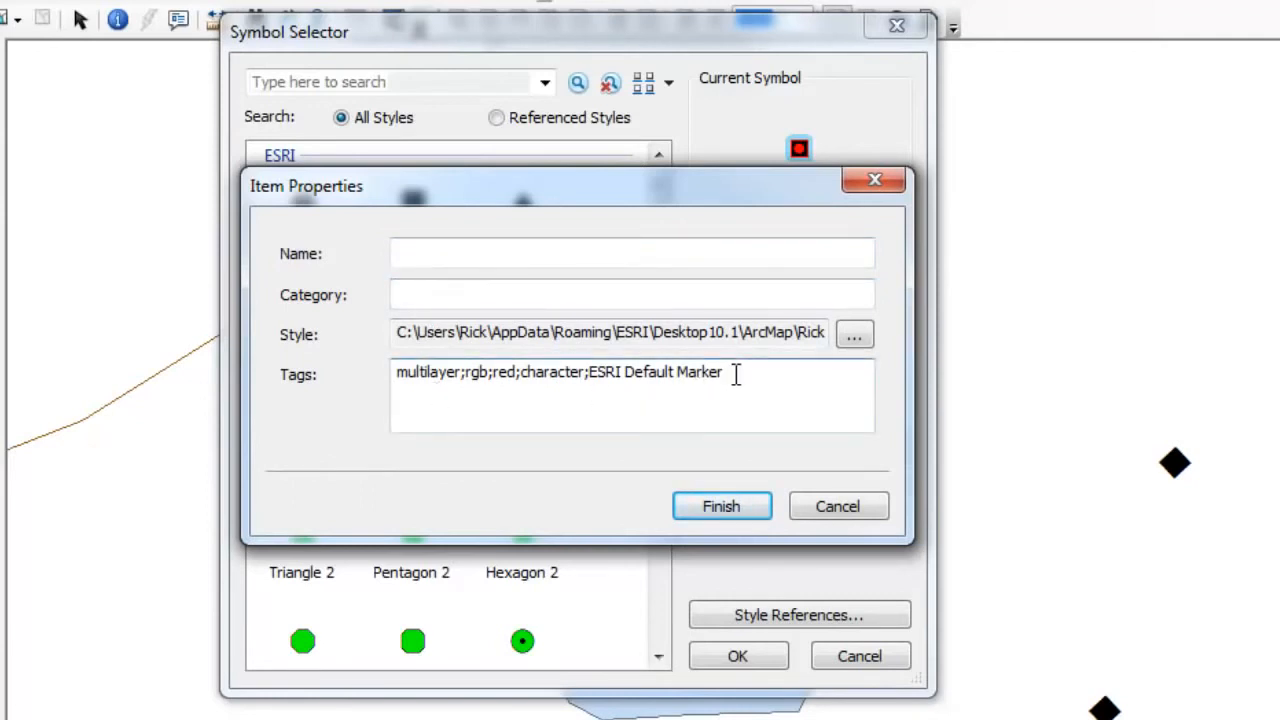
pyautogui.moveTo(780, 448)
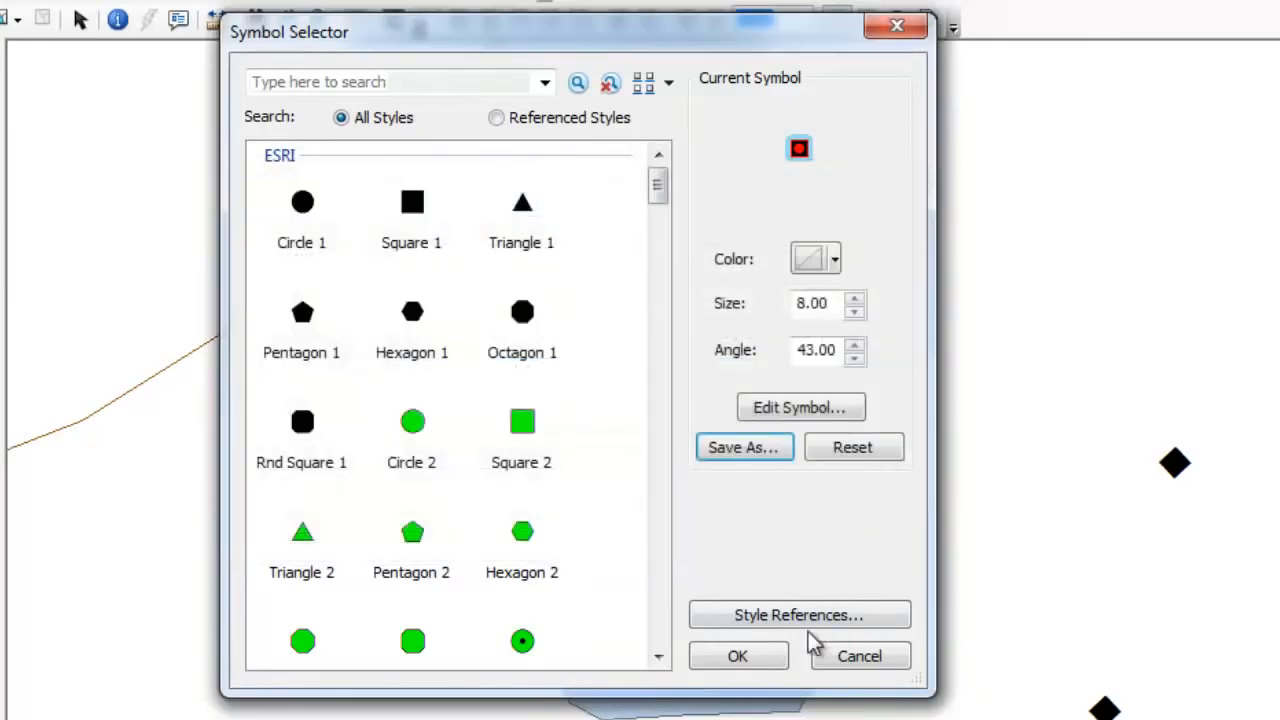
pyautogui.click(738, 656)
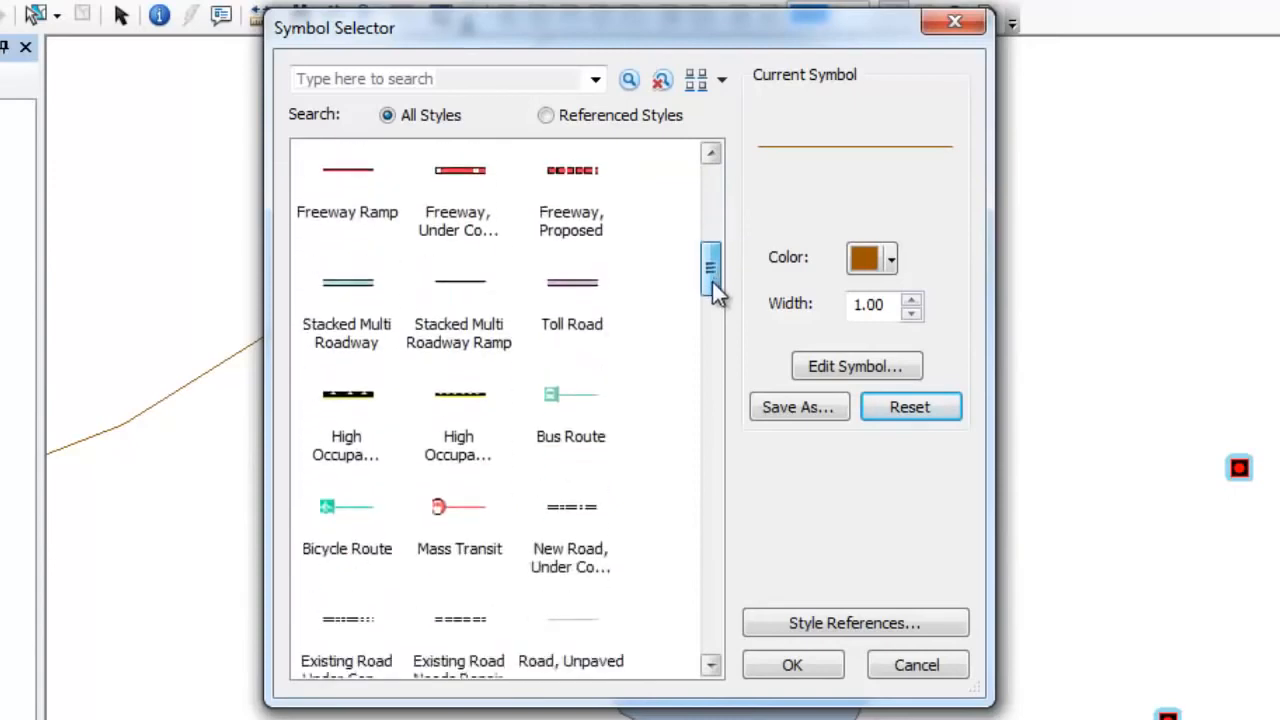
# Browse the line styles, try the Highway symbol and leave Style References unchanged
pyautogui.moveTo(712, 270); pyautogui.dragTo(712, 510)
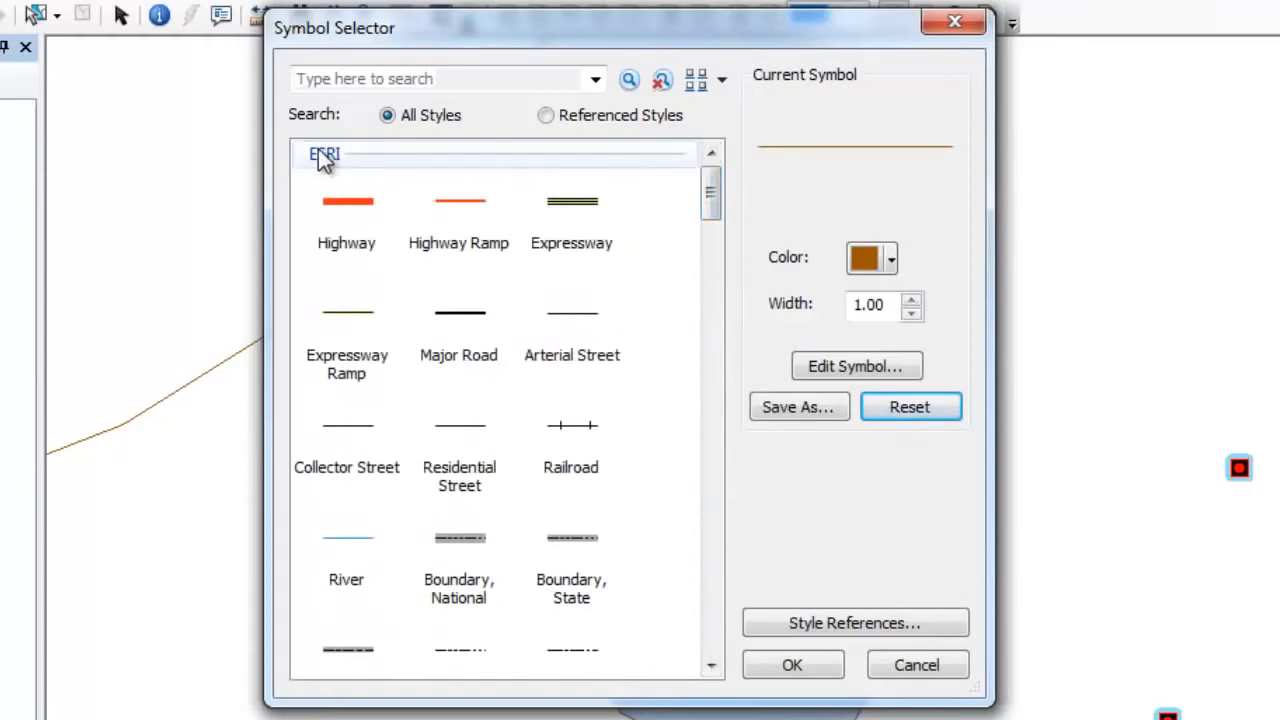
pyautogui.click(854, 622)
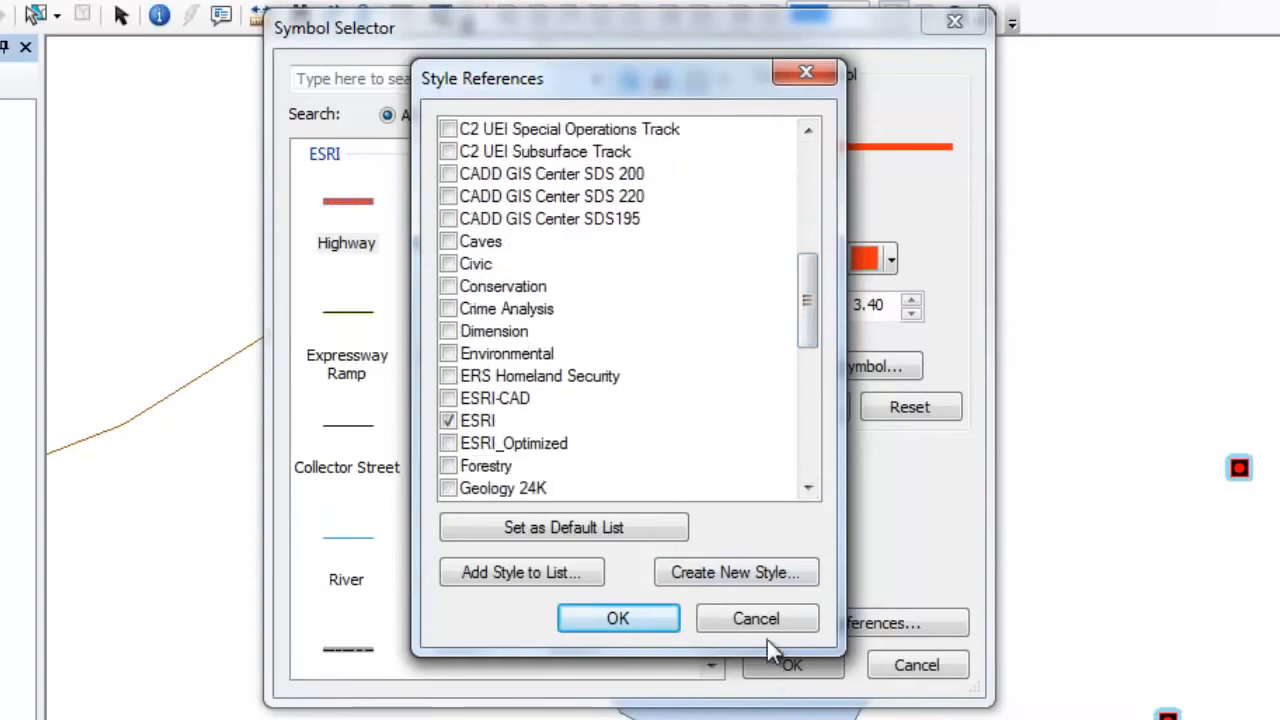
pyautogui.click(618, 618)
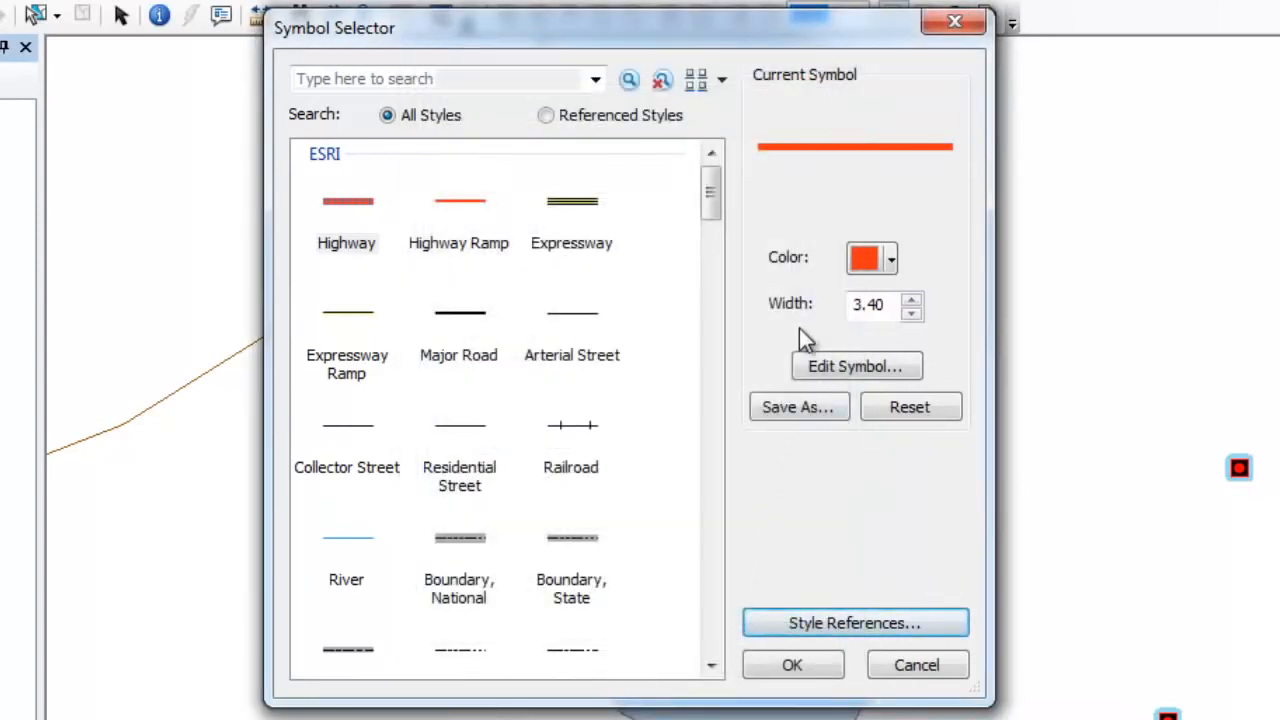
# Set the brown line symbol's width to 3
pyautogui.click(888, 258)
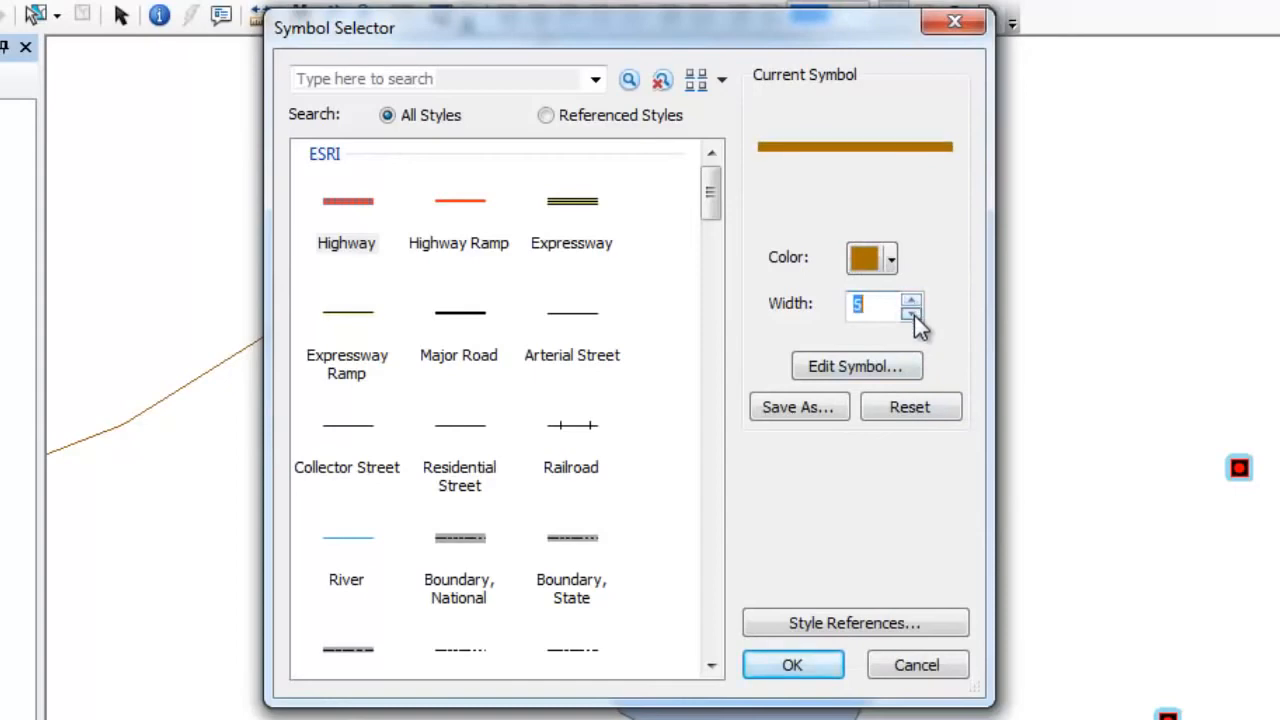
pyautogui.click(912, 312)
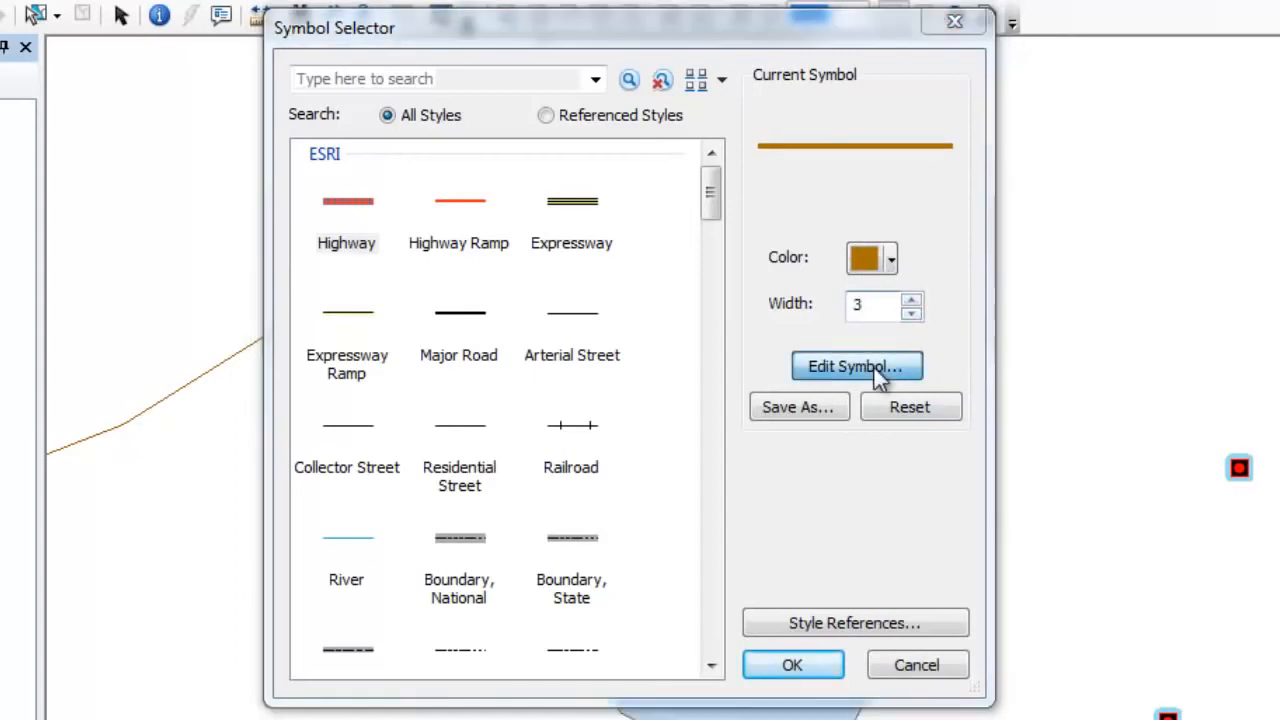
# Add a new layer to the line symbol, set its line join and show its decoration options
pyautogui.click(856, 366)
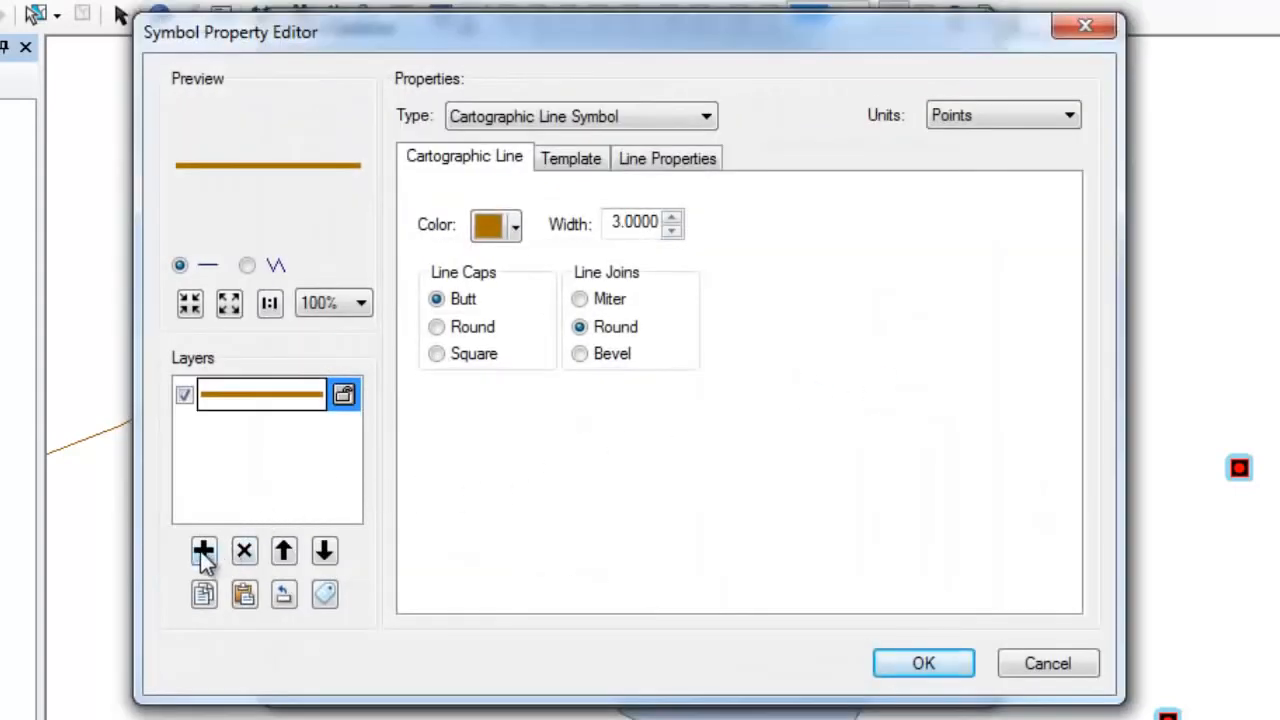
pyautogui.click(204, 552)
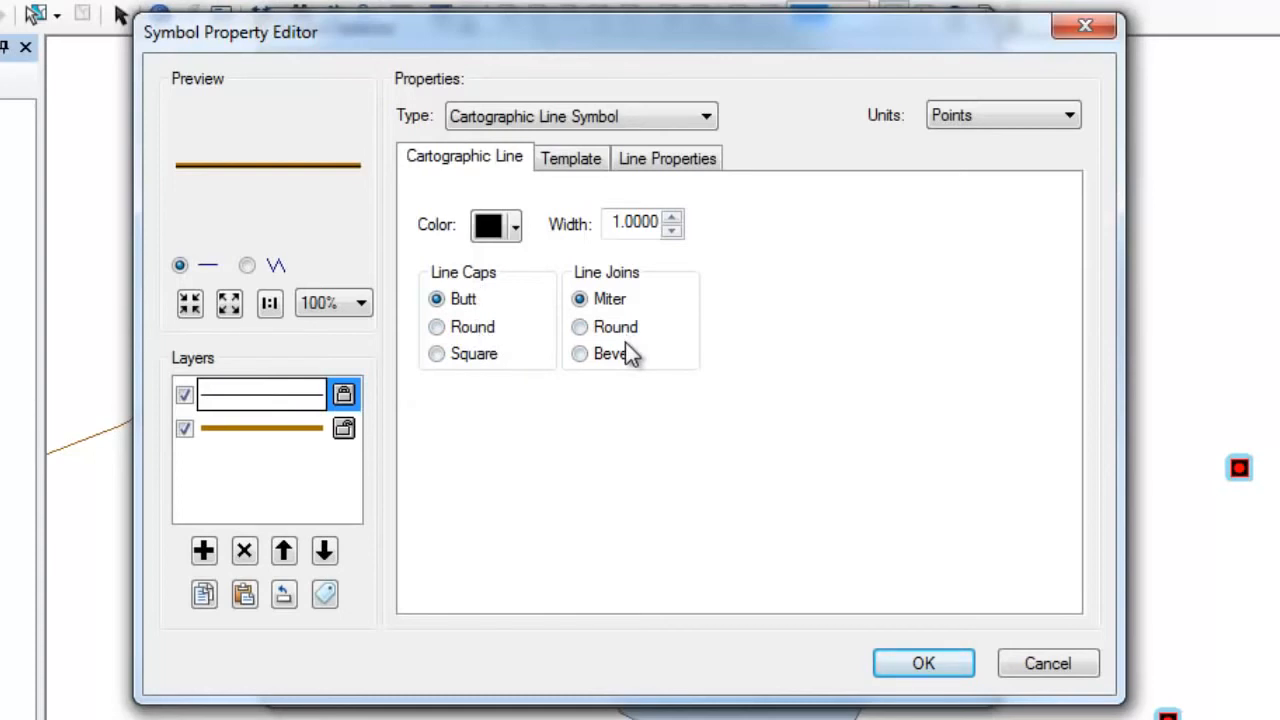
pyautogui.click(570, 158)
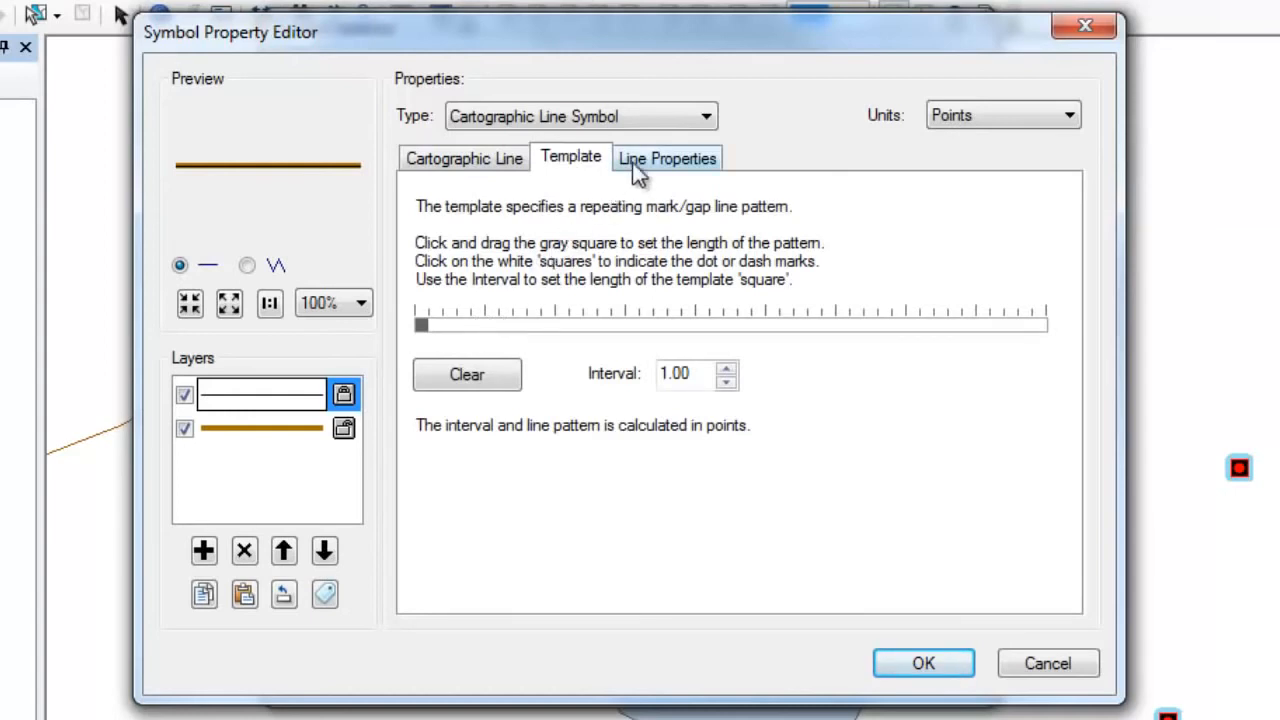
pyautogui.click(666, 156)
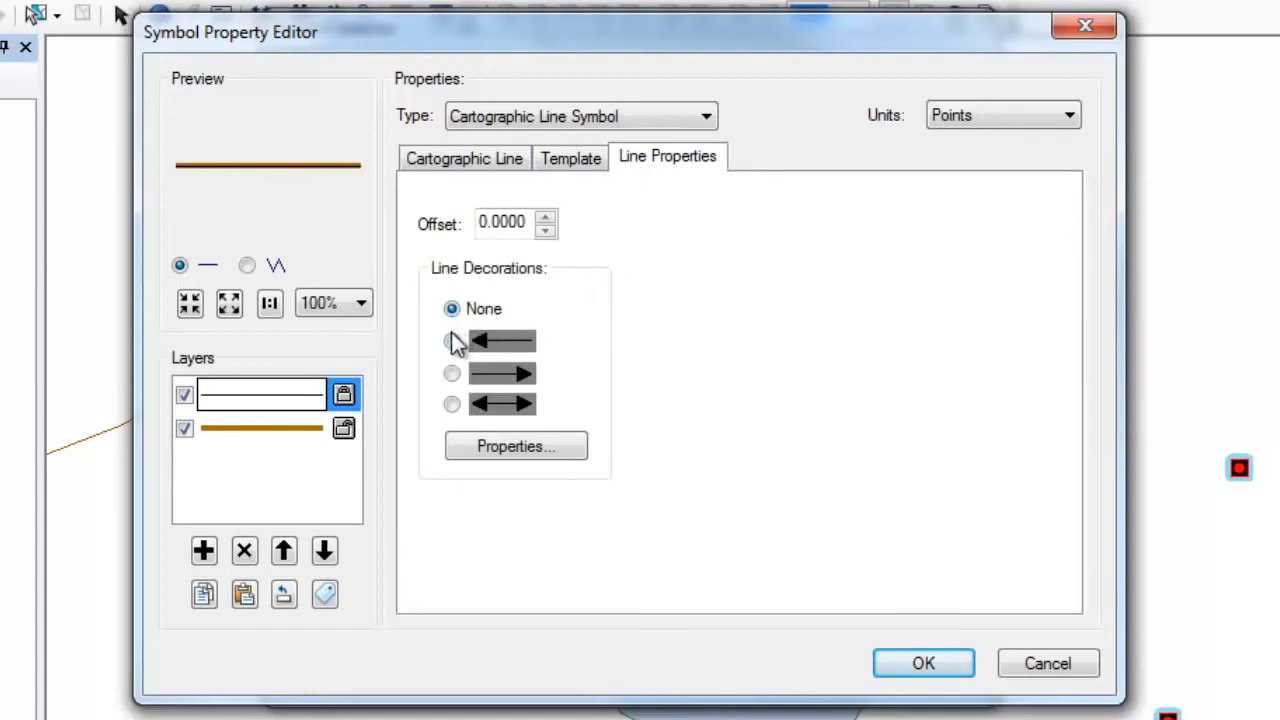
# Decorate the new layer with arrowheads at both ends, trying and discarding extra arrow positions
pyautogui.click(452, 374)
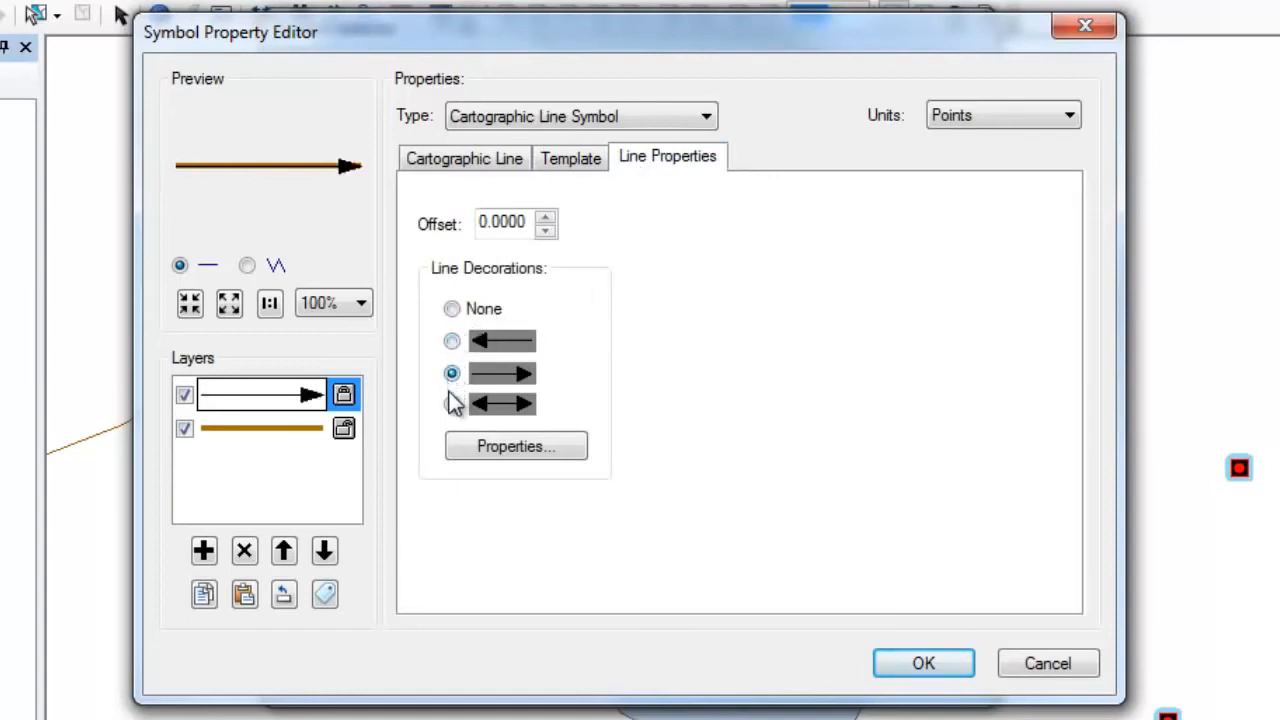
pyautogui.click(452, 404)
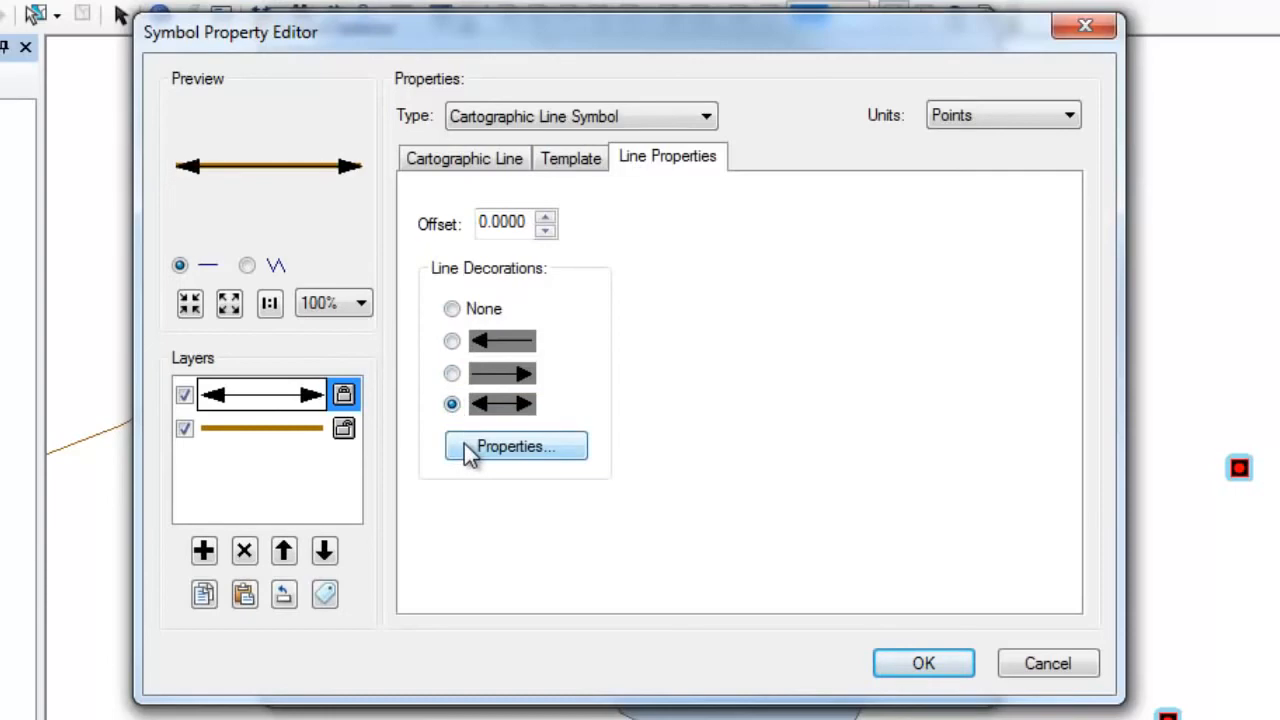
pyautogui.click(516, 446)
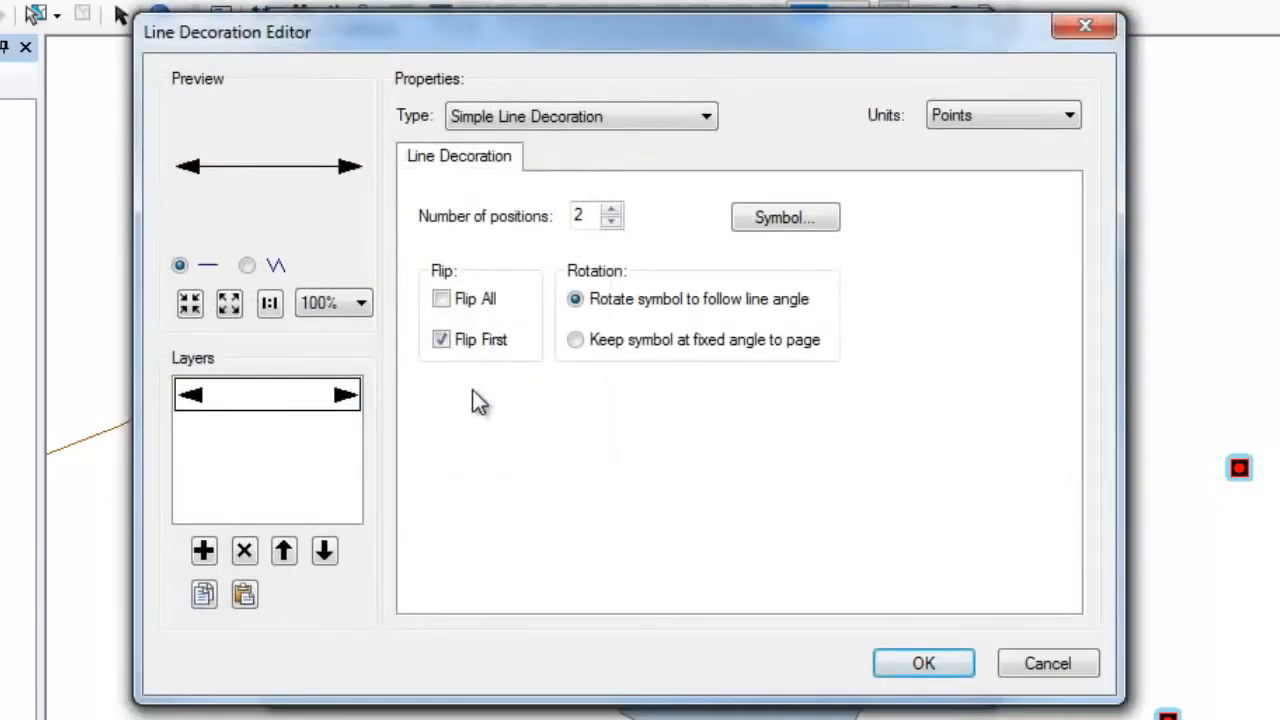
pyautogui.click(612, 210)
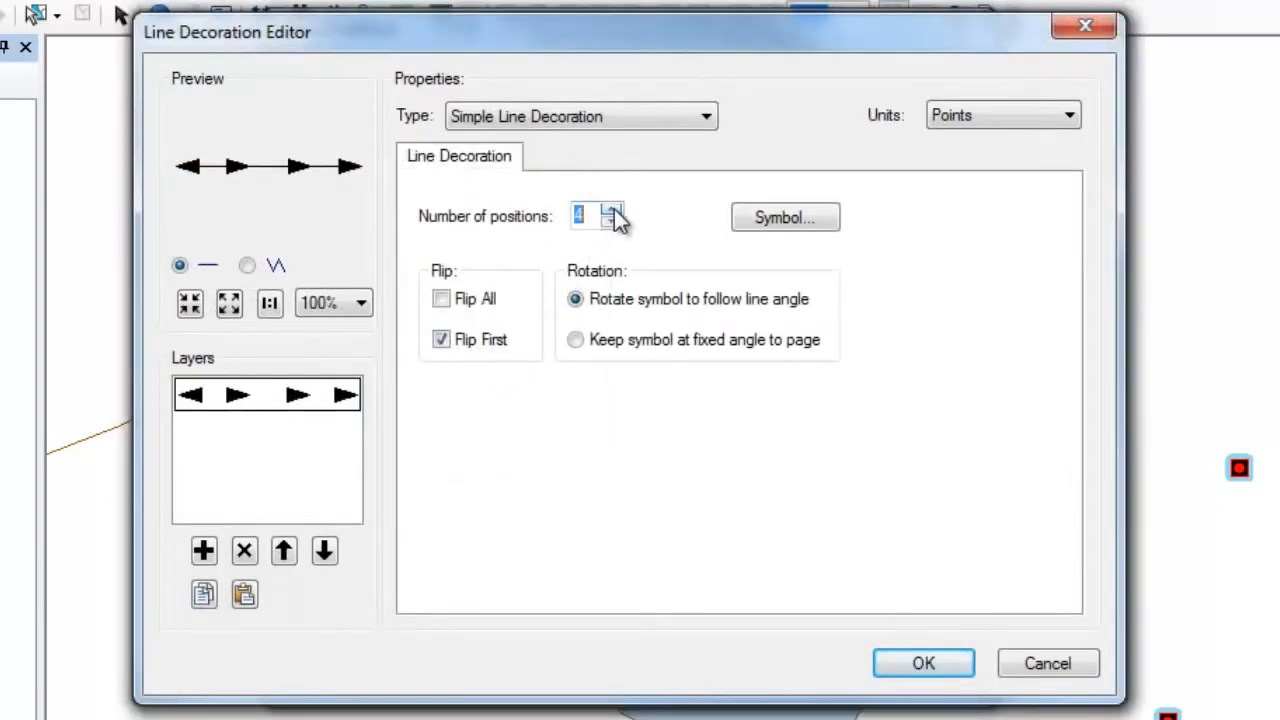
pyautogui.click(612, 210)
pyautogui.write('2')
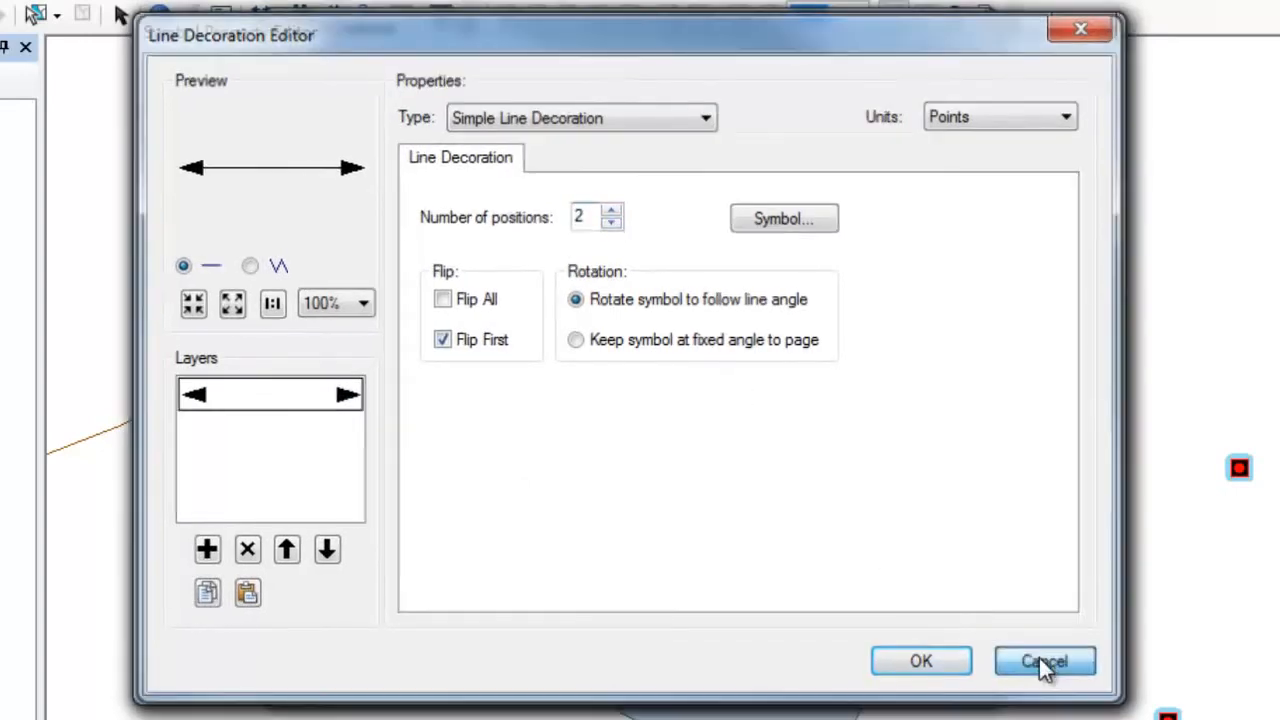
pyautogui.click(1044, 660)
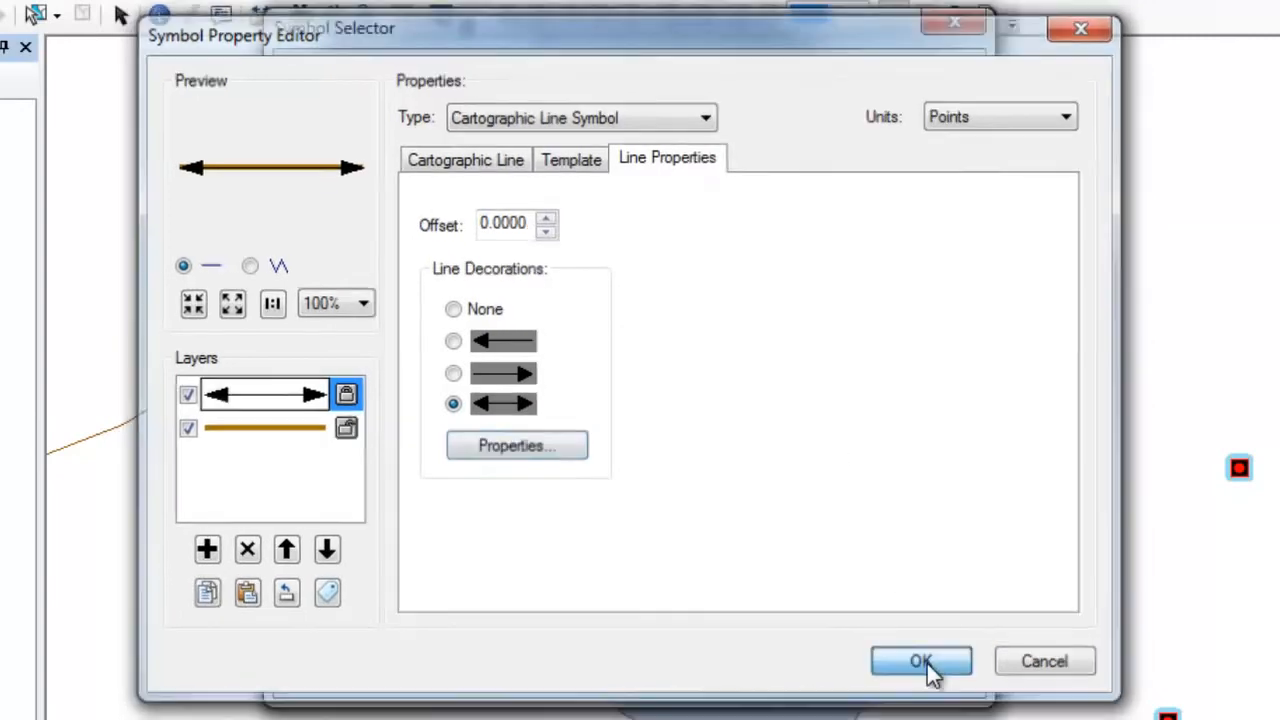
# Confirm the line symbol, then give the polygon a salmon fill with a black outline 4 wide
pyautogui.click(920, 660)
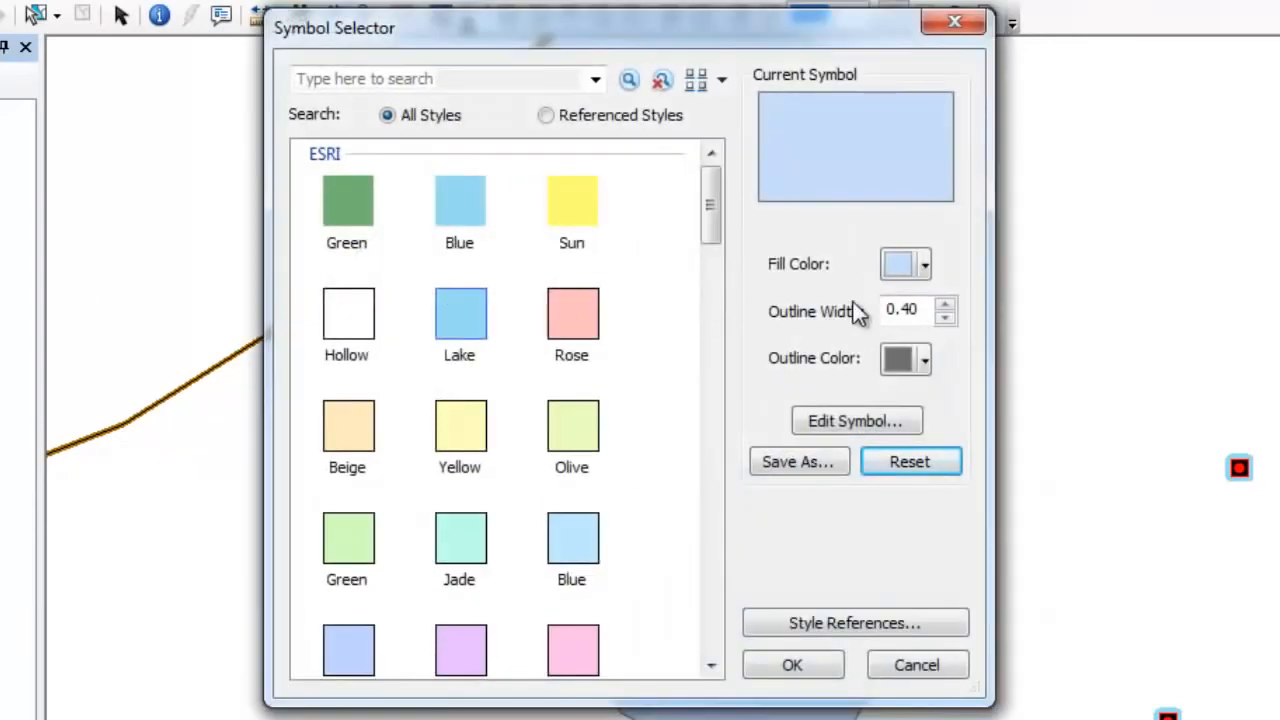
pyautogui.click(922, 264)
pyautogui.write('3')
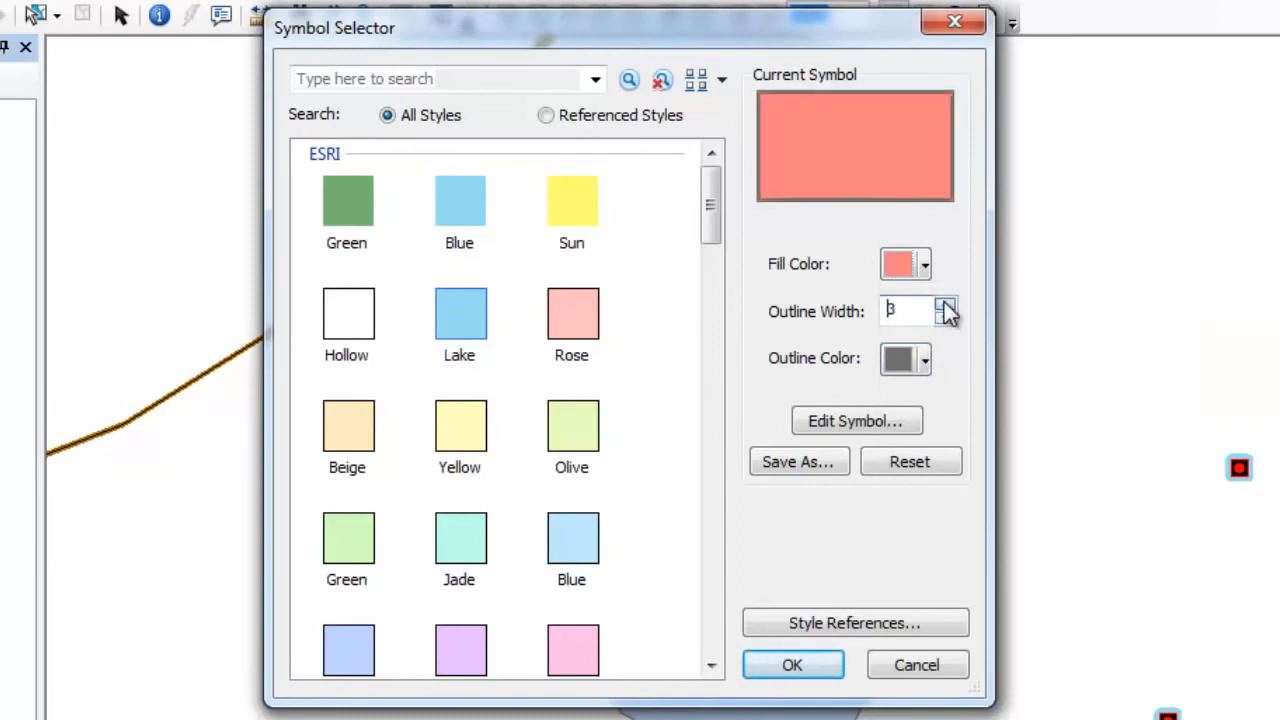
pyautogui.click(924, 358)
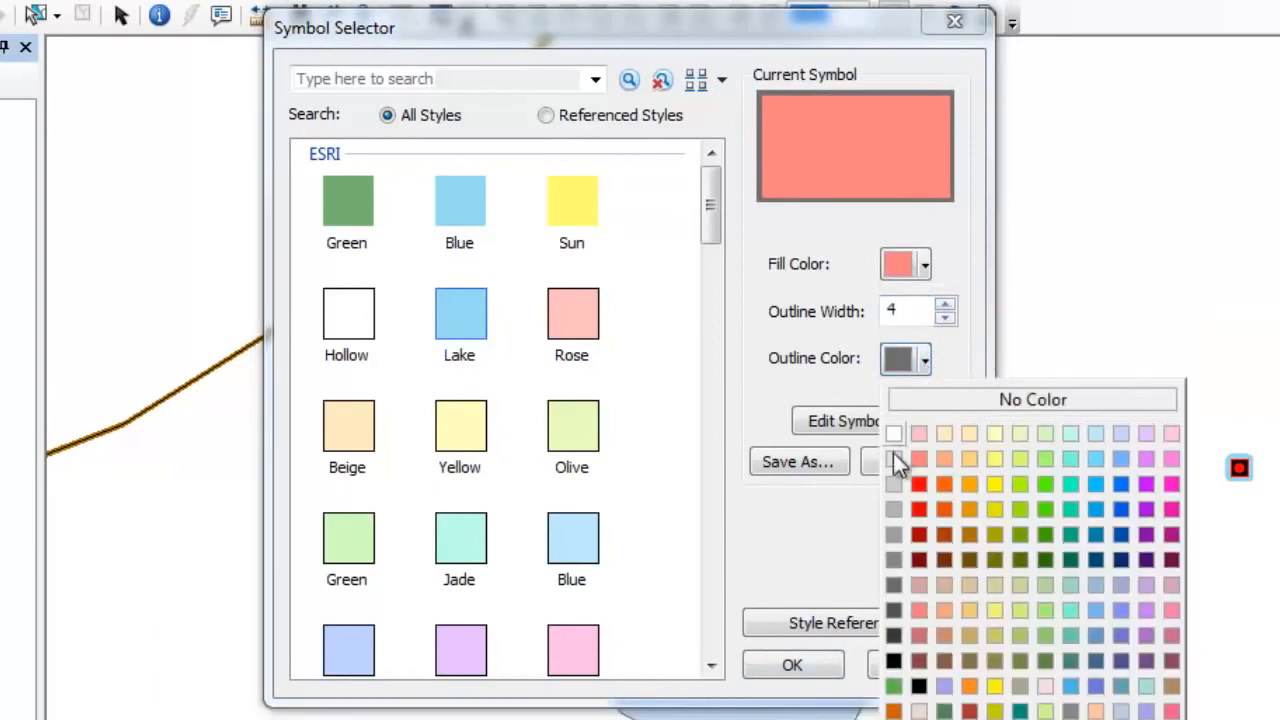
pyautogui.click(892, 458)
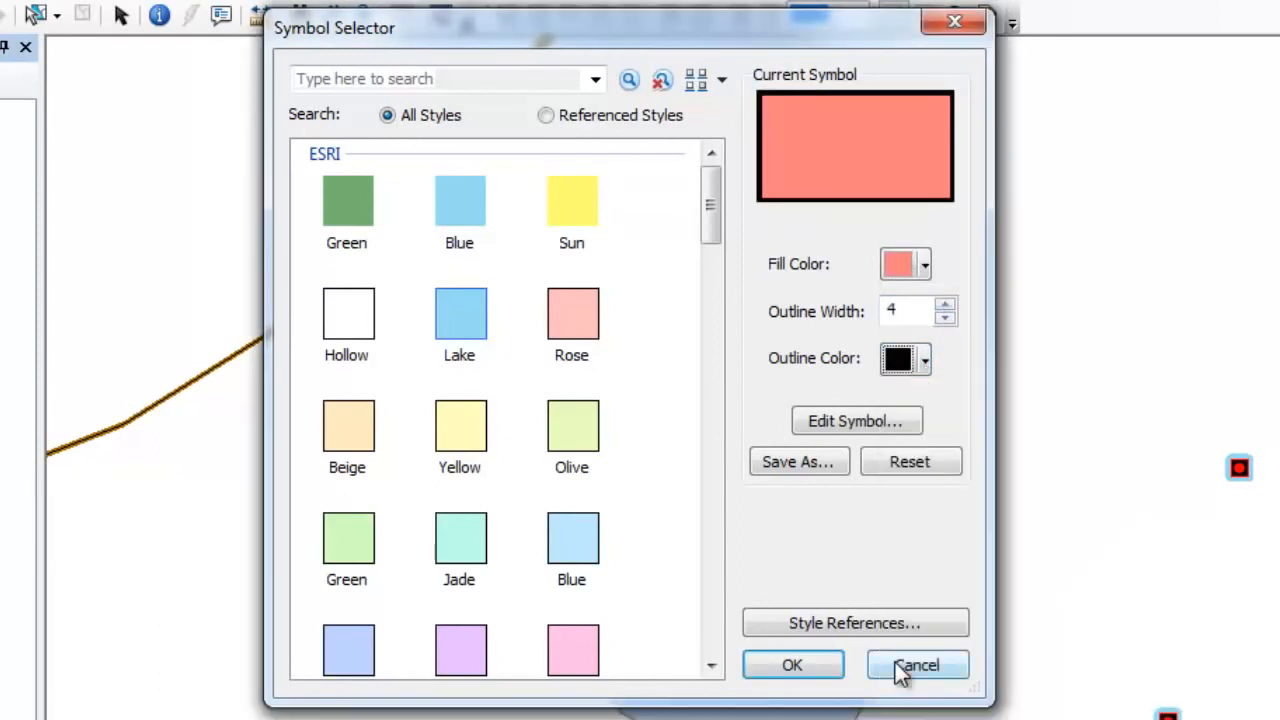
pyautogui.moveTo(864, 558)
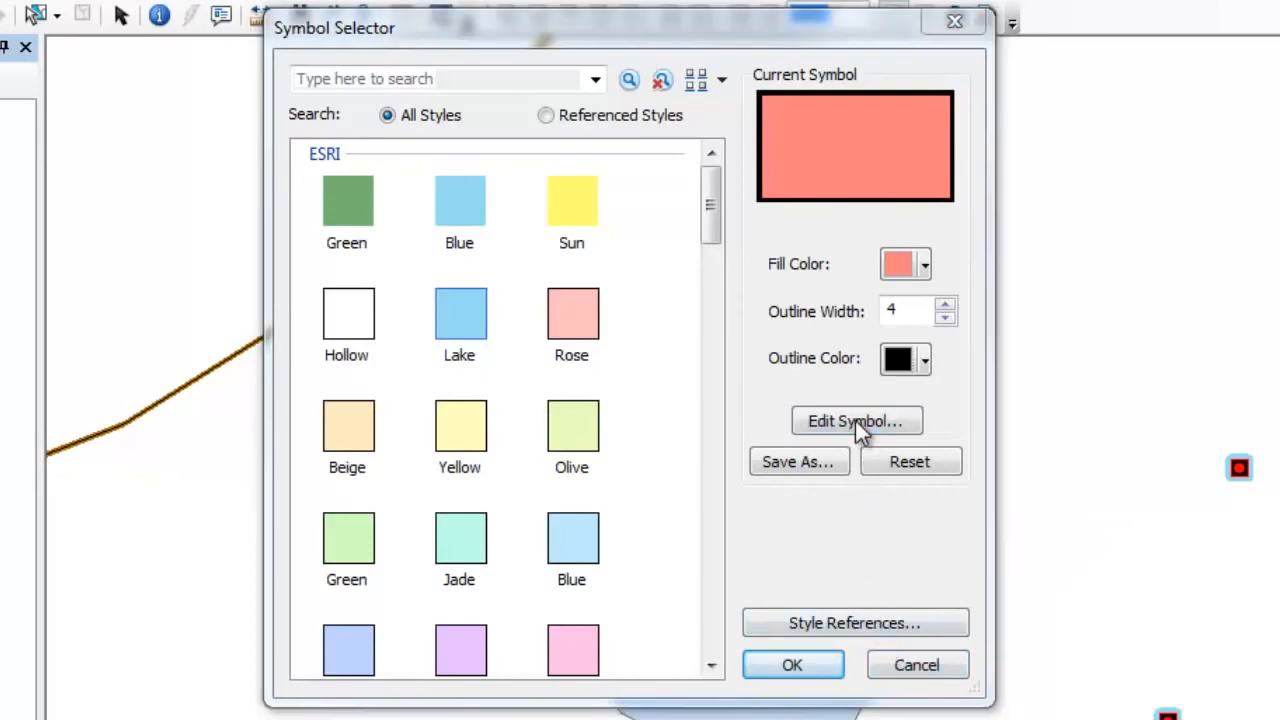
# Try gradient and 3D texture fill types for the polygon, dismissing the texture file chooser
pyautogui.click(856, 420)
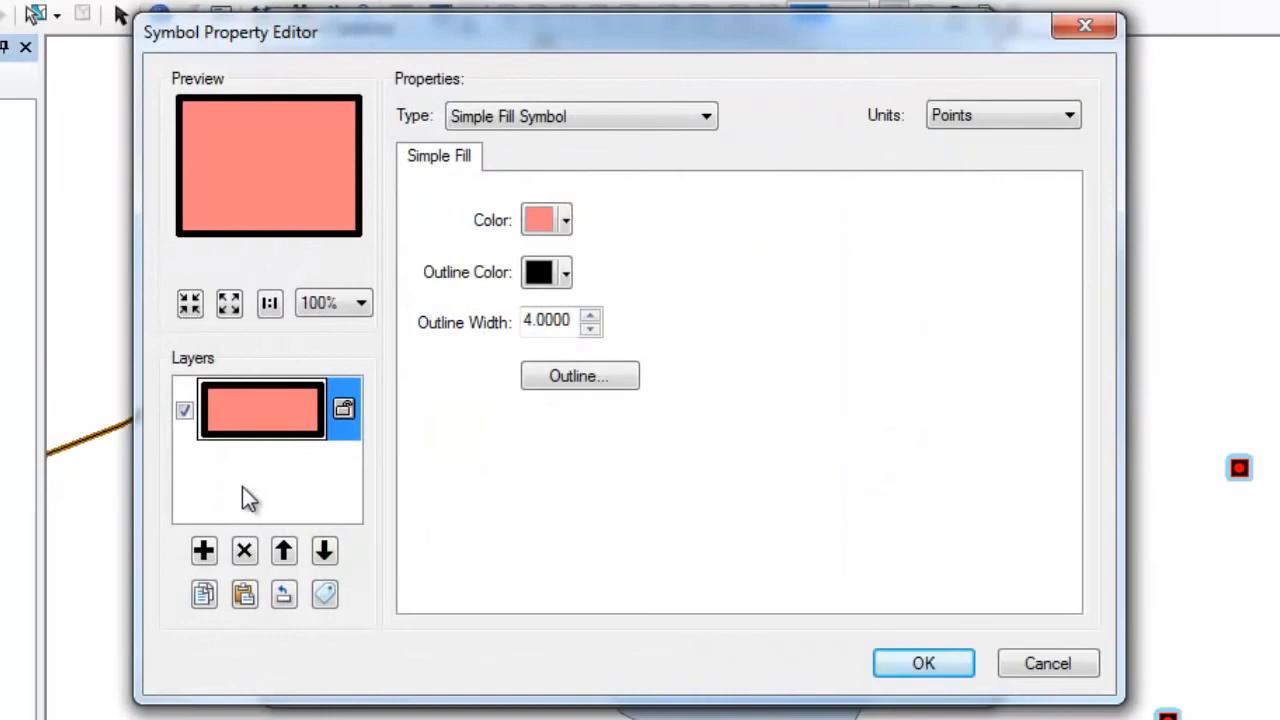
pyautogui.moveTo(484, 232)
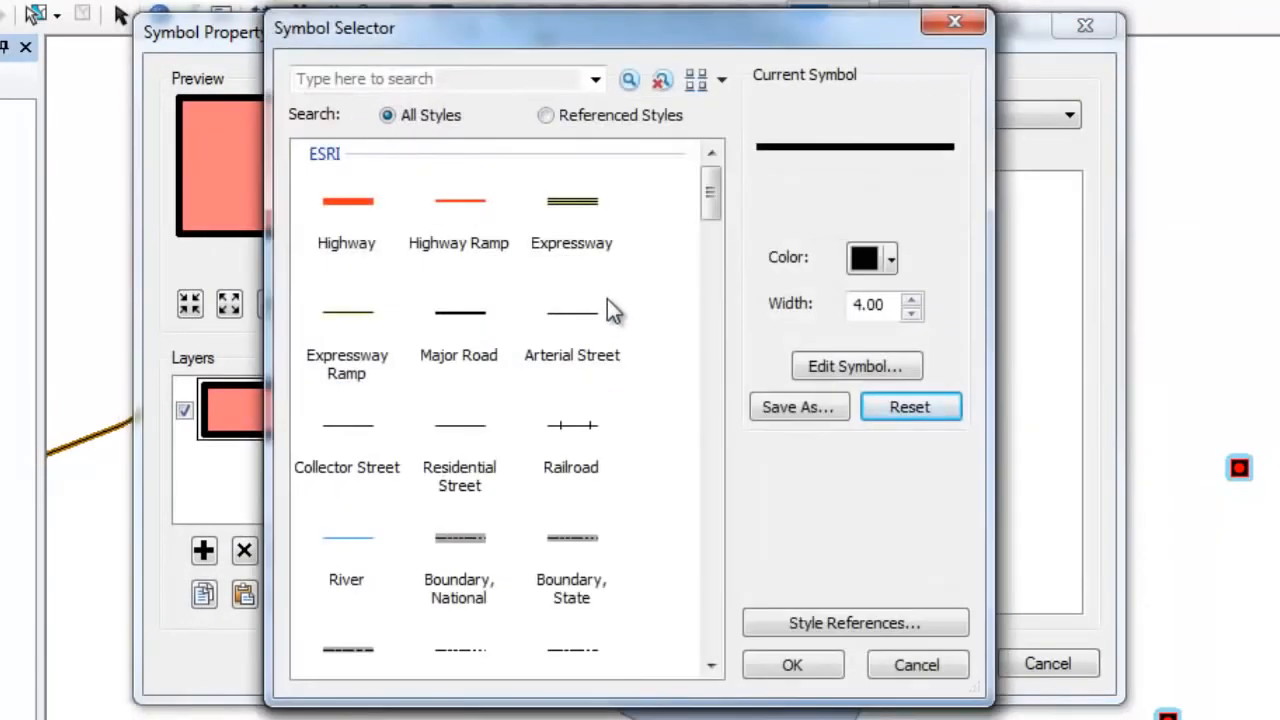
pyautogui.moveTo(712, 196); pyautogui.dragTo(712, 224)
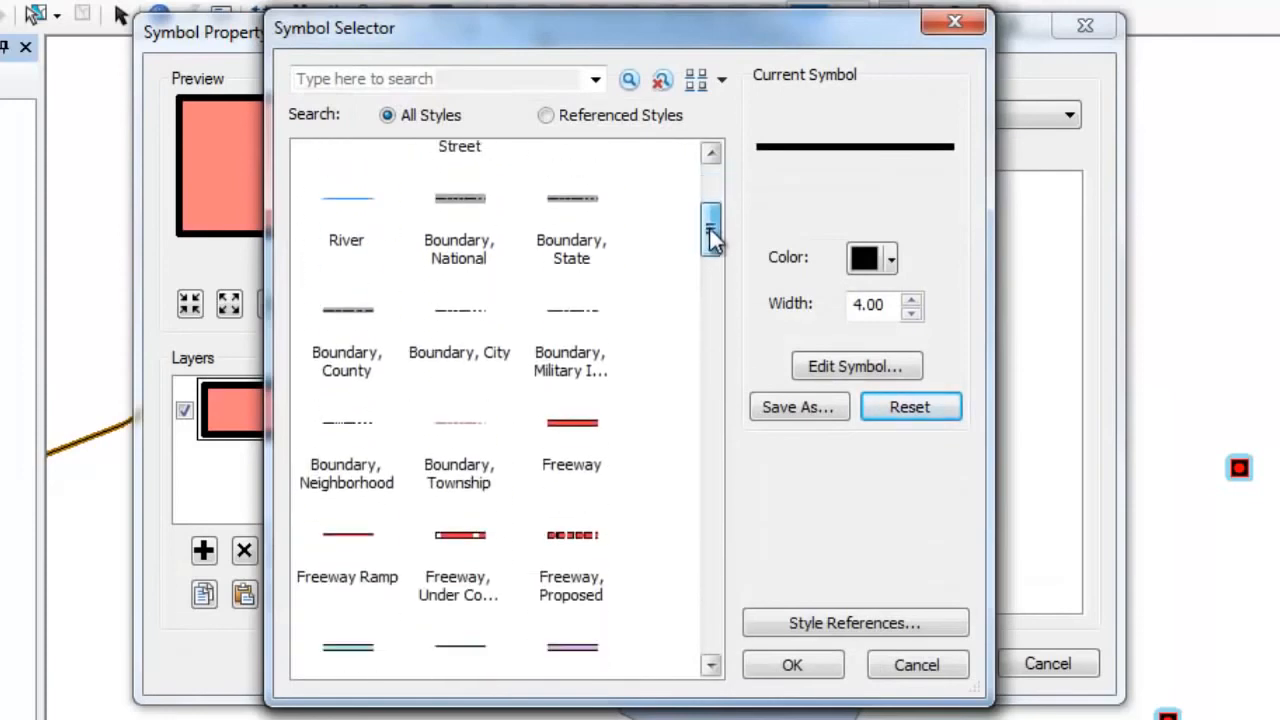
pyautogui.moveTo(712, 228); pyautogui.dragTo(712, 310)
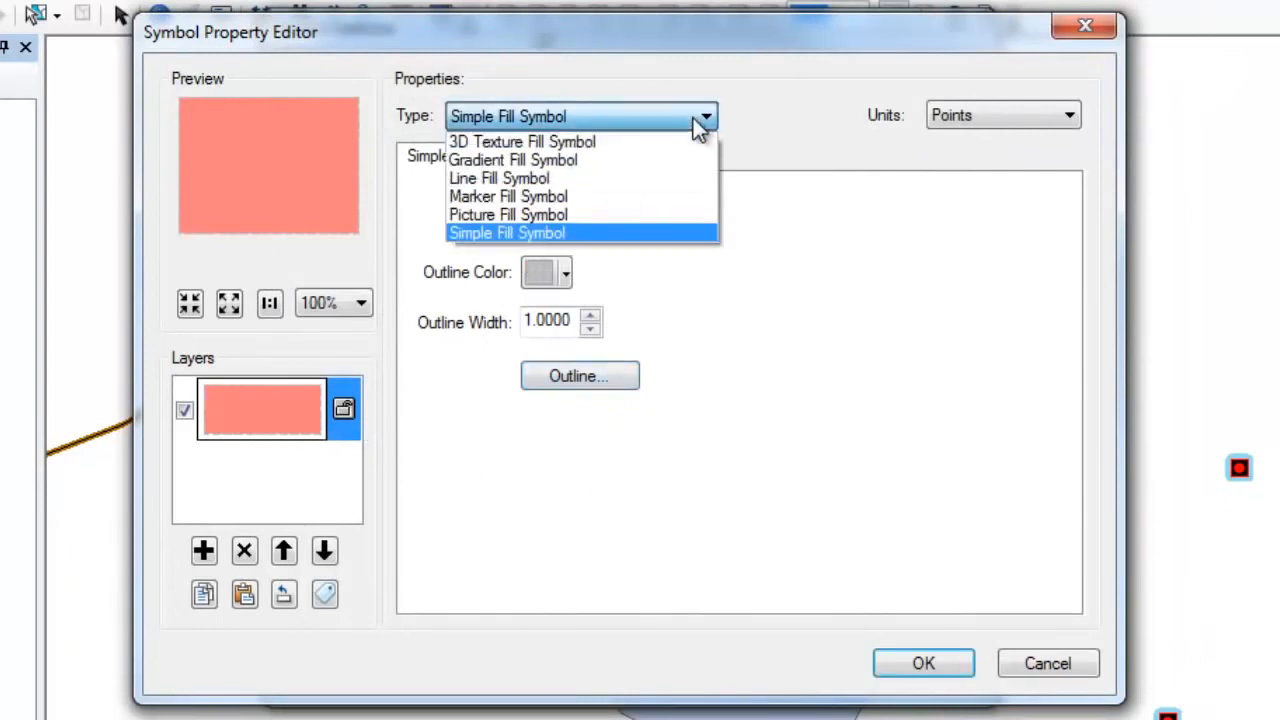
pyautogui.moveTo(670, 160)
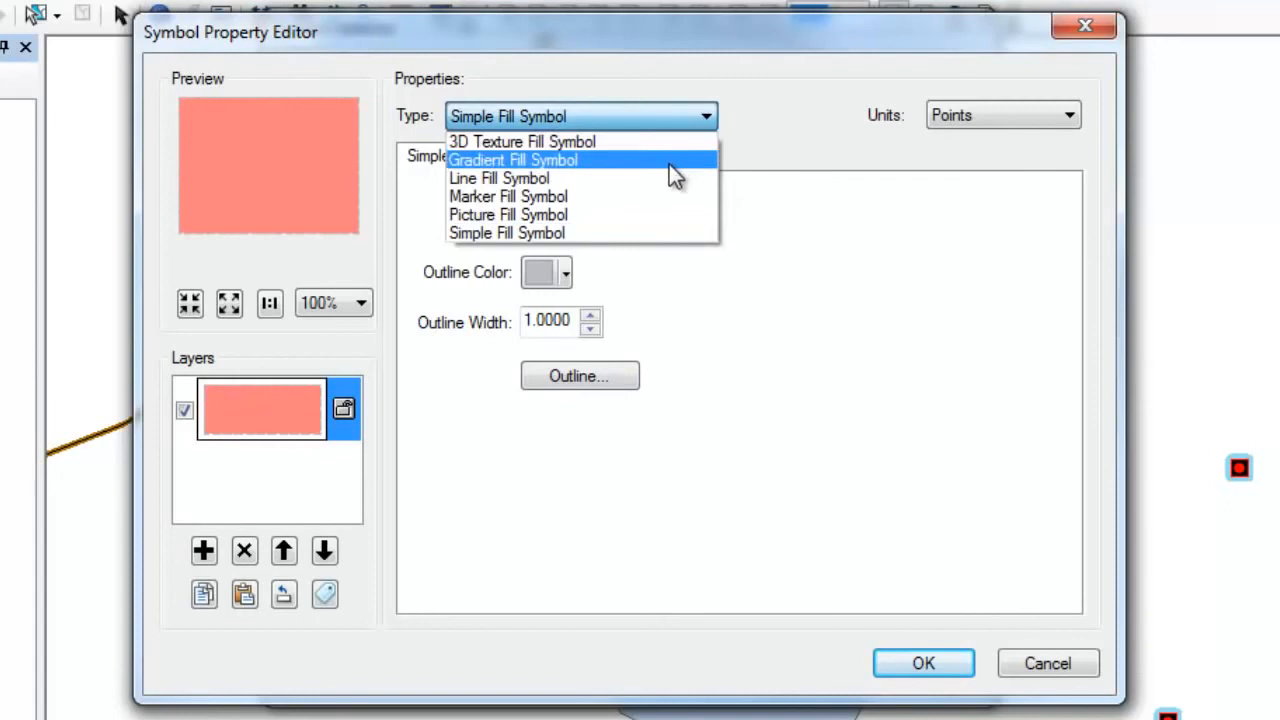
pyautogui.click(512, 160)
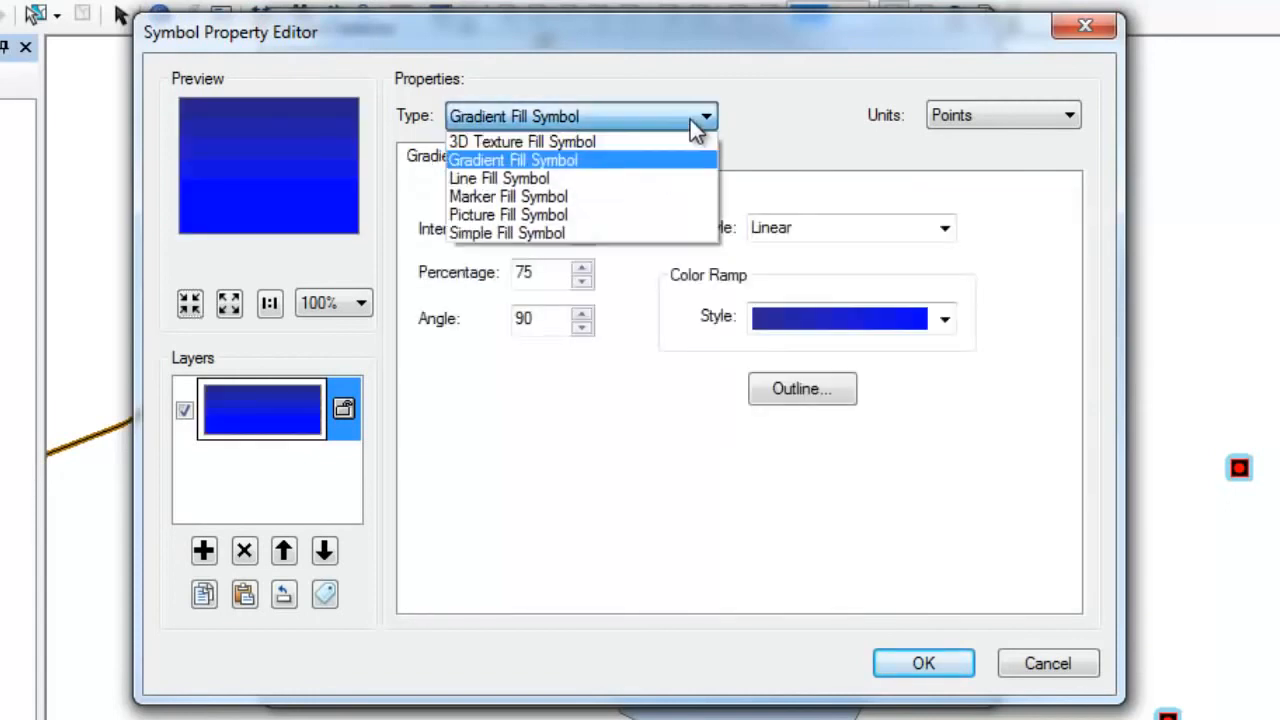
pyautogui.click(508, 214)
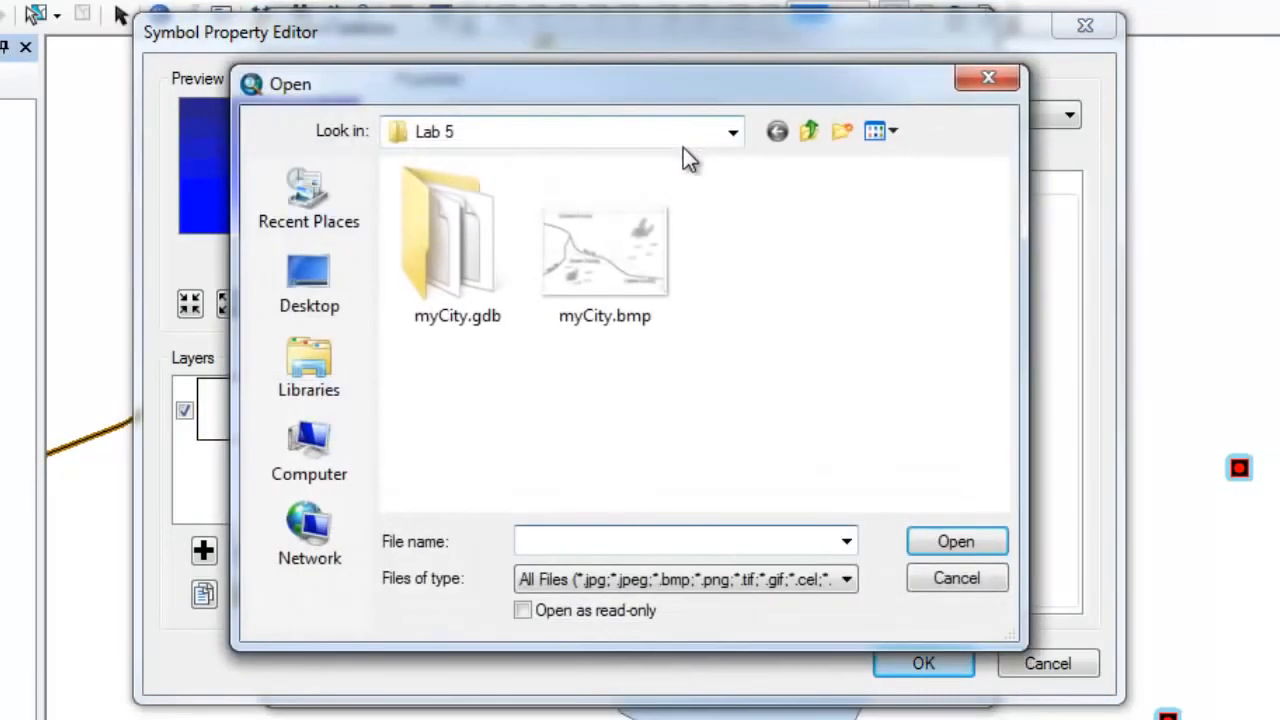
pyautogui.click(956, 578)
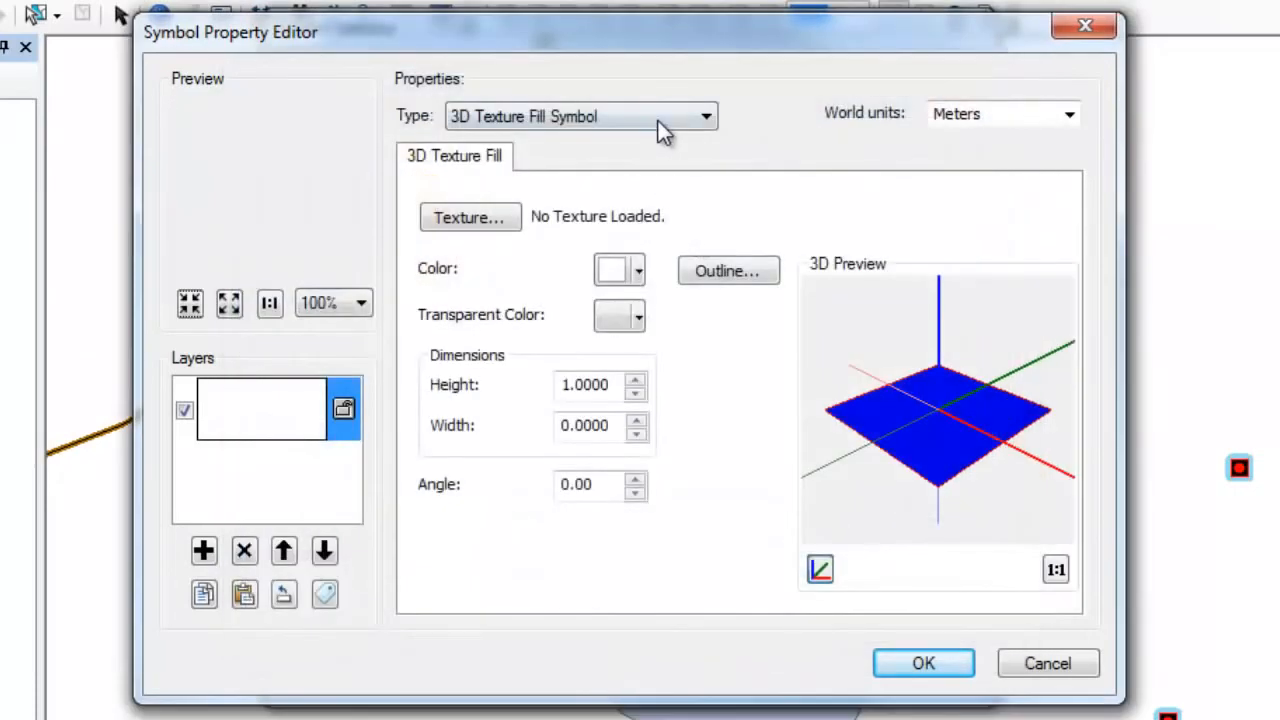
# Switch the polygon to a line hatch fill angled at 55, leaving its line style unchanged
pyautogui.click(704, 116)
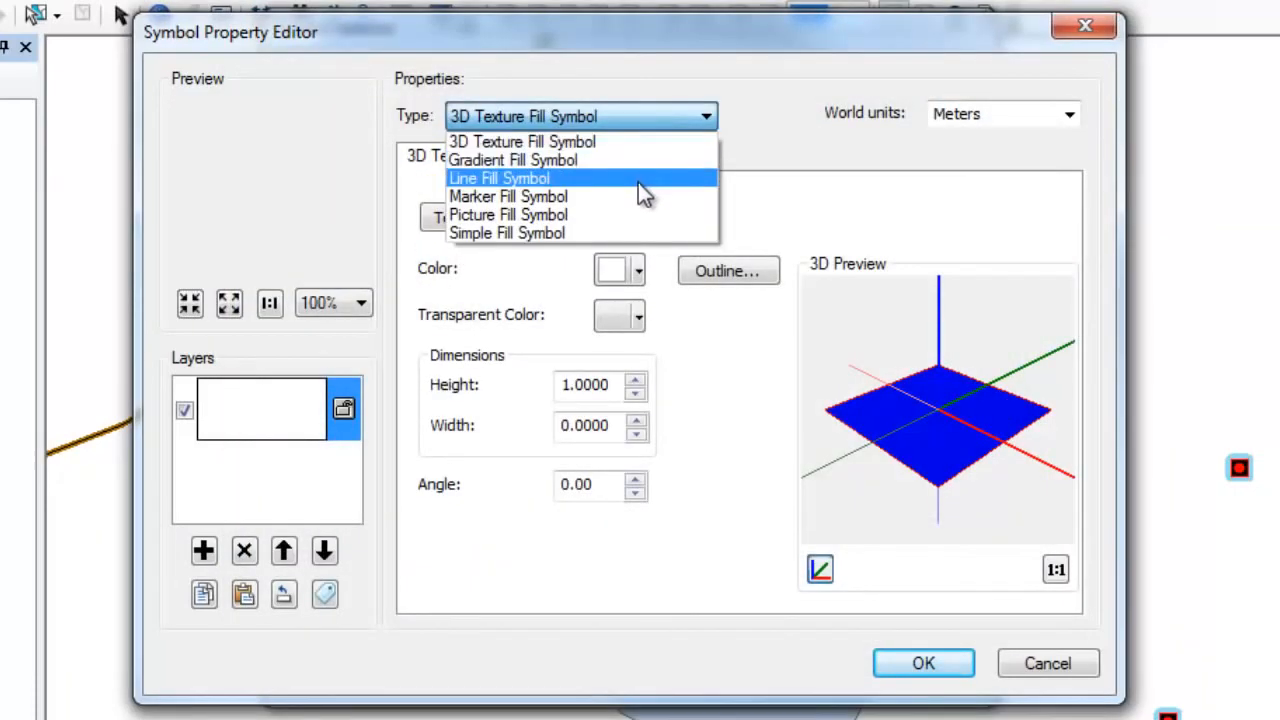
pyautogui.click(498, 176)
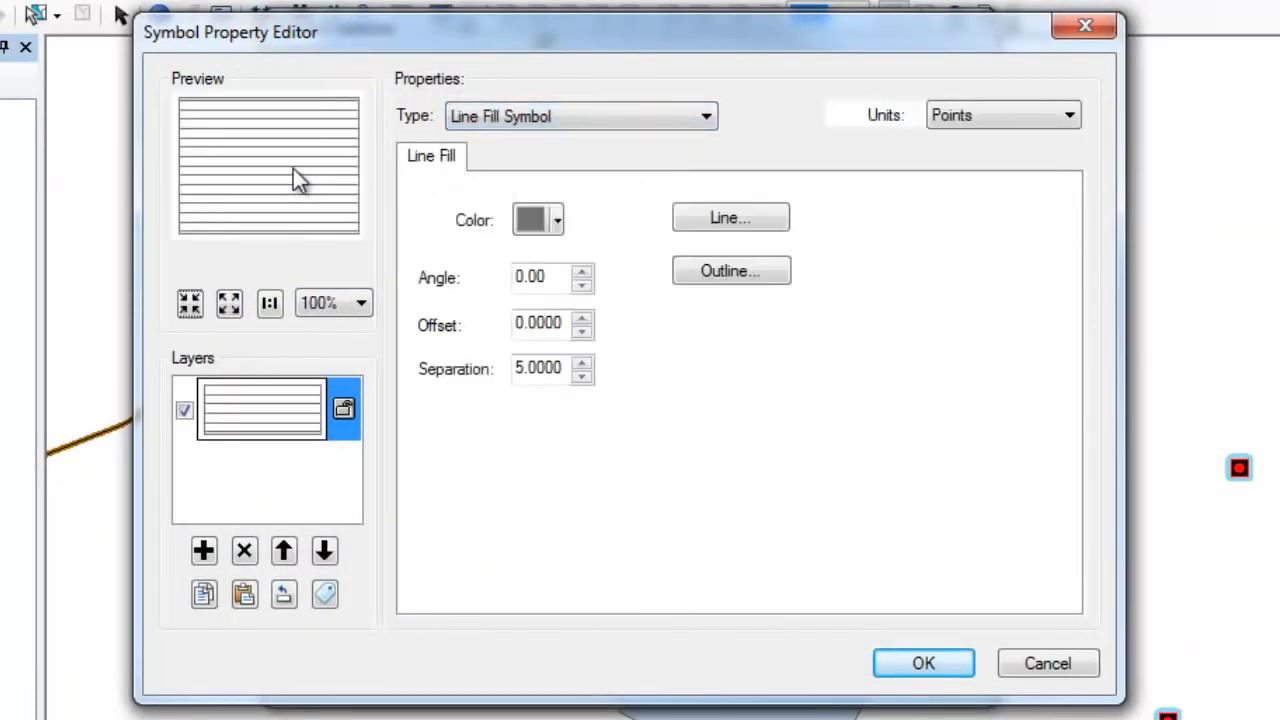
pyautogui.click(582, 272)
pyautogui.write('25')
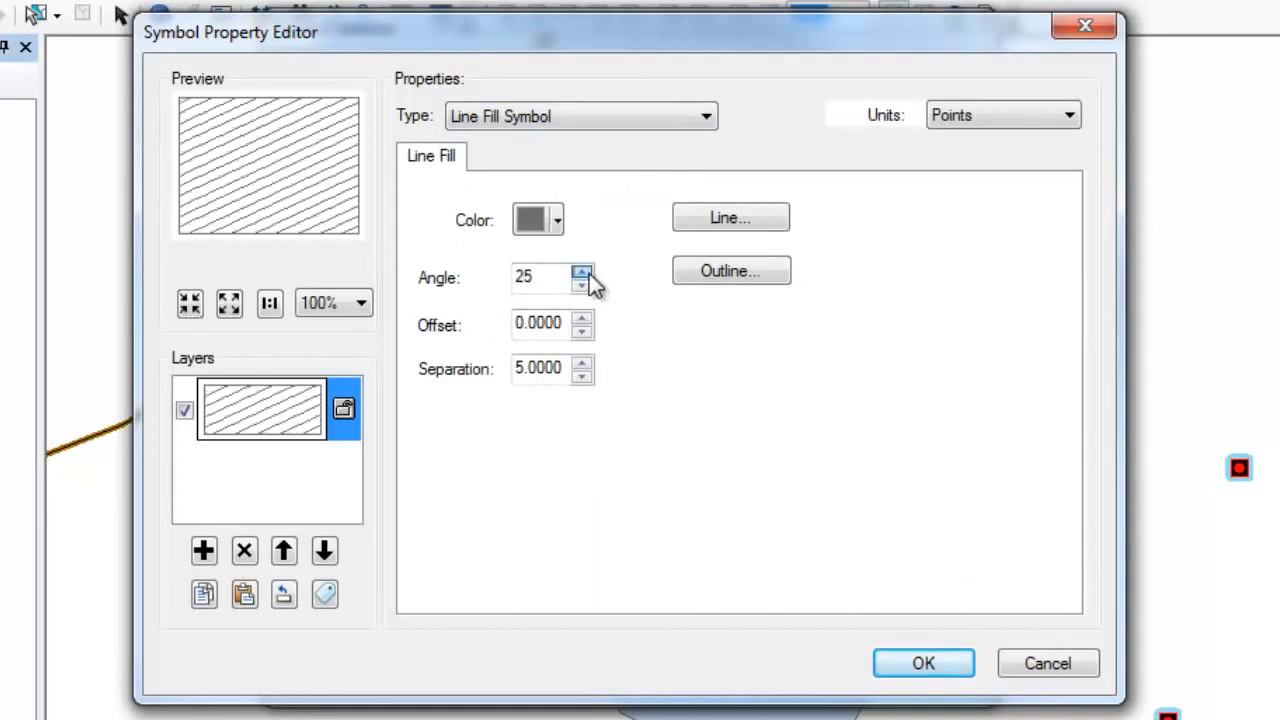
pyautogui.click(582, 272)
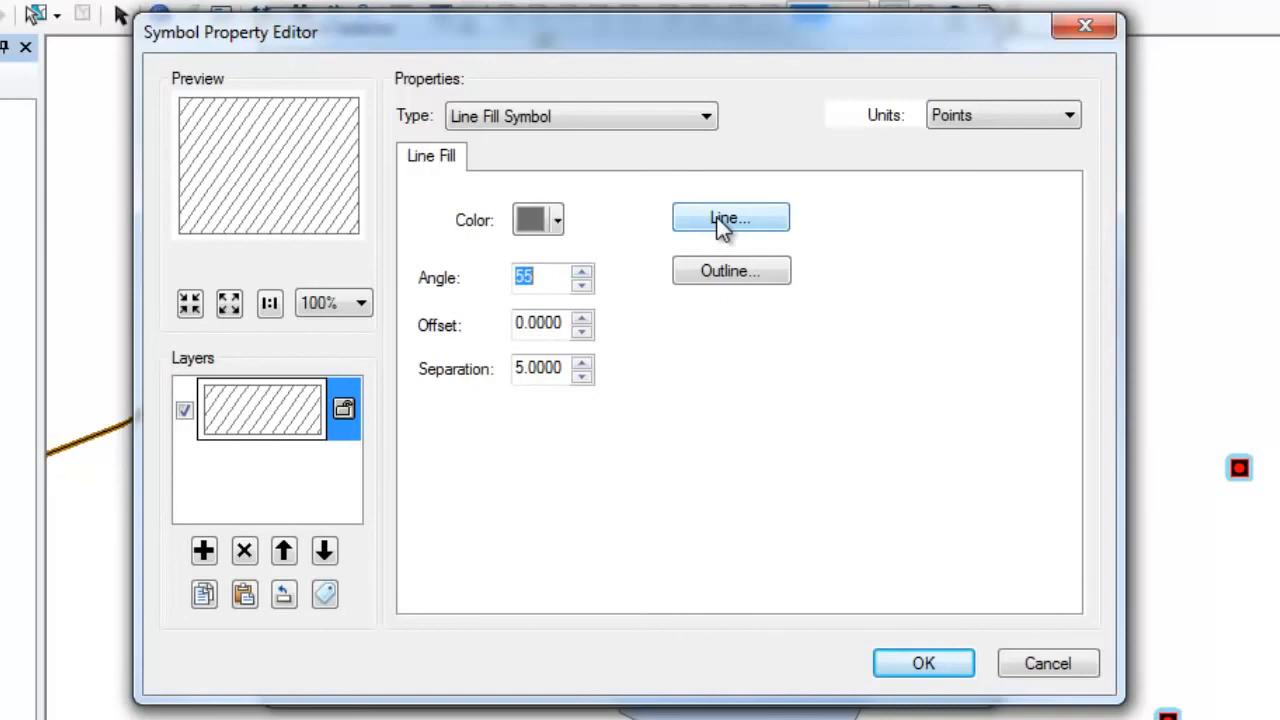
pyautogui.click(730, 218)
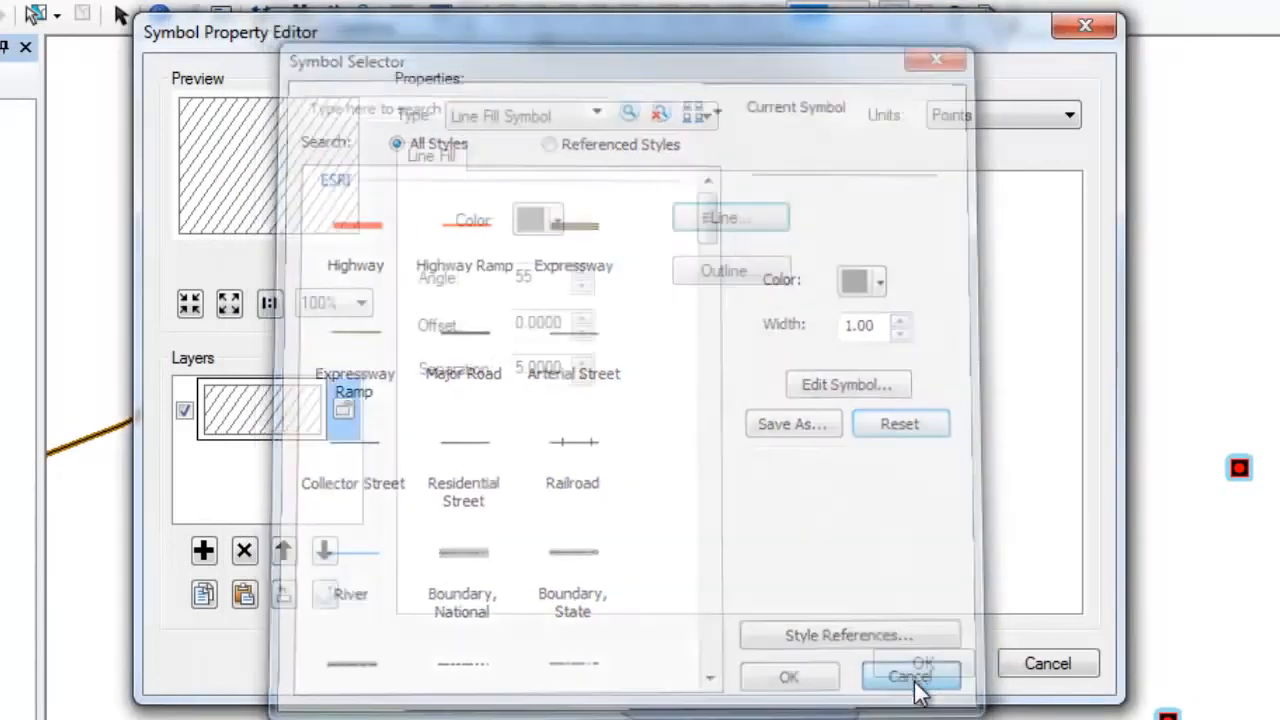
pyautogui.click(910, 676)
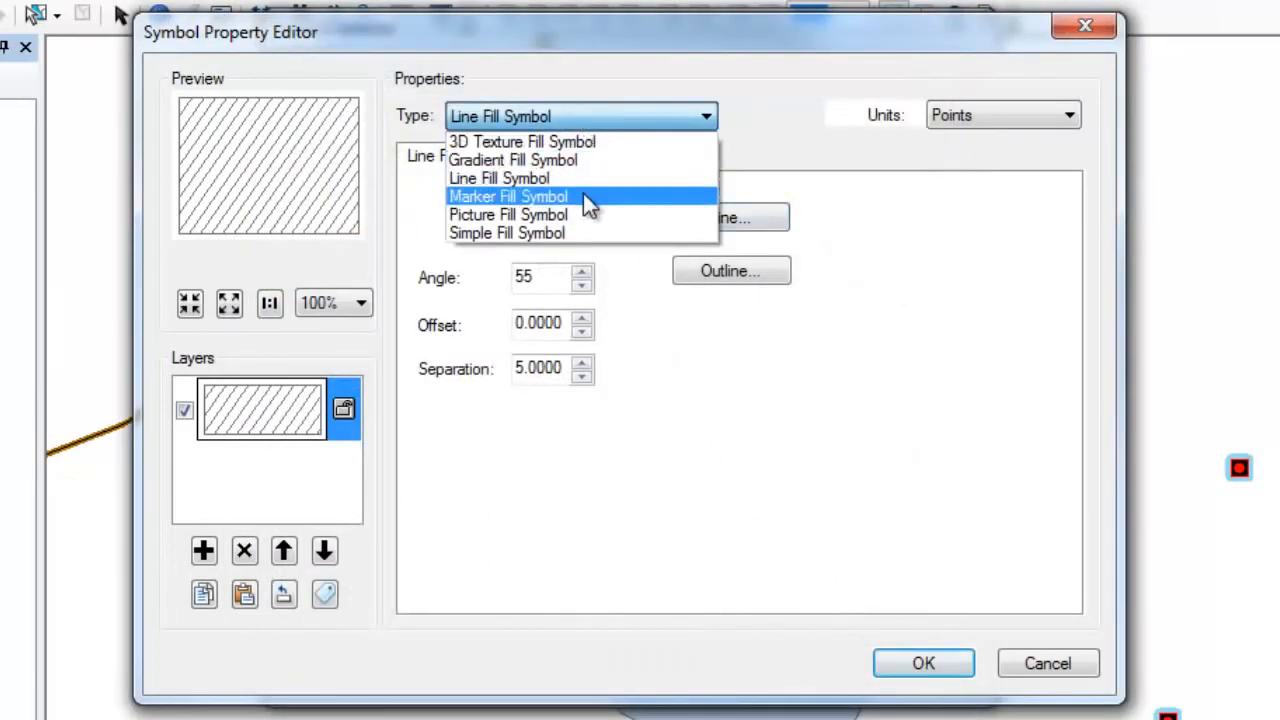
# Try marker fill and picture fill types, choosing no marker or picture file
pyautogui.click(508, 196)
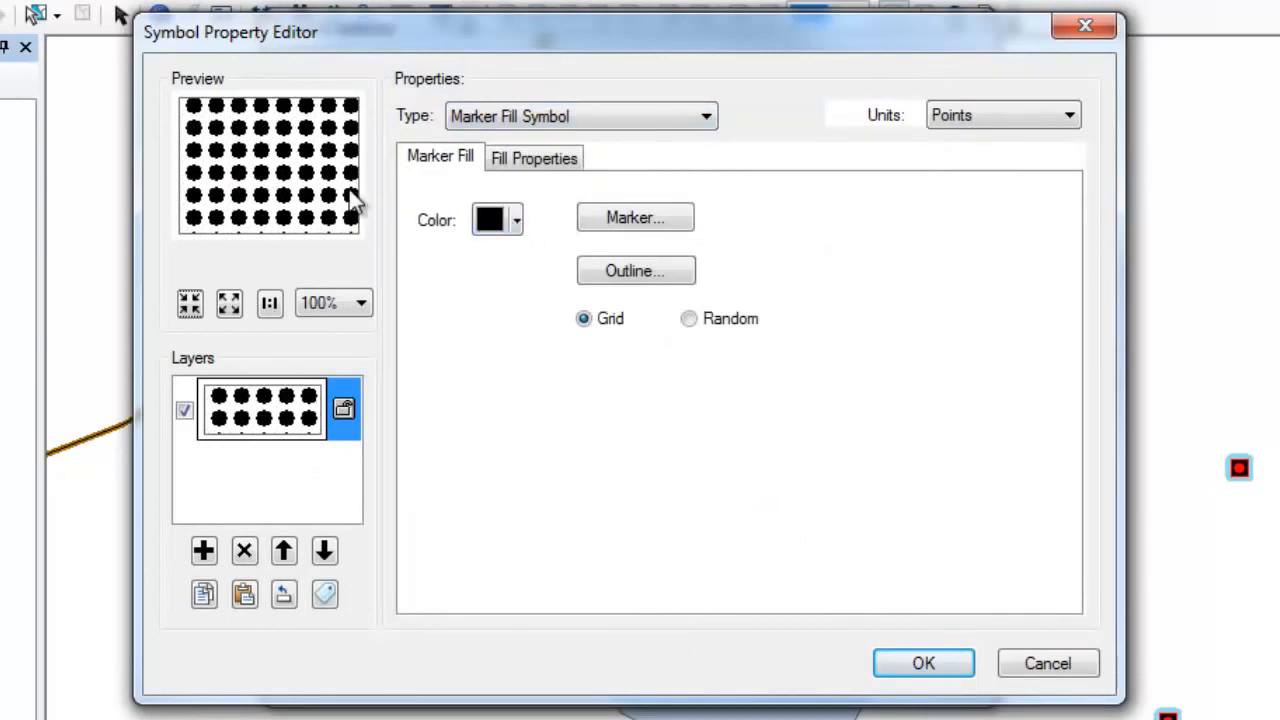
pyautogui.click(636, 216)
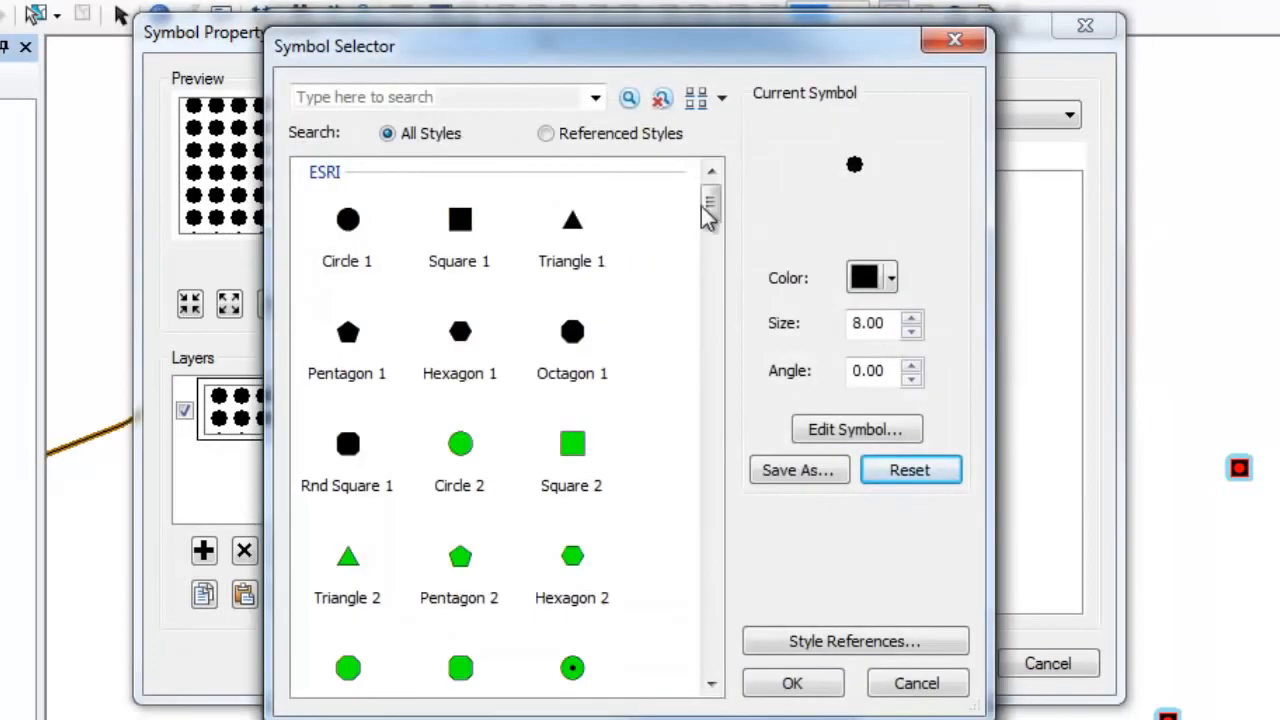
pyautogui.scroll(-3)
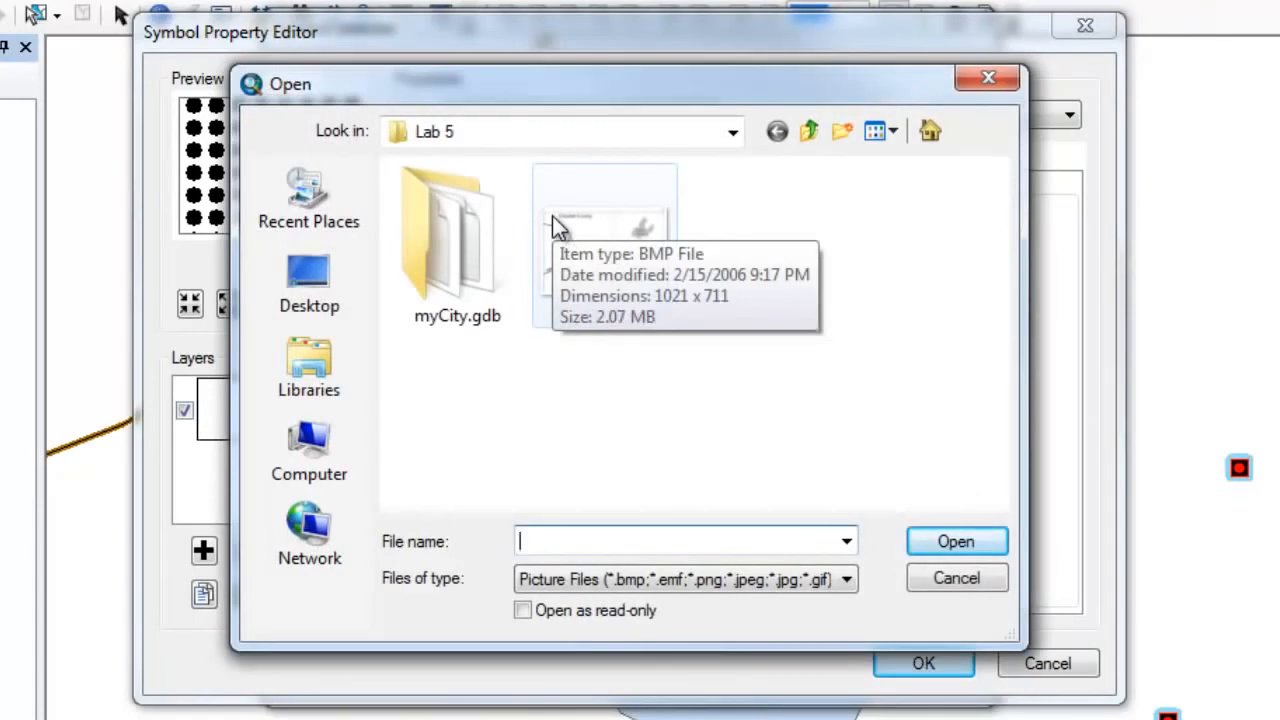
pyautogui.moveTo(556, 224)
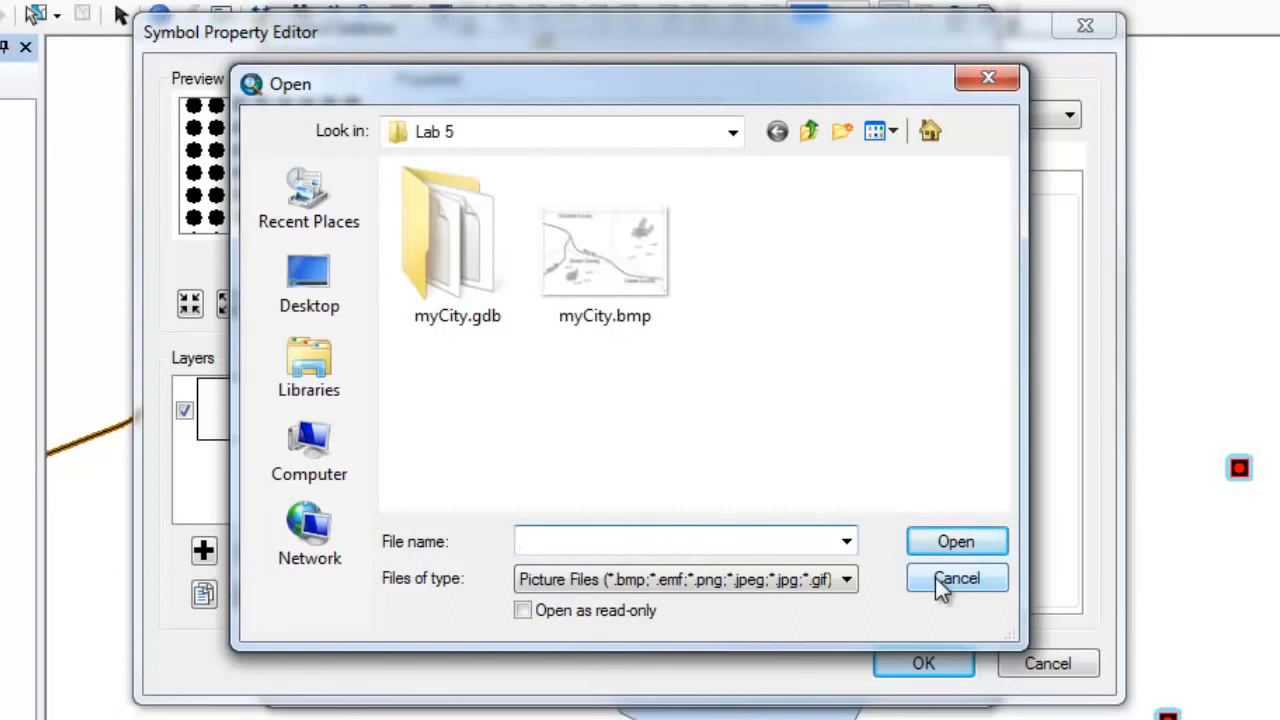
pyautogui.click(956, 578)
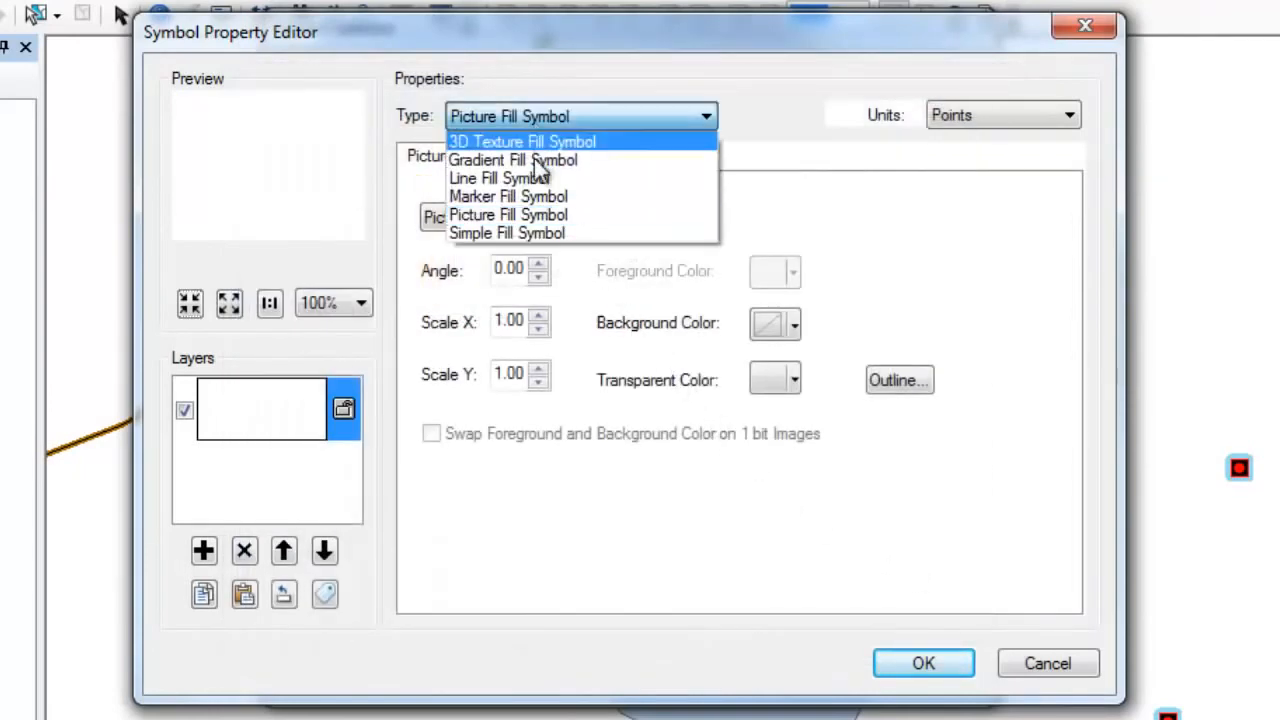
# Switch back to a simple fill and apply the solid black polygon symbol to the map
pyautogui.click(508, 232)
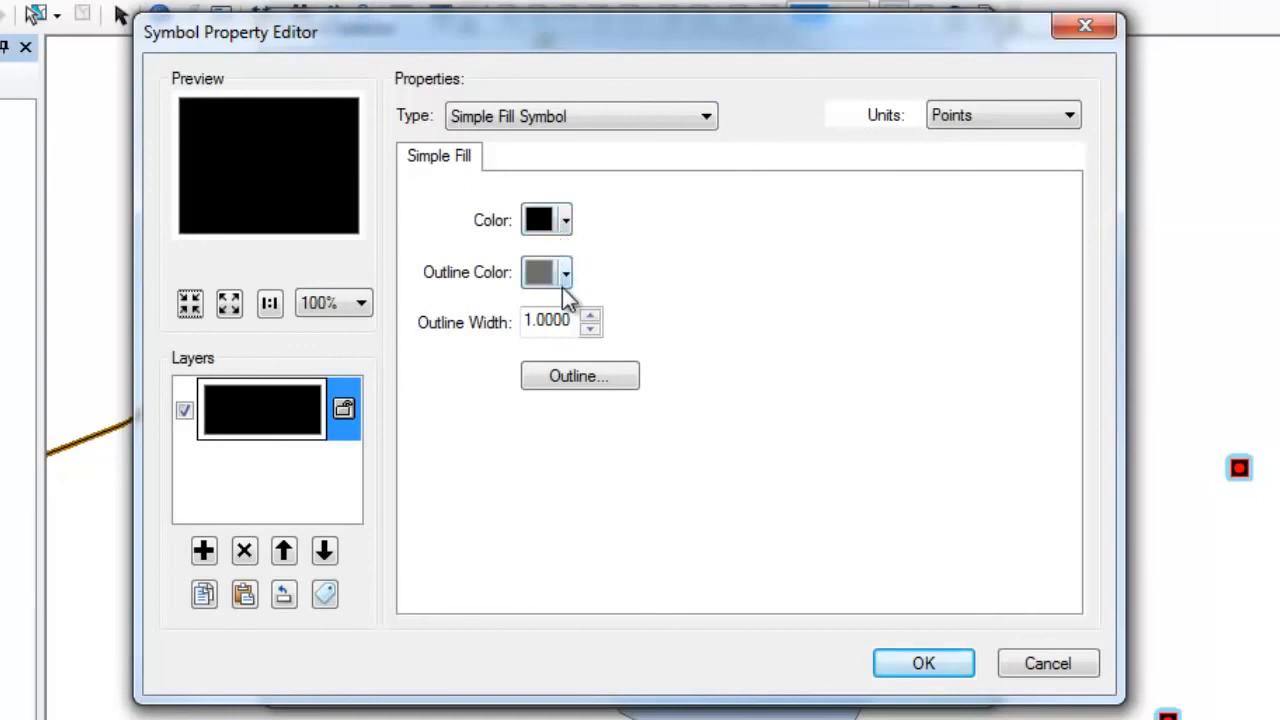
pyautogui.moveTo(836, 516)
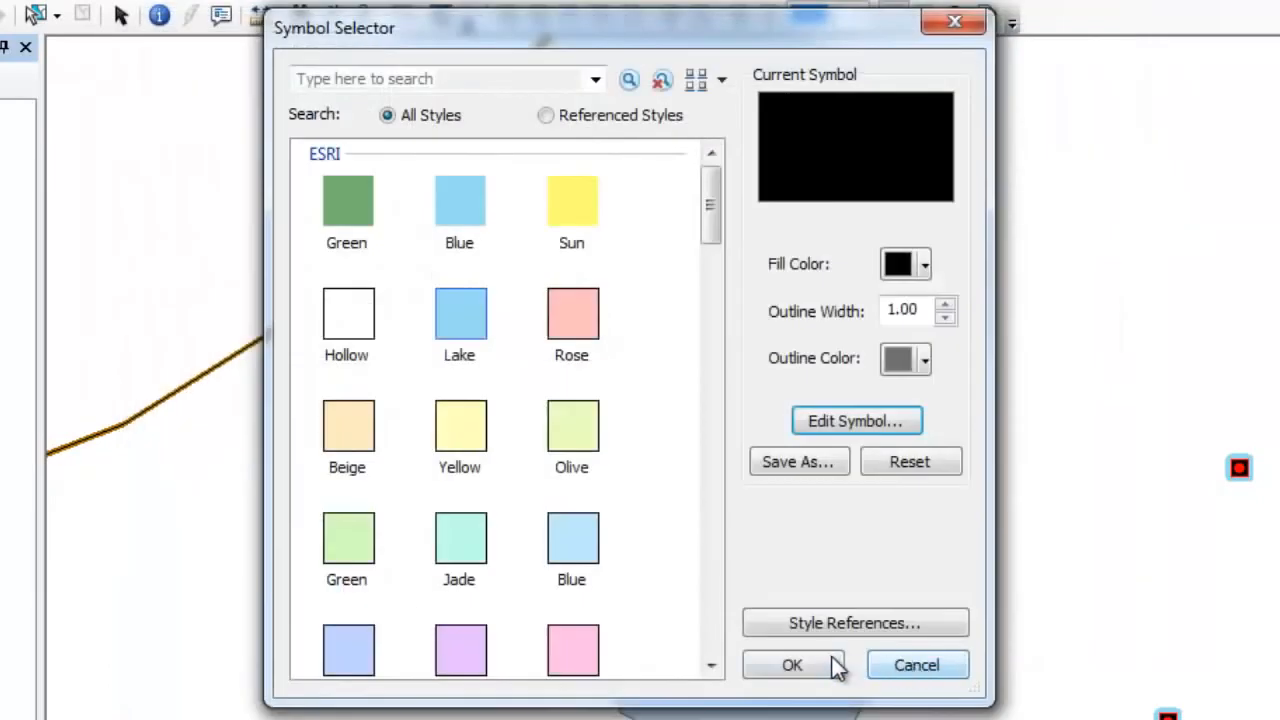
pyautogui.click(792, 664)
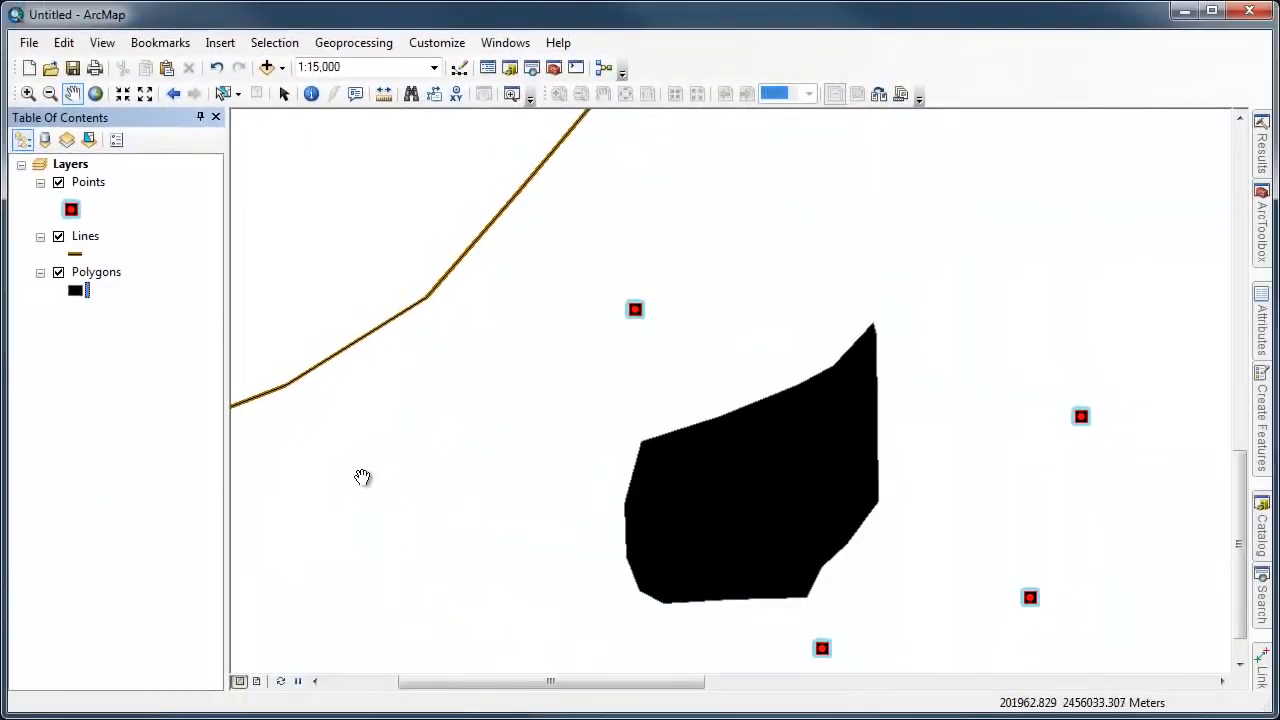